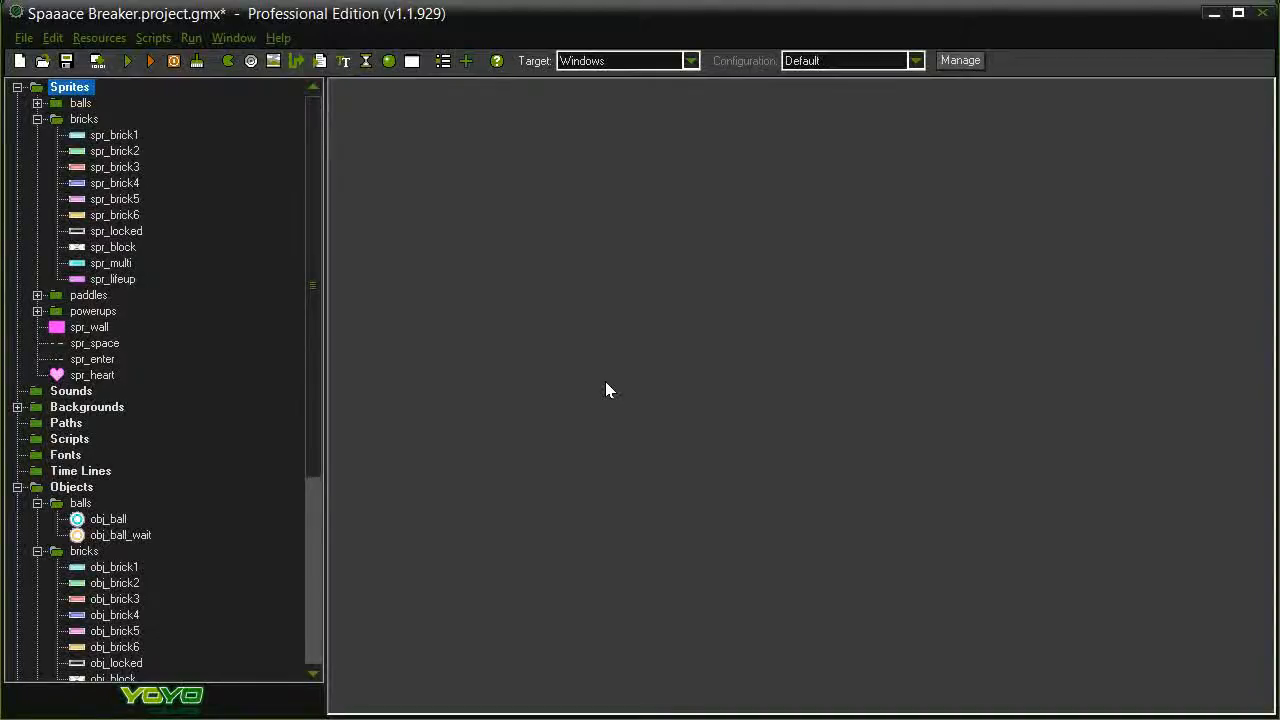
mouse_move(521, 331)
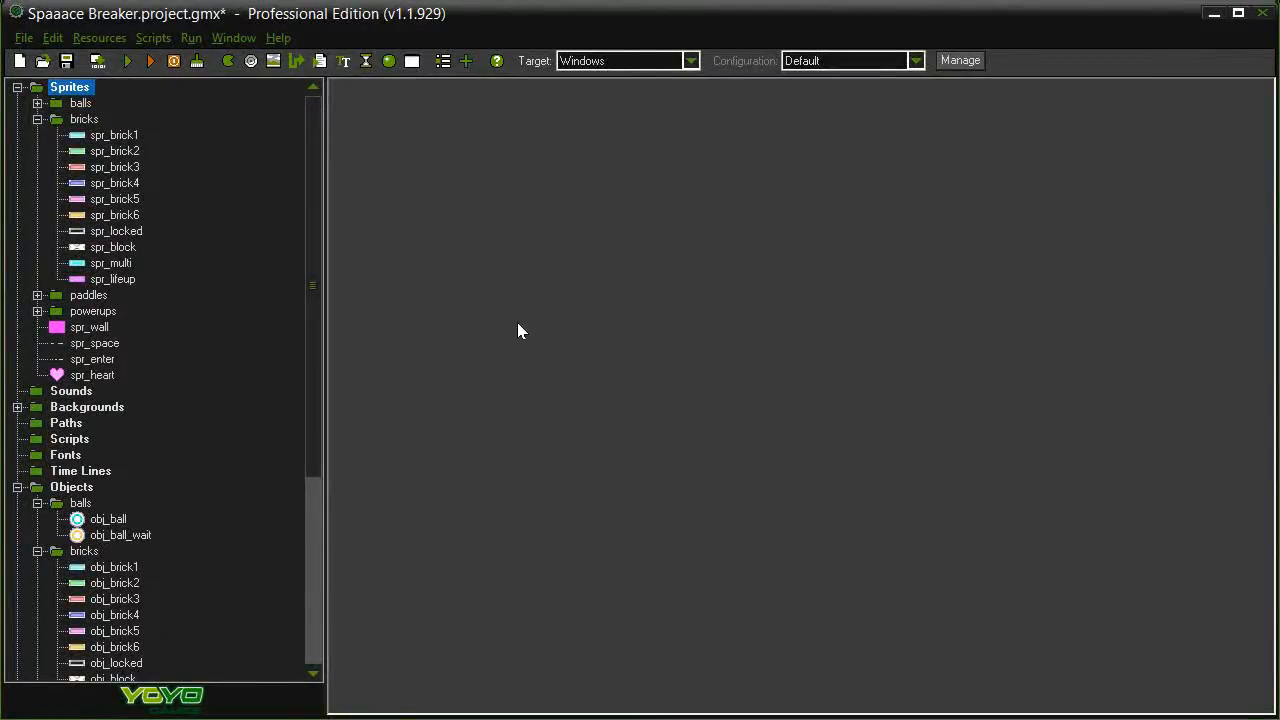
Inspect the spr_multi and spr_lifeup sprite properties, then close both
double_click(111, 262)
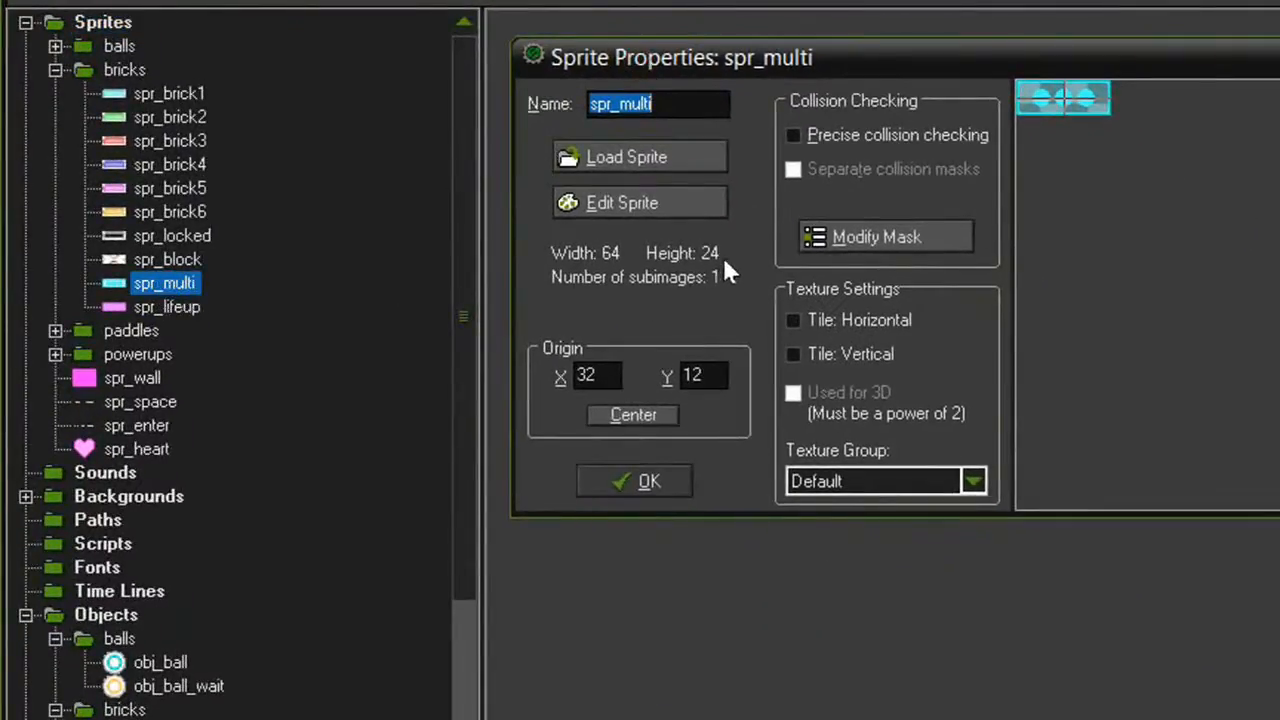
mouse_move(683, 311)
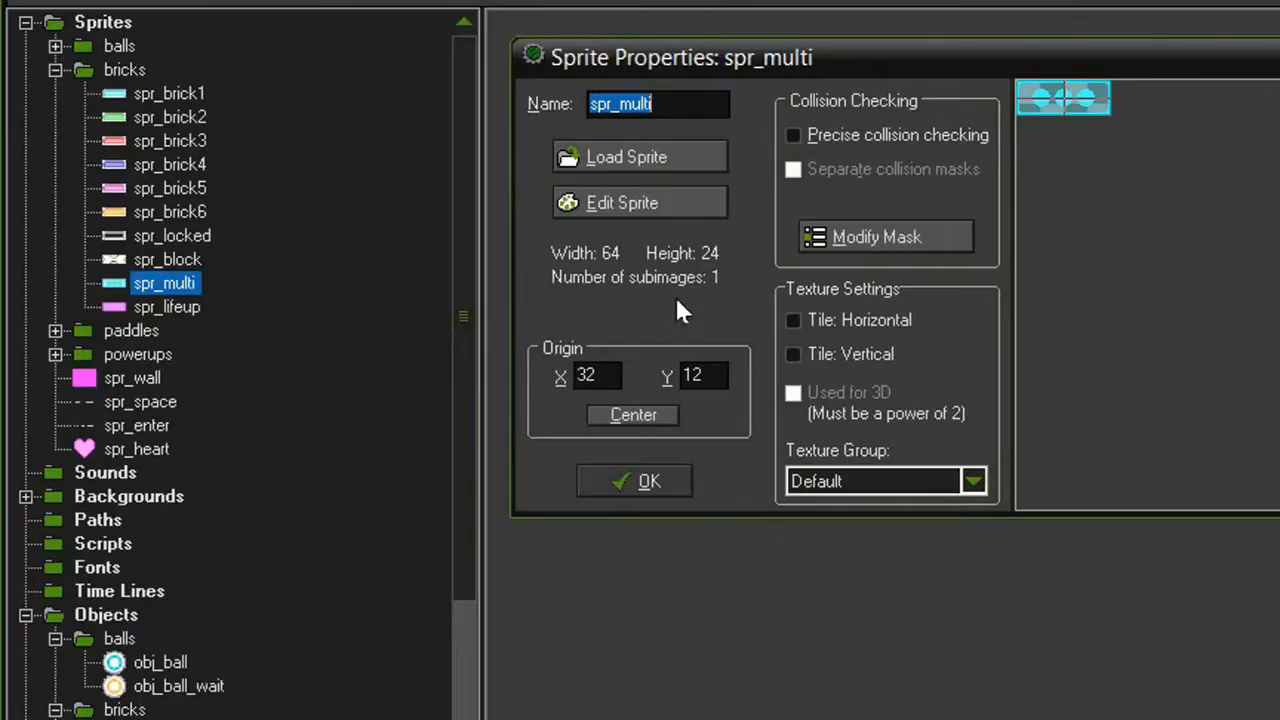
mouse_move(1047, 130)
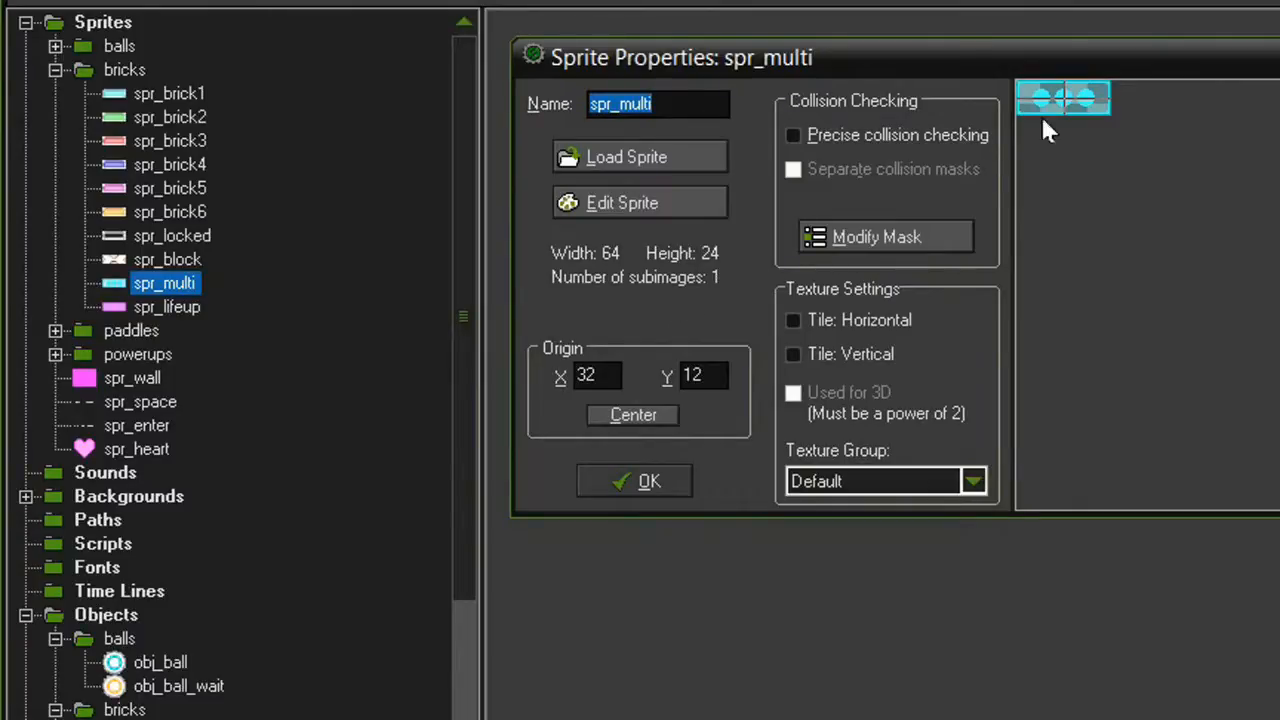
mouse_move(1075, 170)
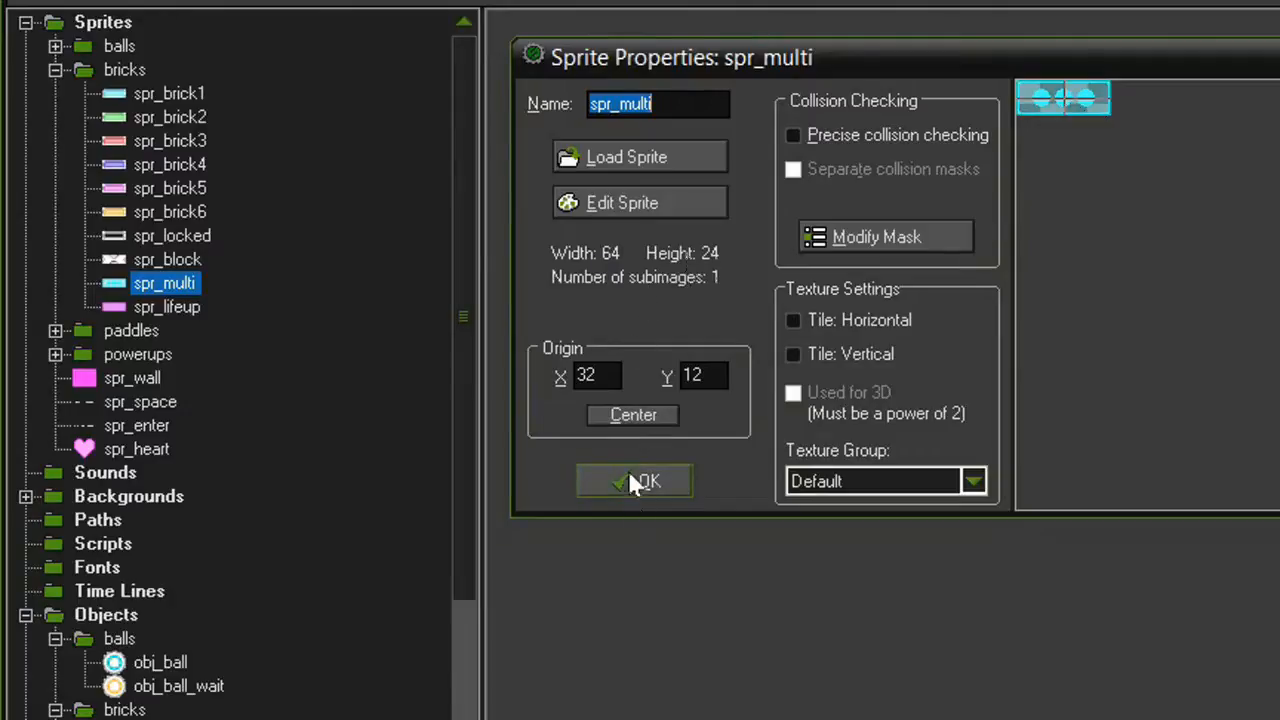
click(642, 481)
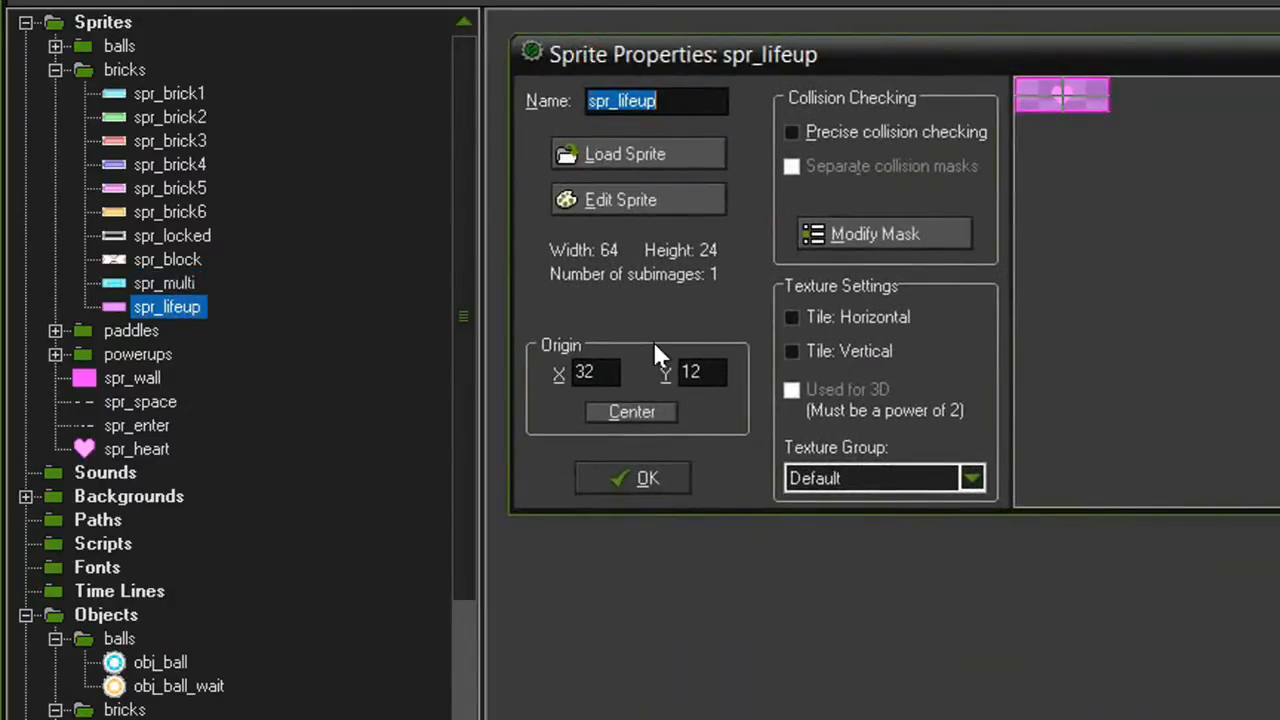
mouse_move(1113, 150)
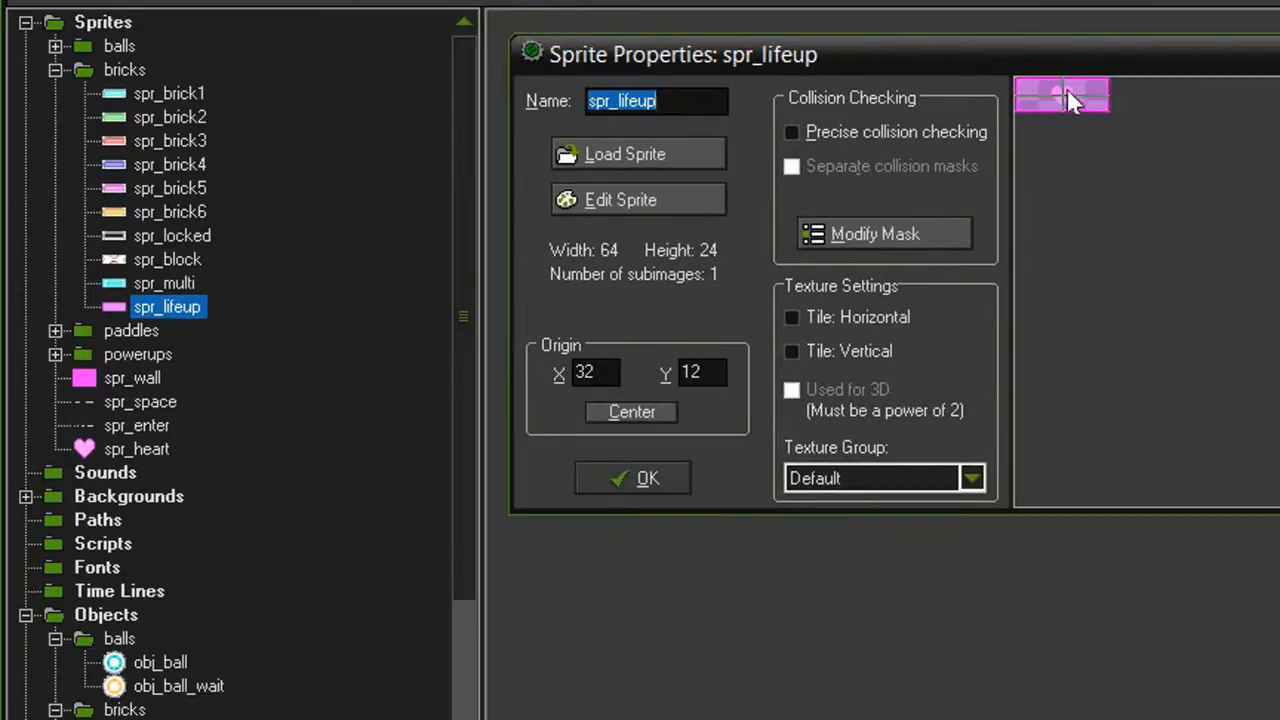
click(631, 478)
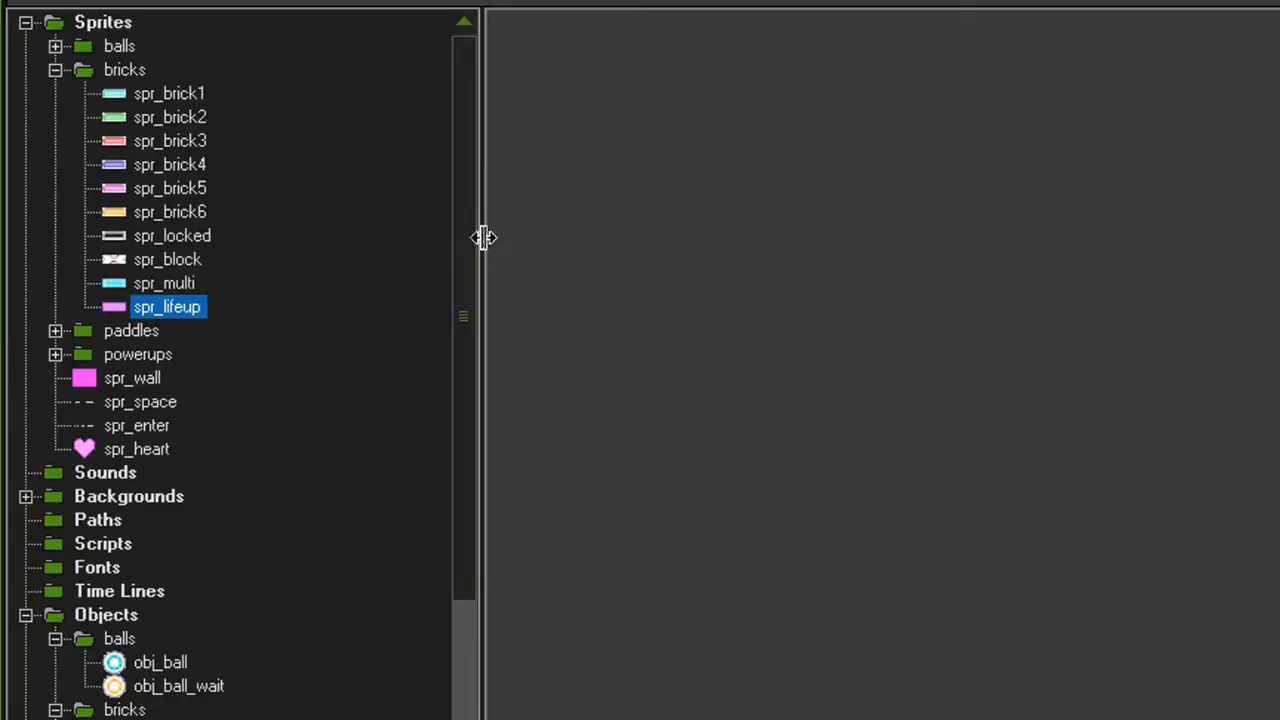
Collapse Sprites and check that obj_multi and obj_lifeup are parented to obj_brick1
click(30, 20)
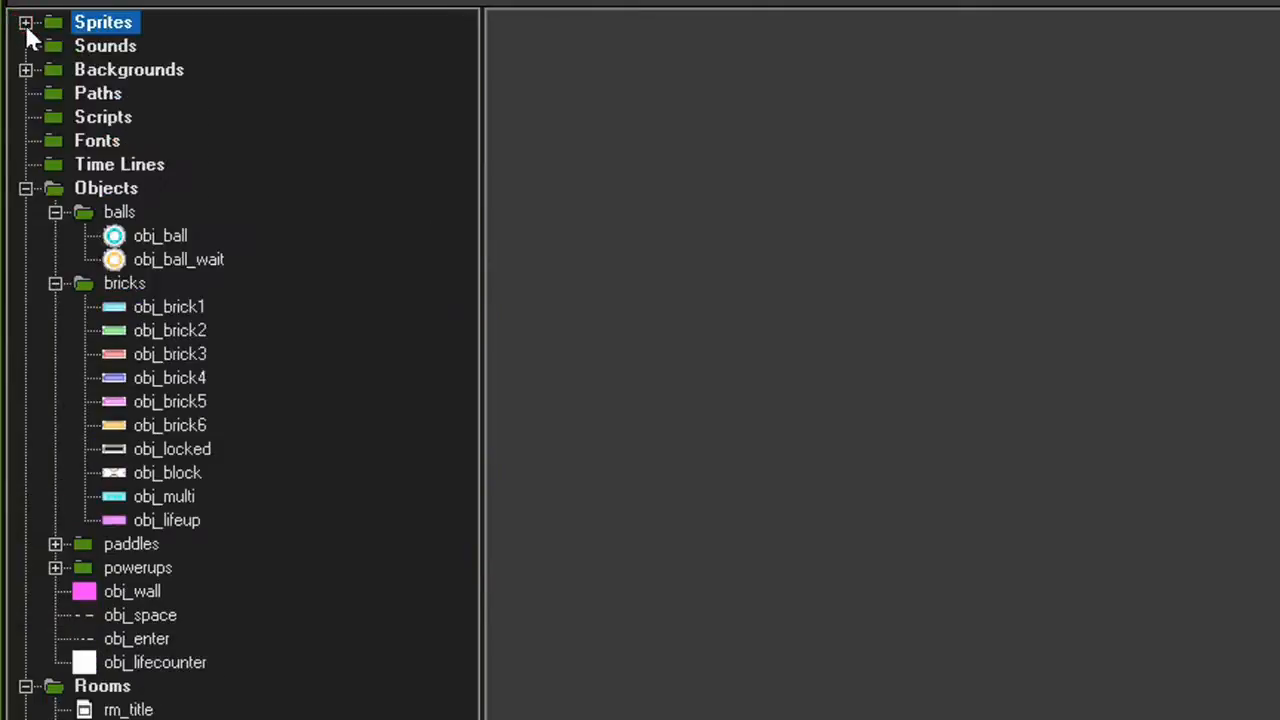
mouse_move(225, 520)
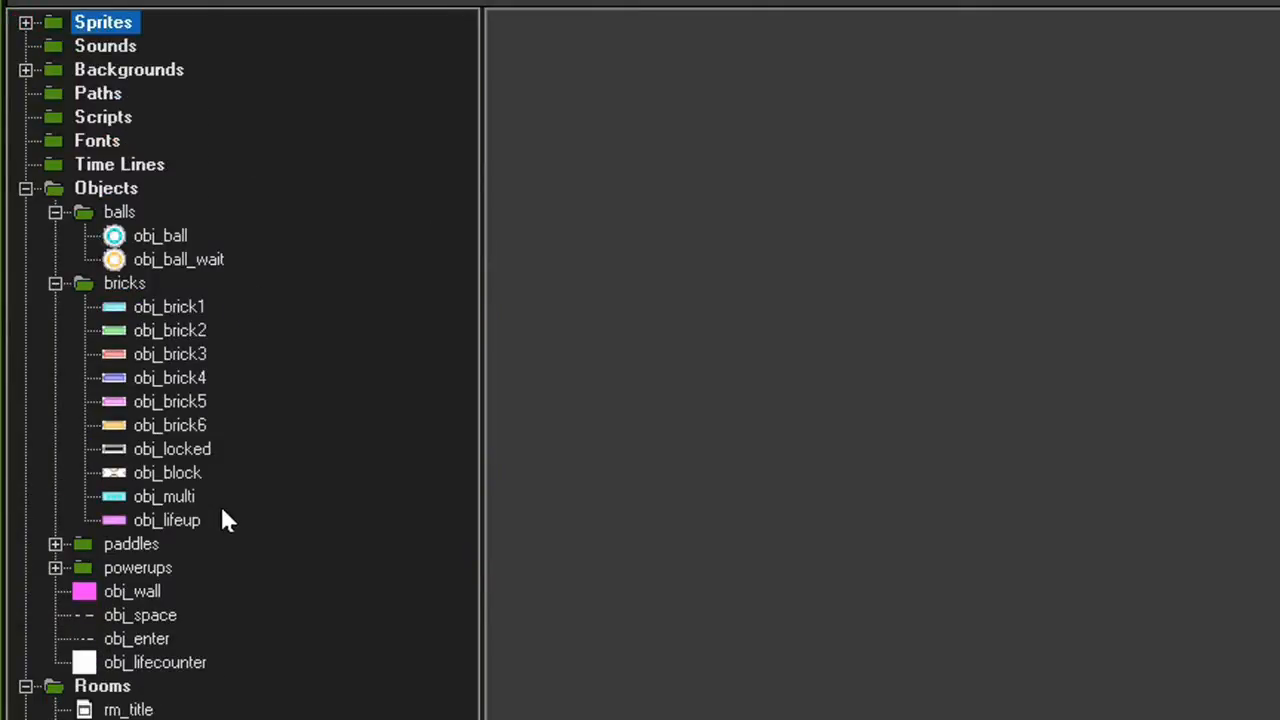
double_click(164, 496)
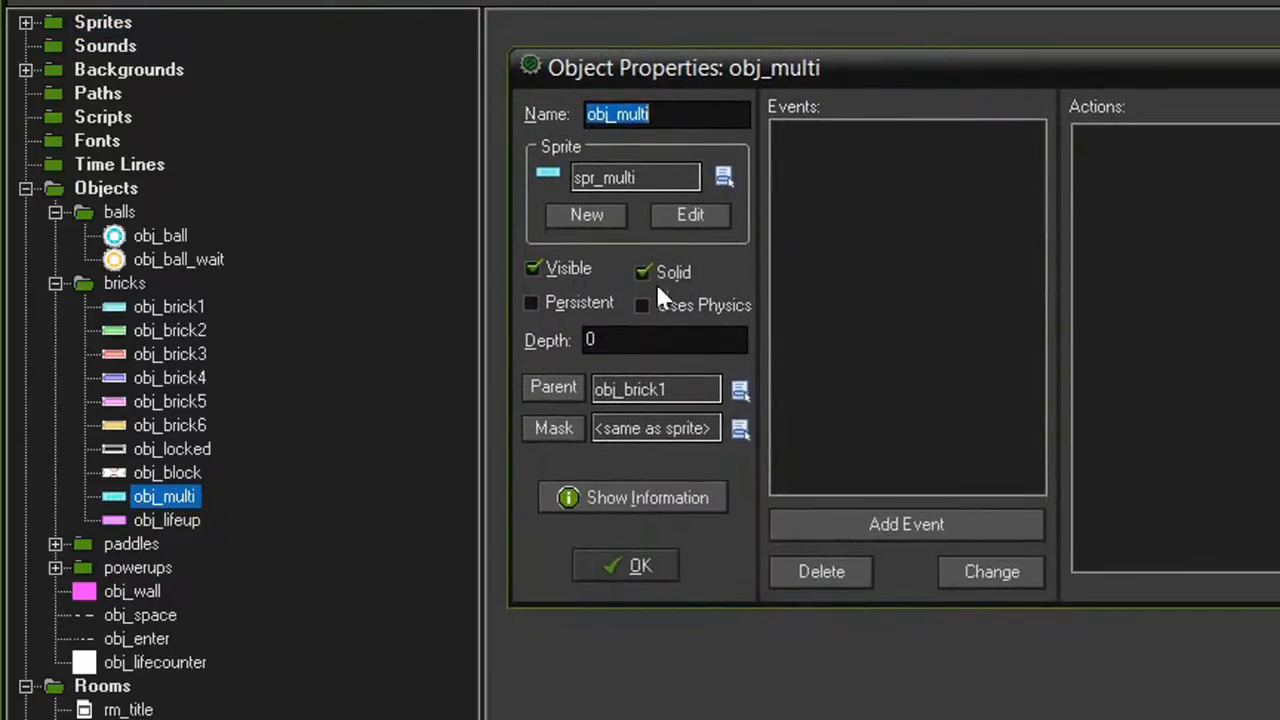
mouse_move(640, 410)
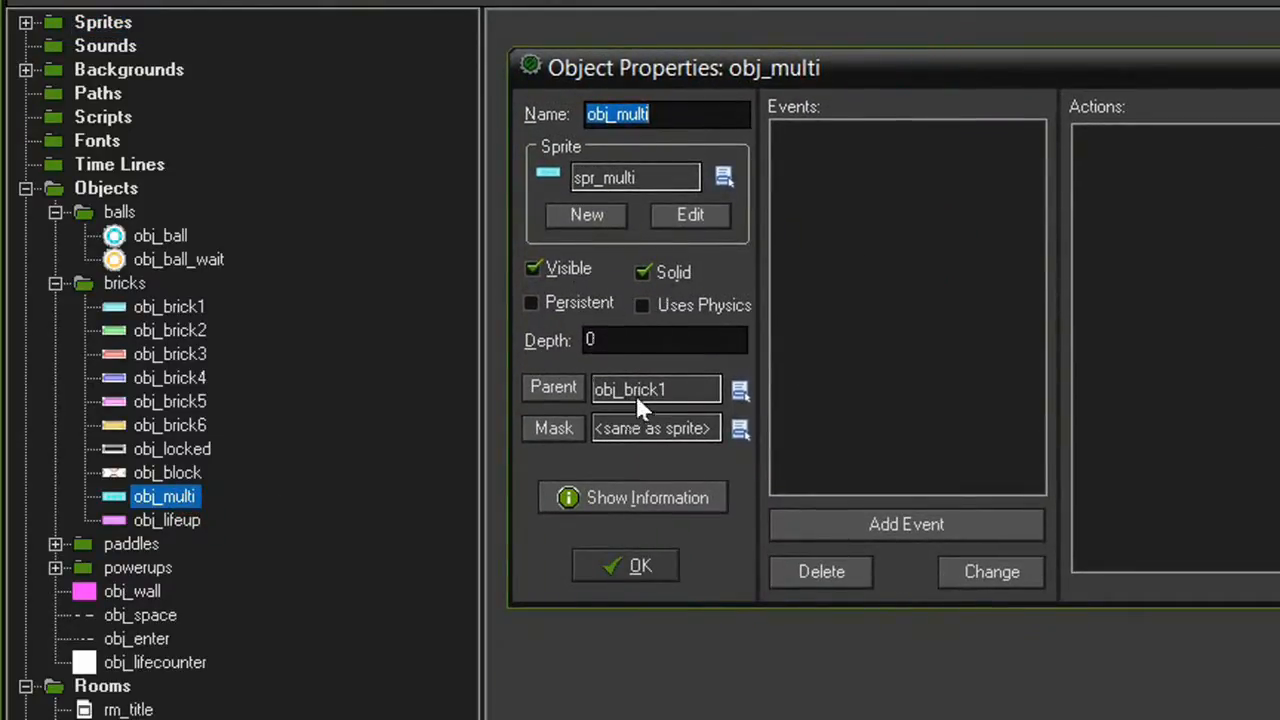
mouse_move(655, 407)
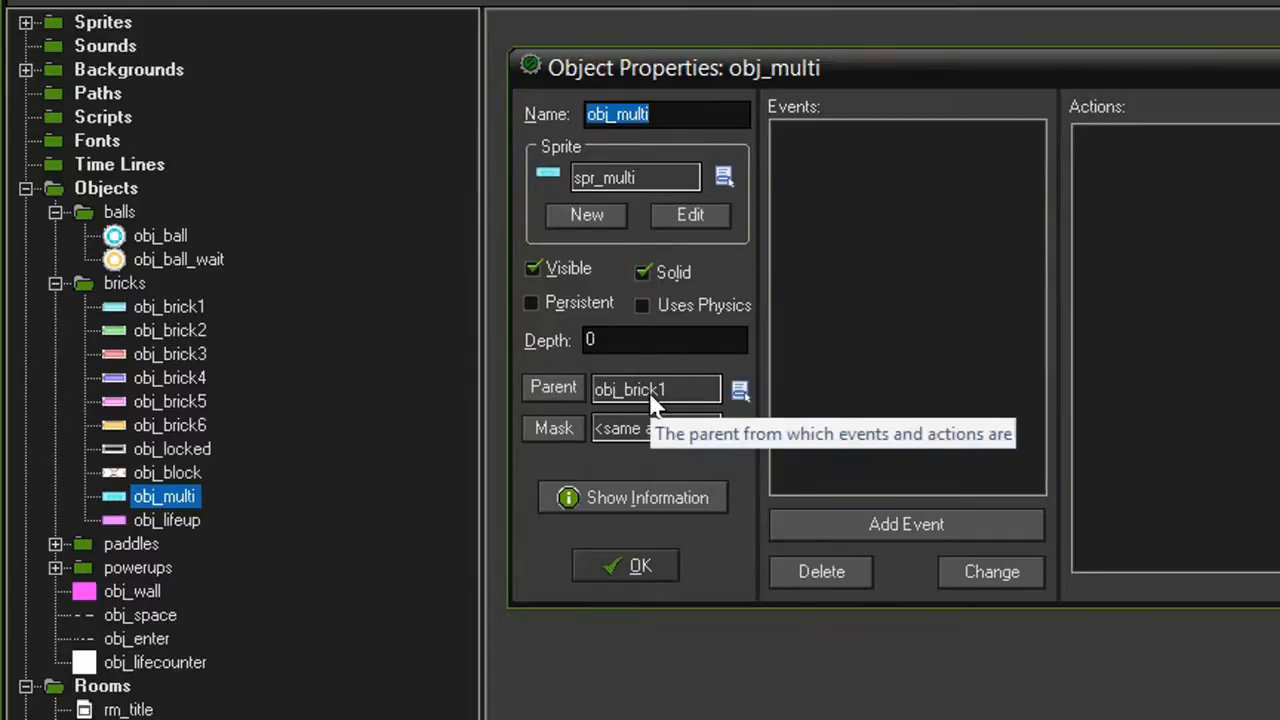
double_click(167, 520)
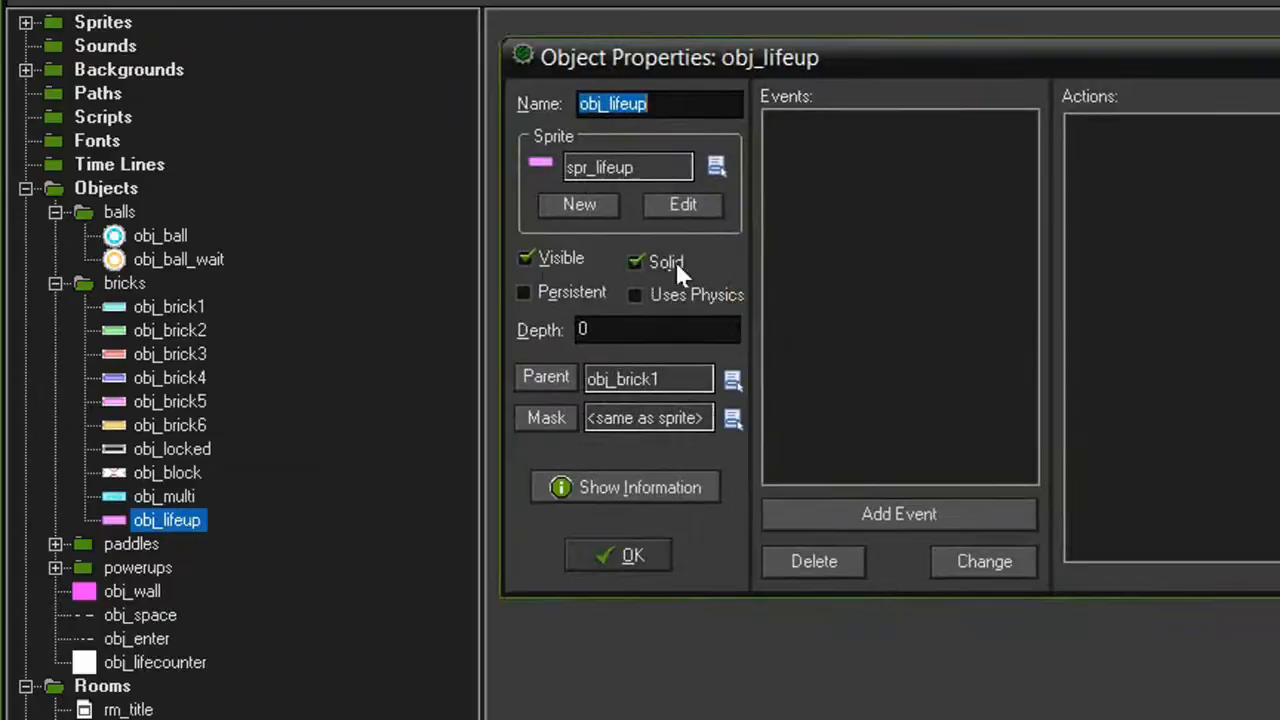
mouse_move(655, 417)
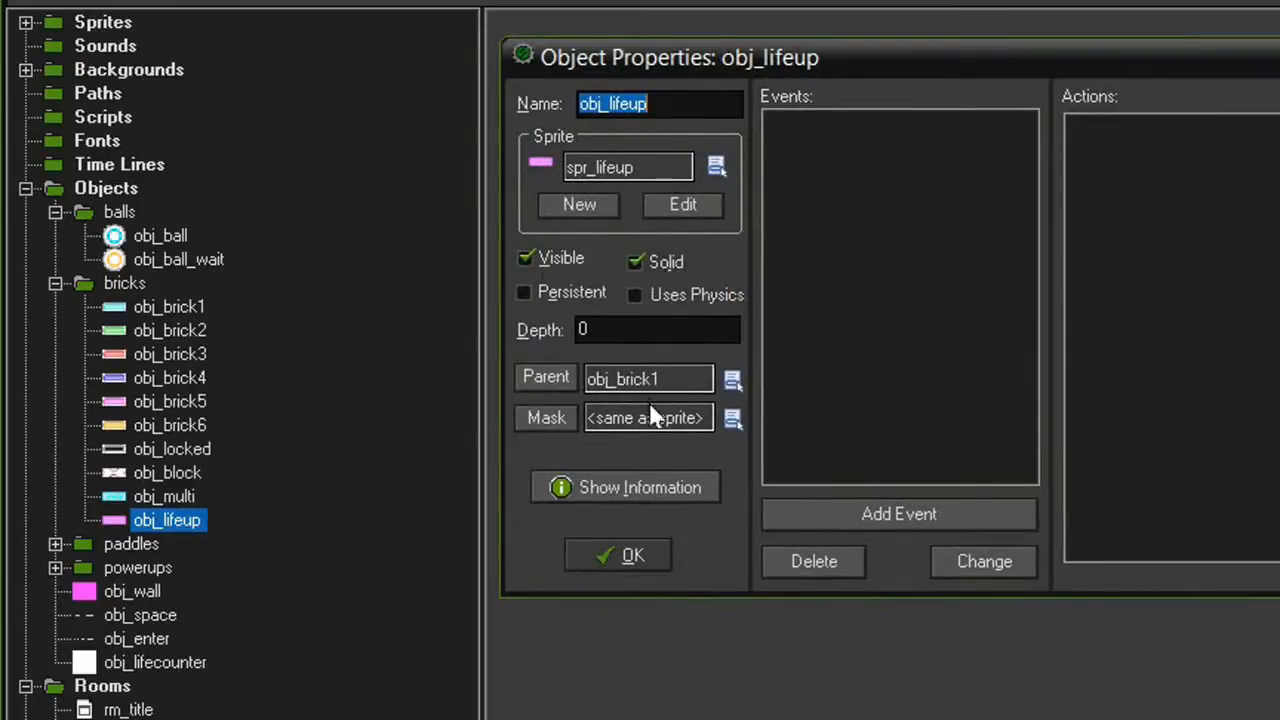
click(618, 555)
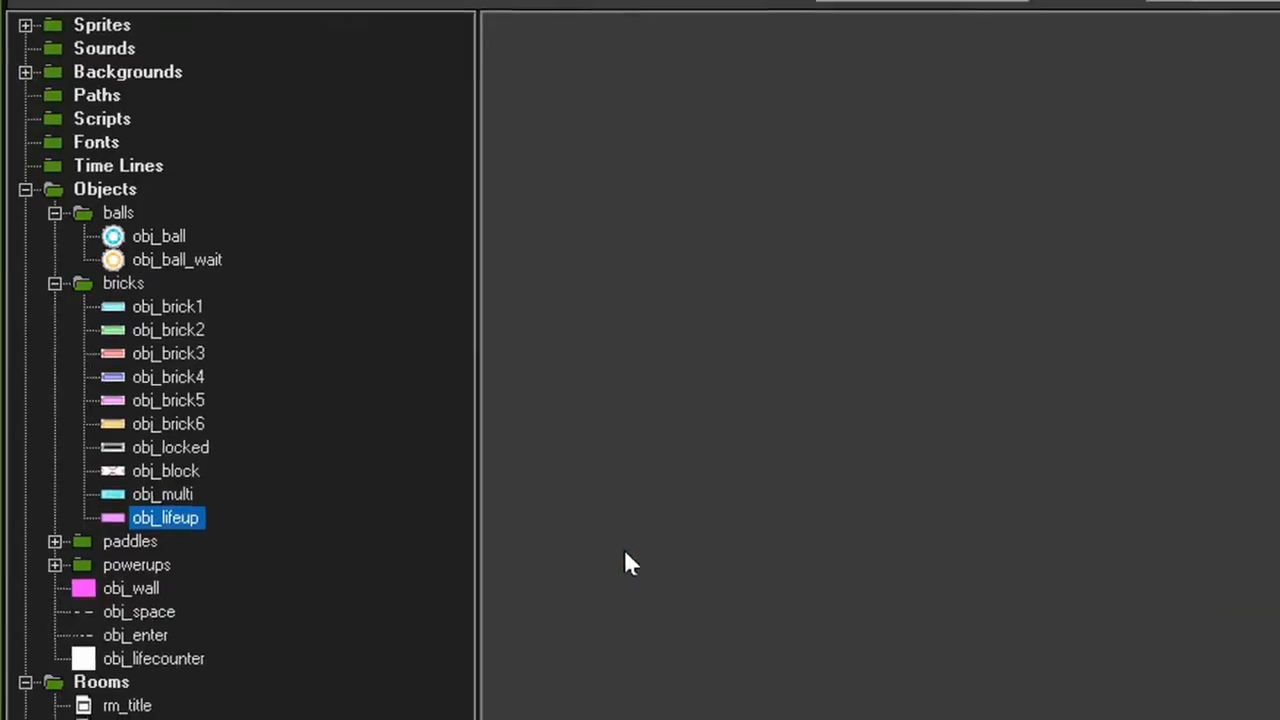
double_click(84, 566)
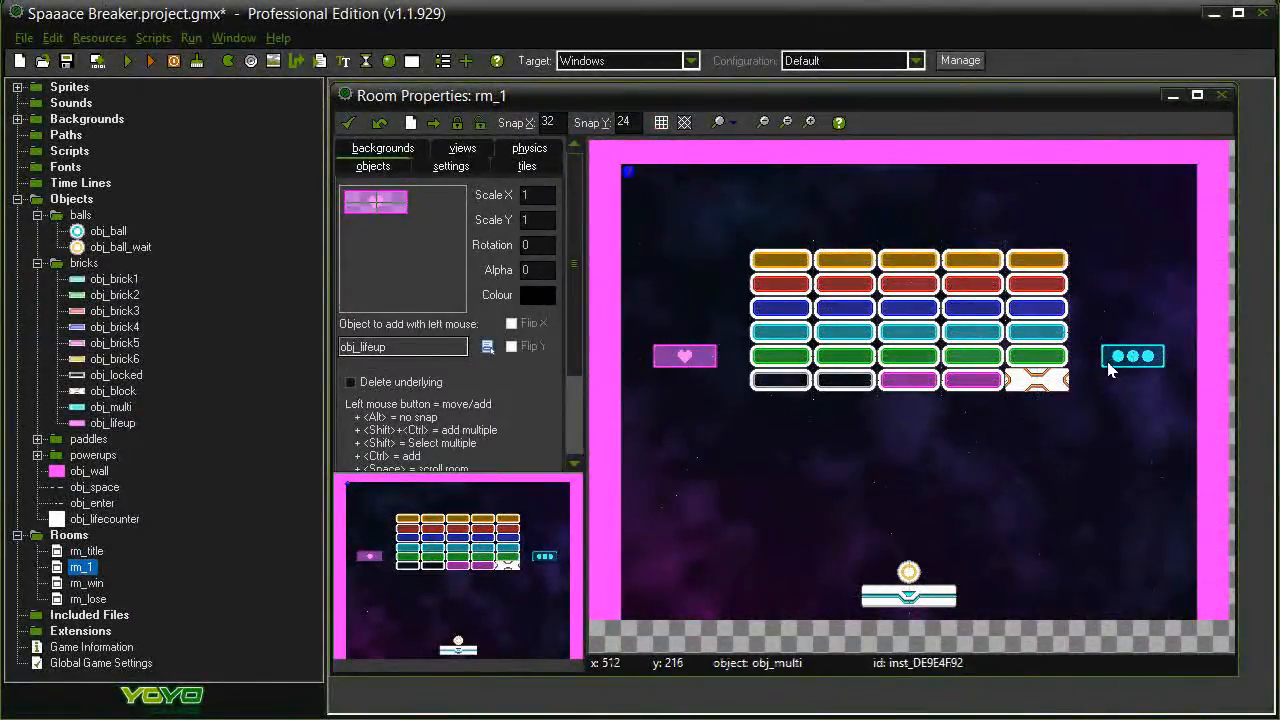
mouse_move(747, 456)
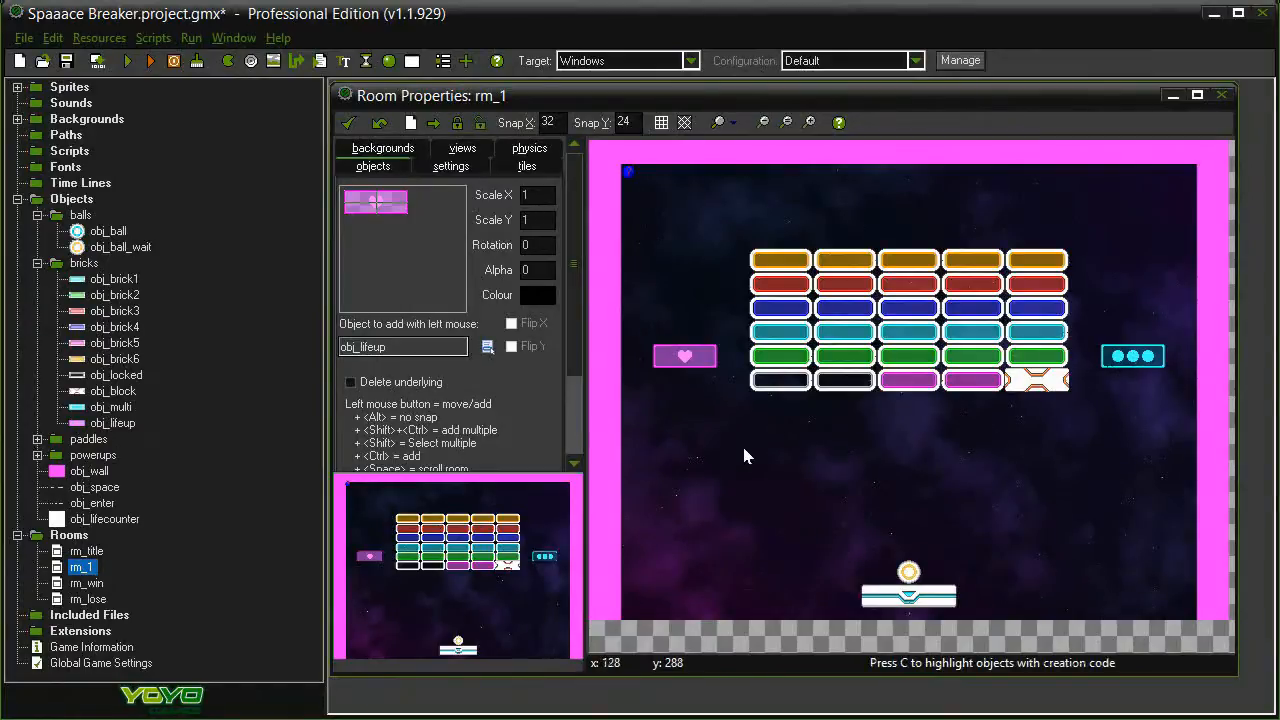
mouse_move(642, 307)
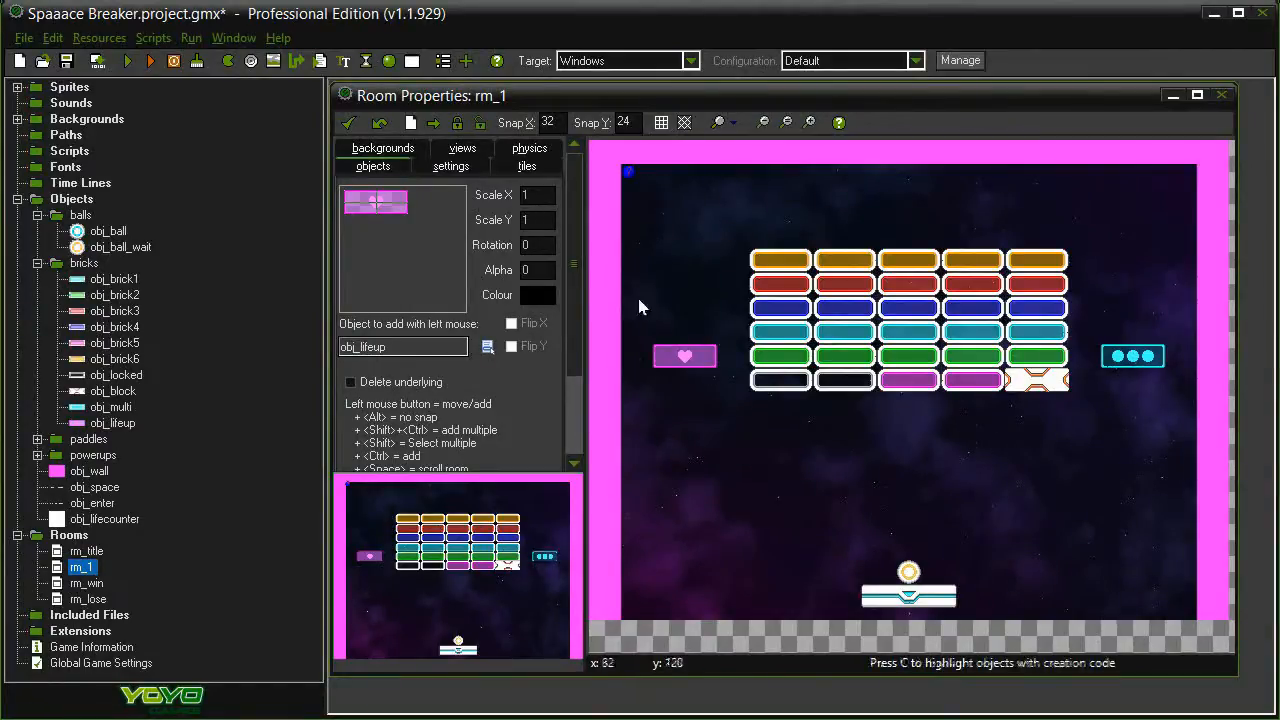
click(1221, 95)
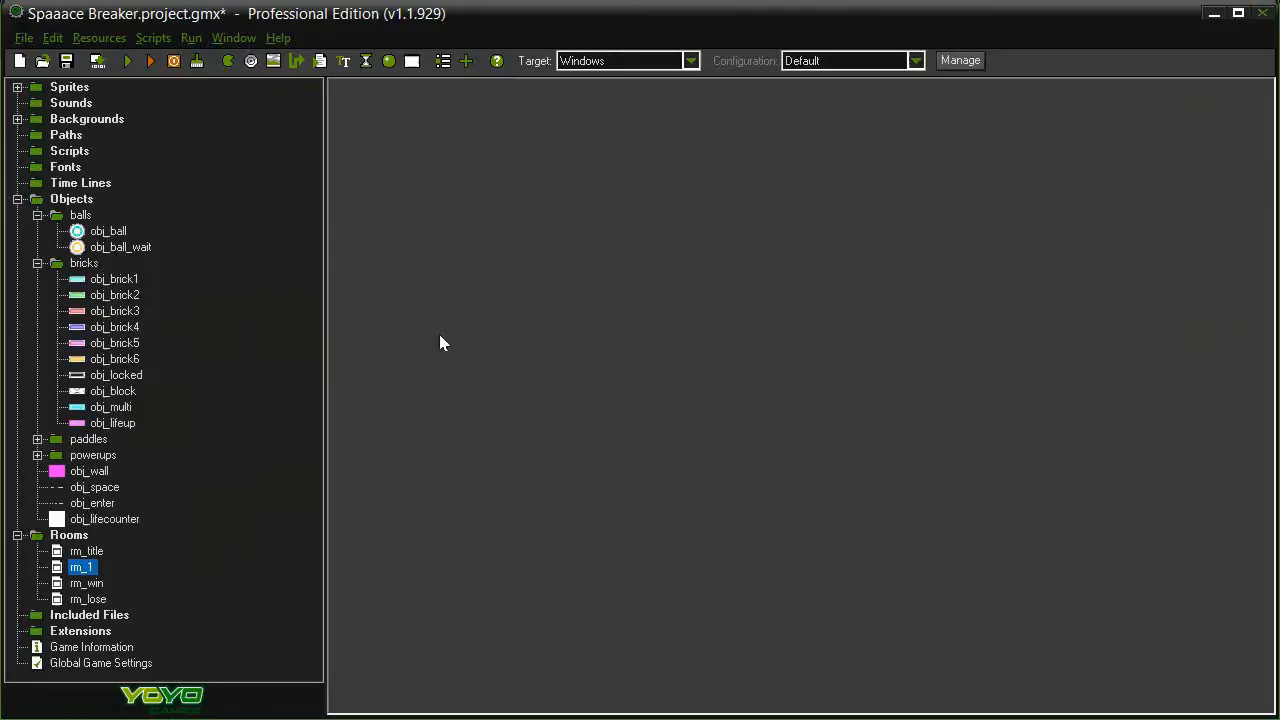
Open obj_multi and add a collision event with obj_ball
double_click(111, 406)
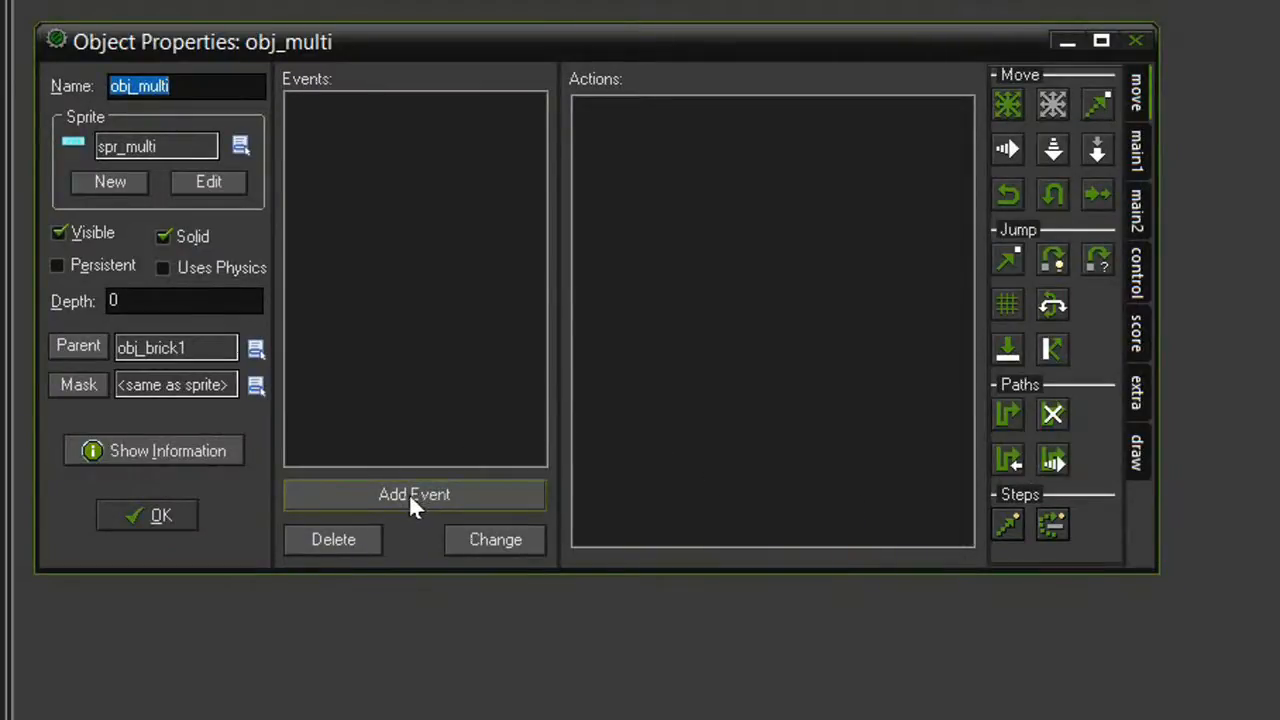
click(414, 494)
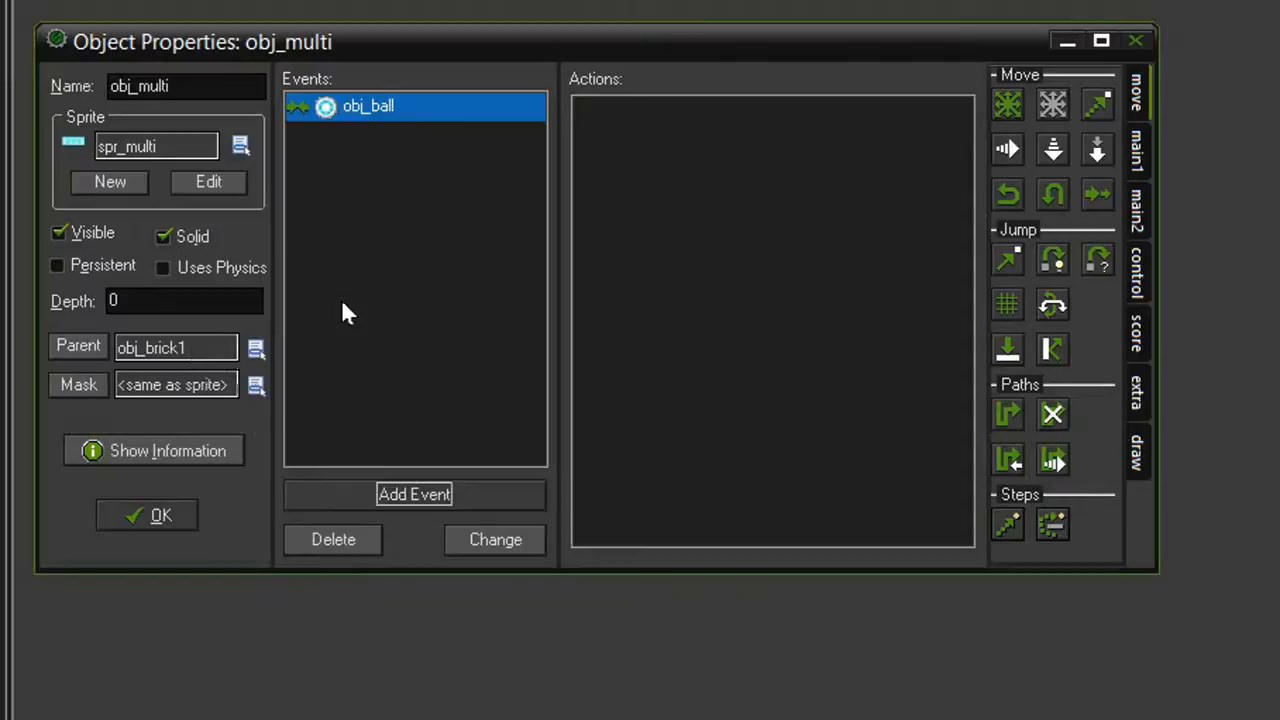
mouse_move(354, 303)
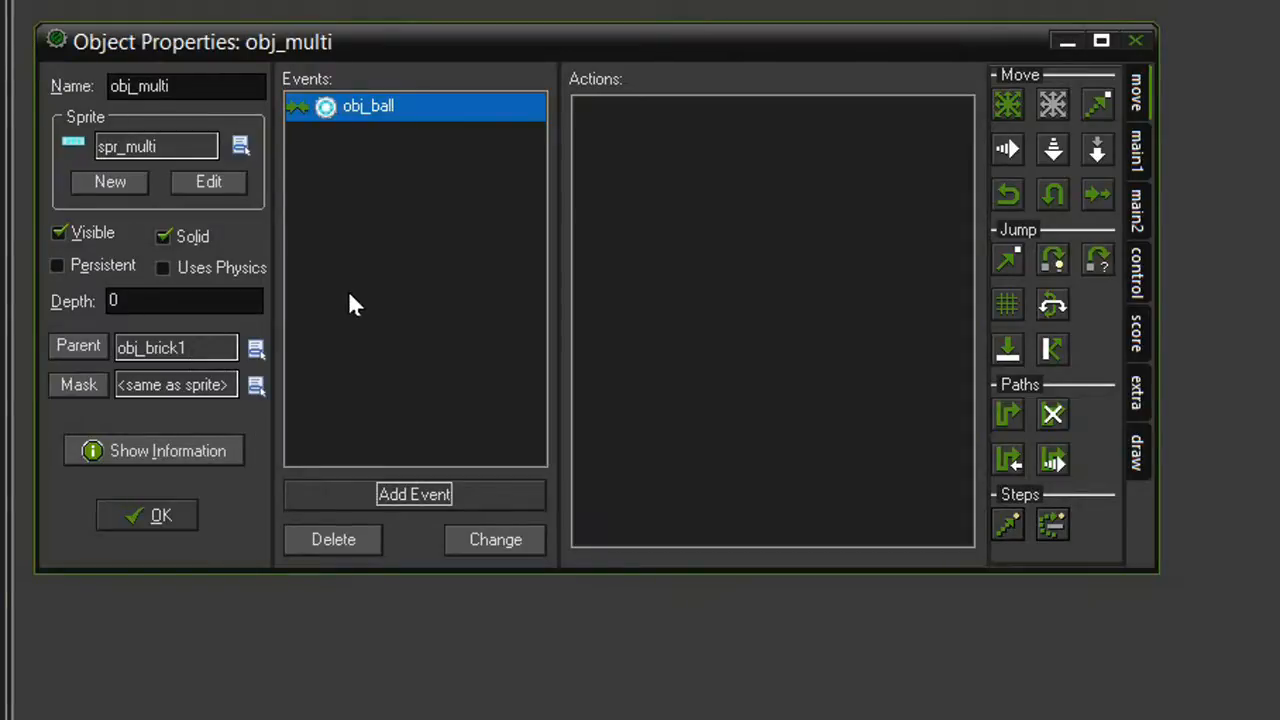
mouse_move(362, 305)
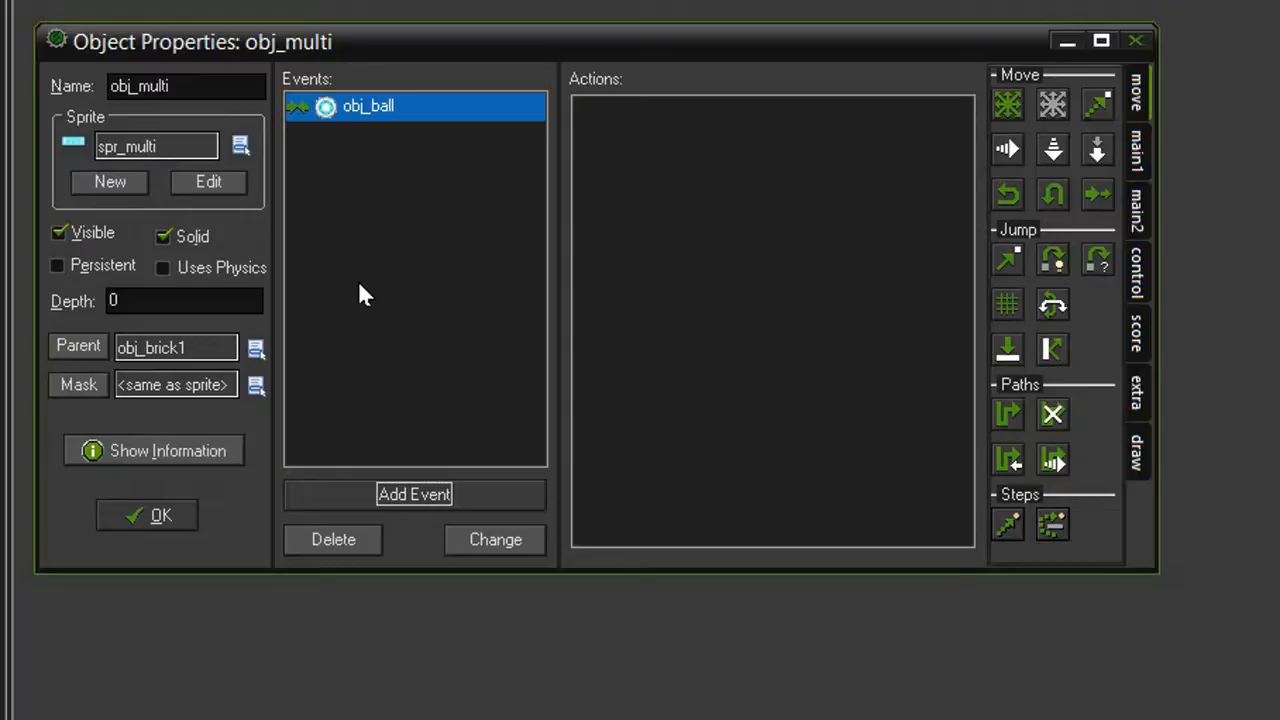
mouse_move(1155, 180)
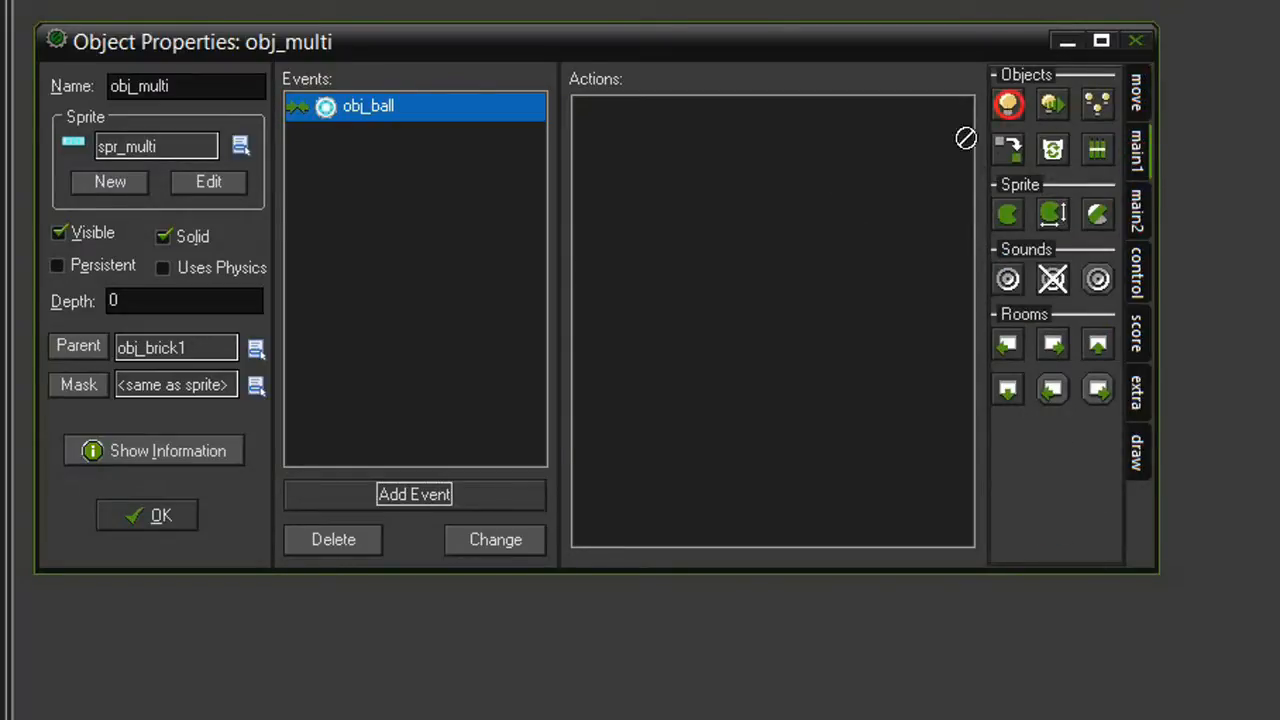
Give the obj_ball collision two relative 'Create instance of obj_ball' actions
click(1012, 103)
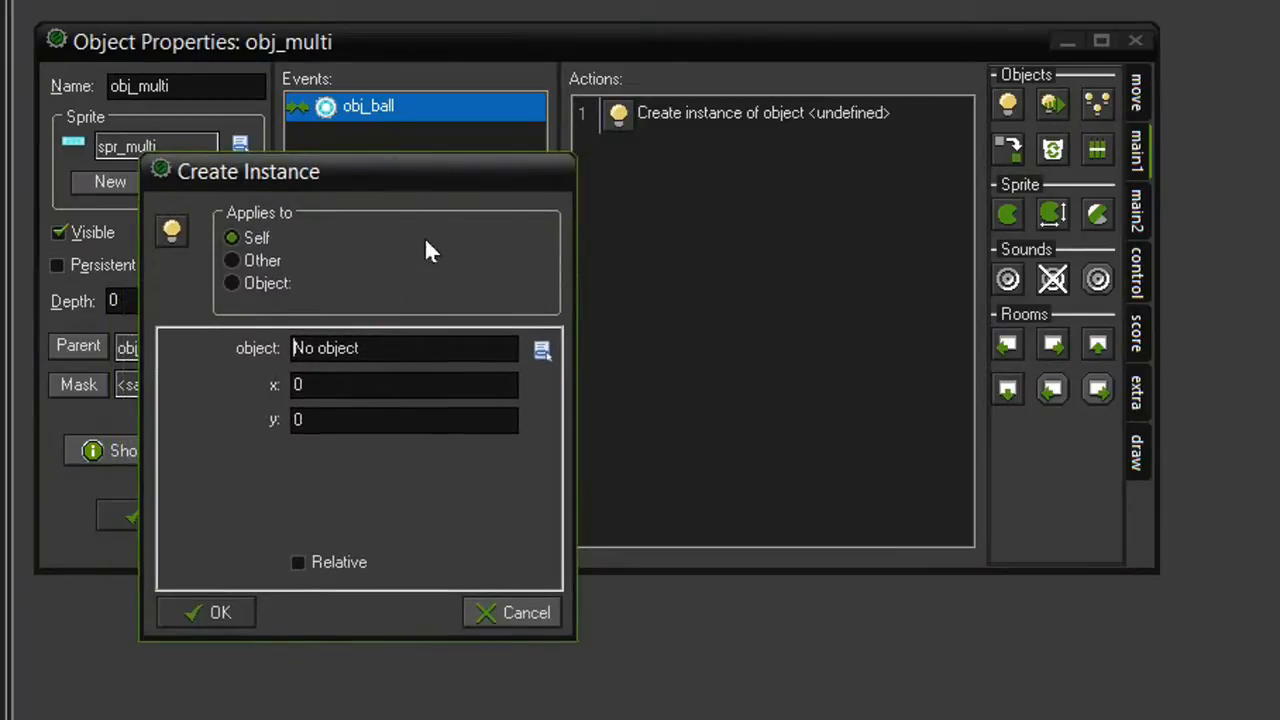
click(231, 260)
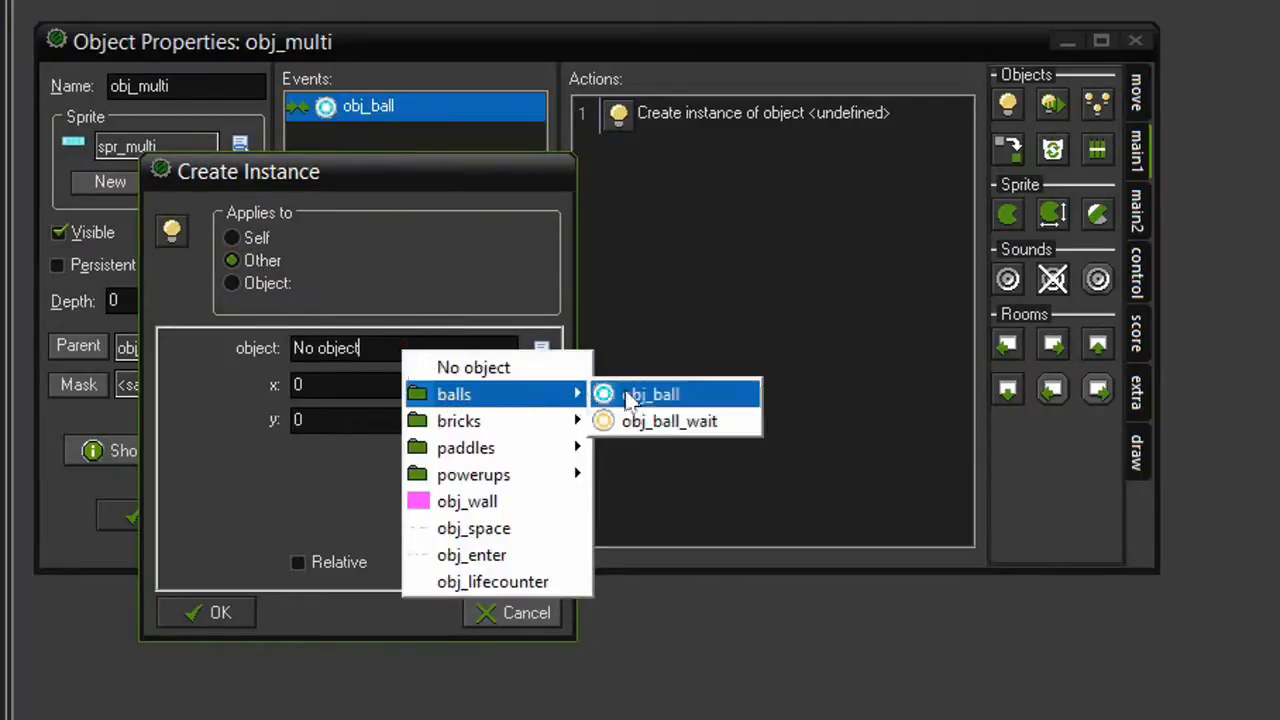
click(649, 393)
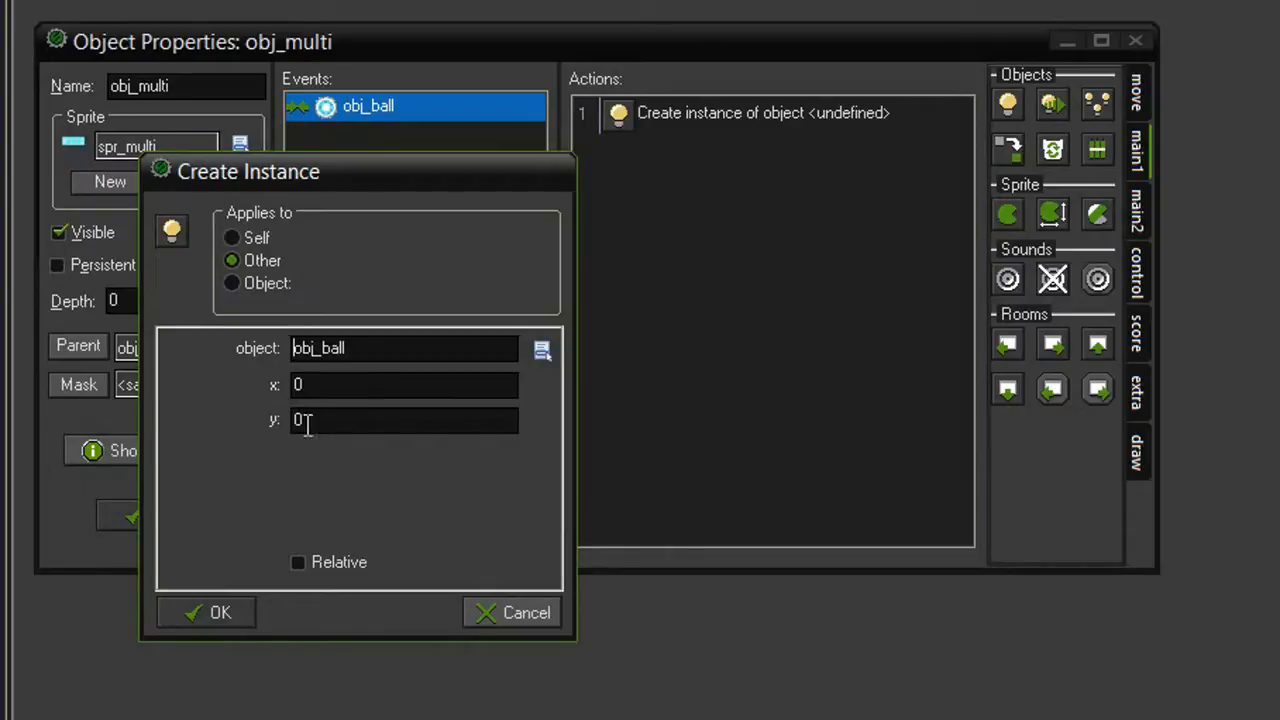
click(298, 562)
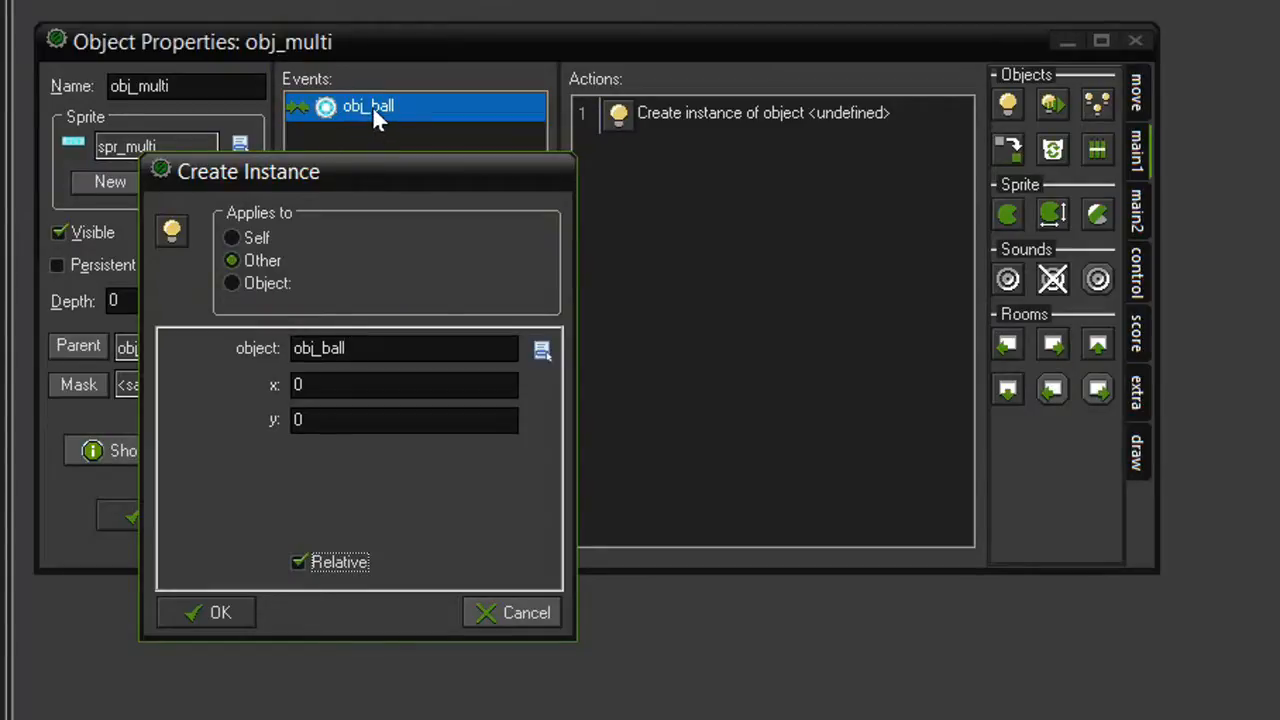
mouse_move(374, 258)
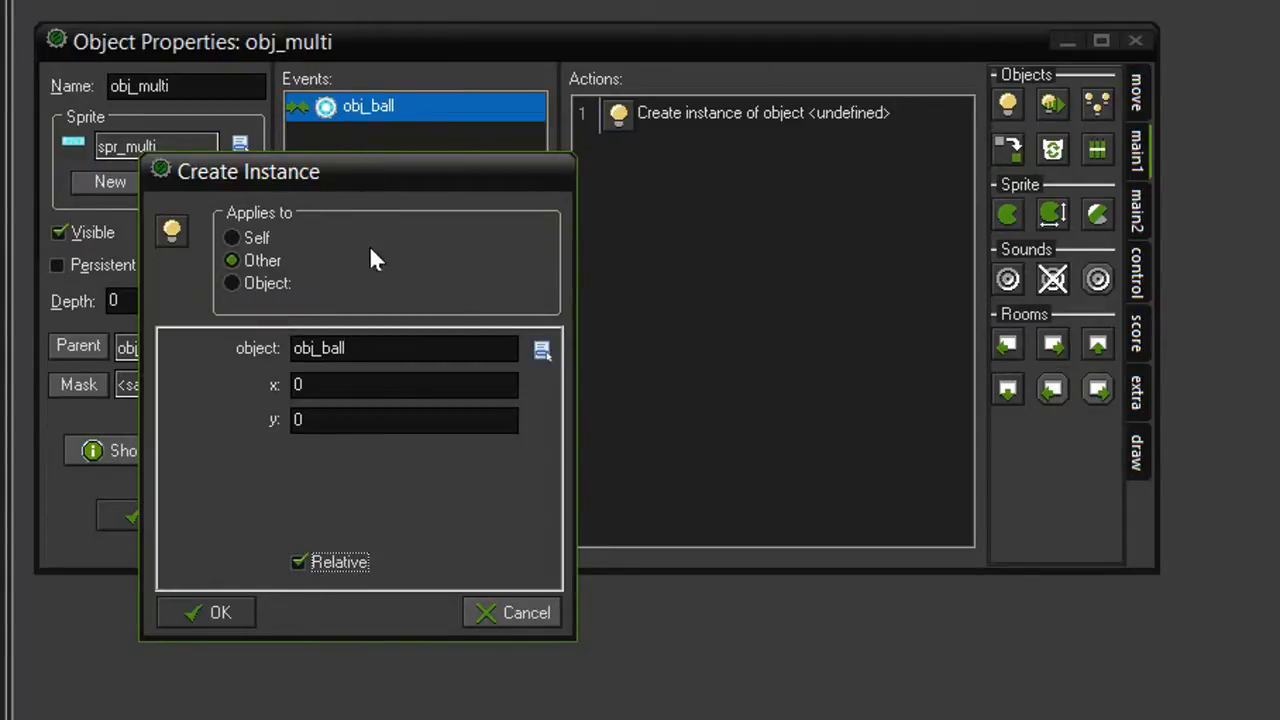
mouse_move(282, 192)
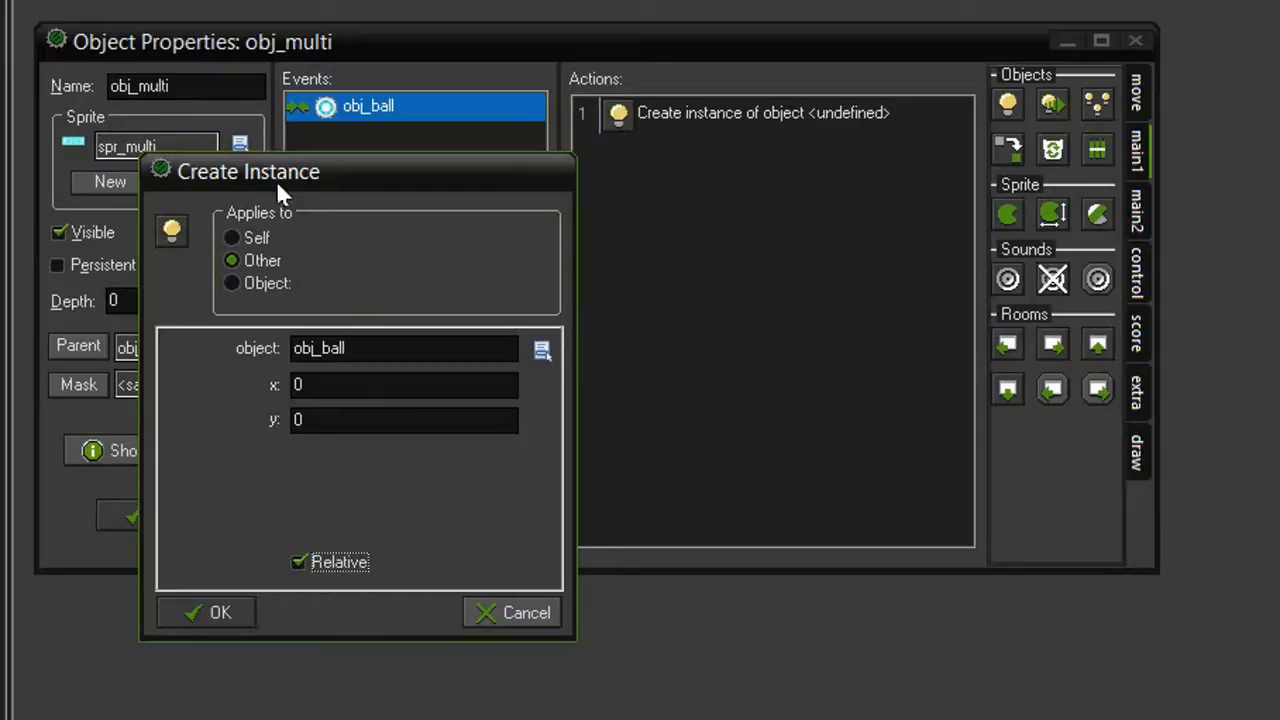
click(205, 612)
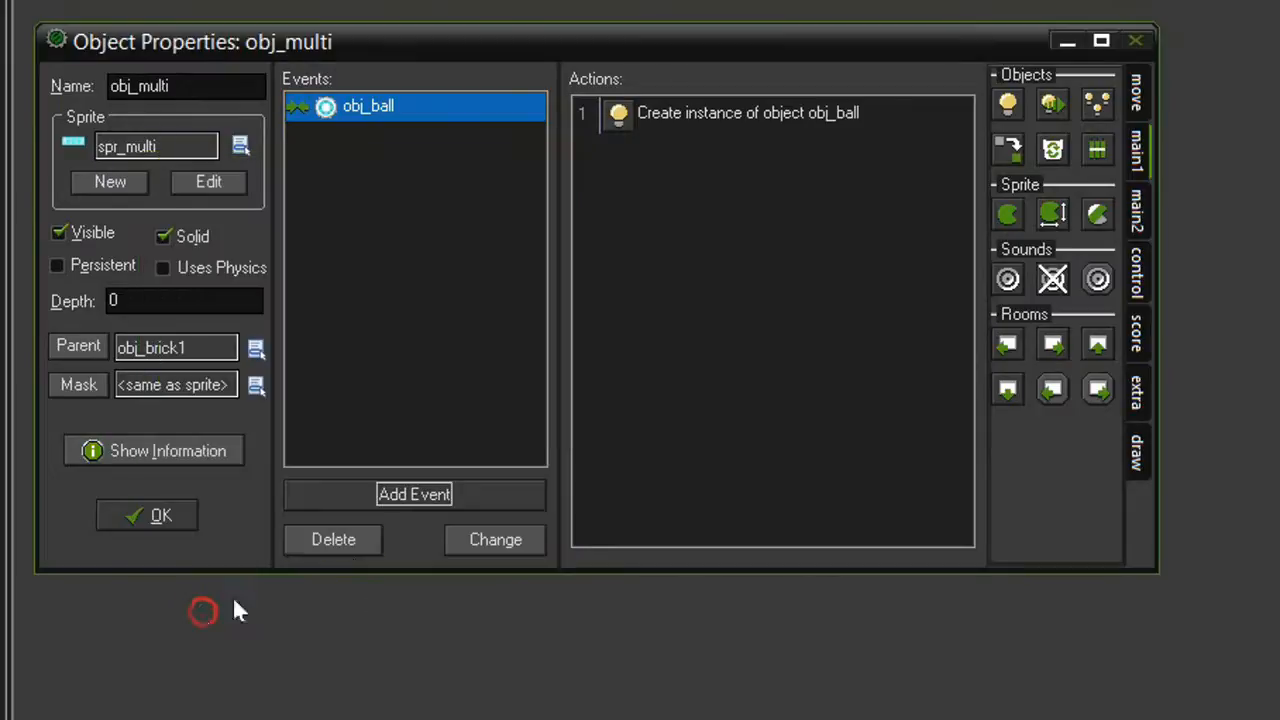
click(747, 113)
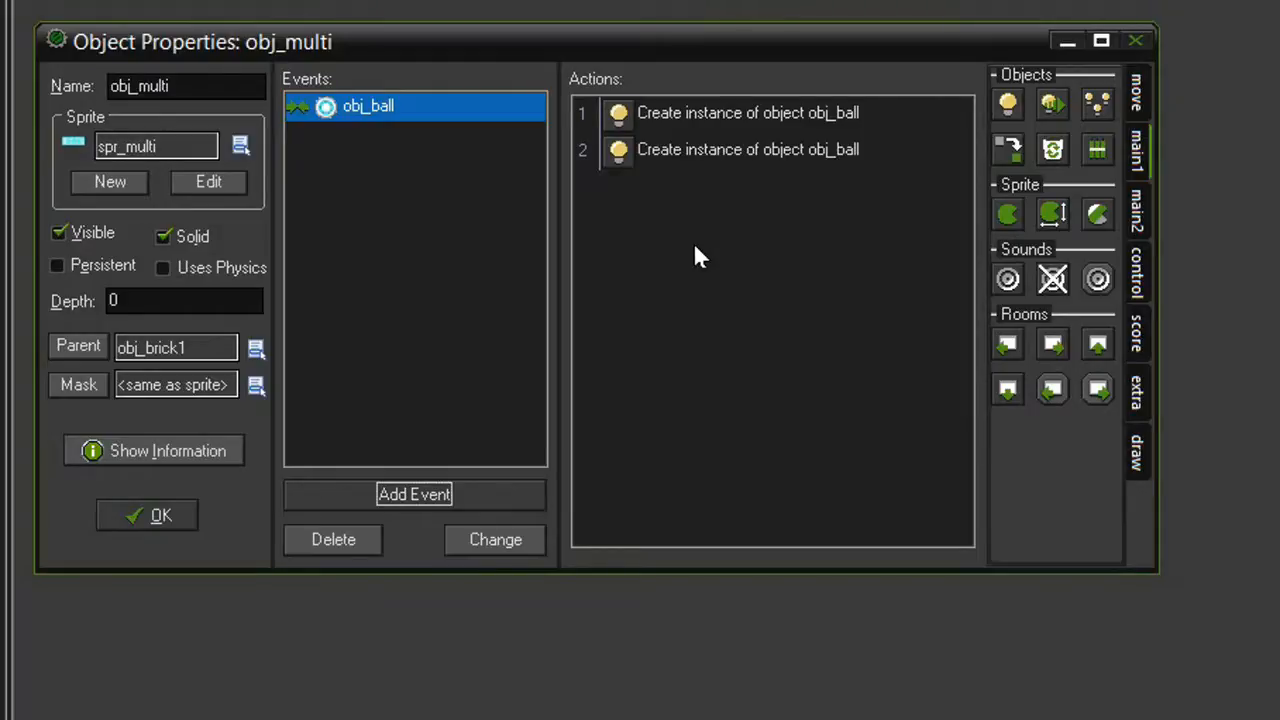
Duplicate the obj_ball collision event as a collision event with obj_laser
right_click(363, 106)
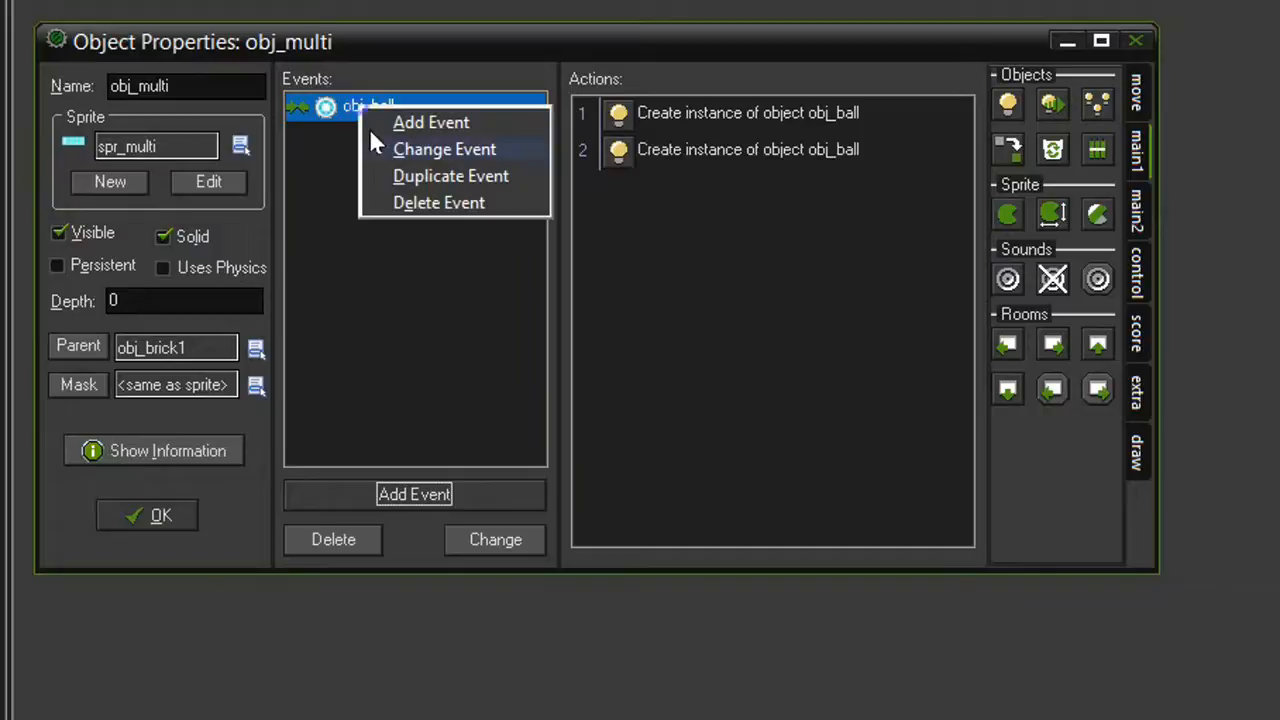
click(443, 149)
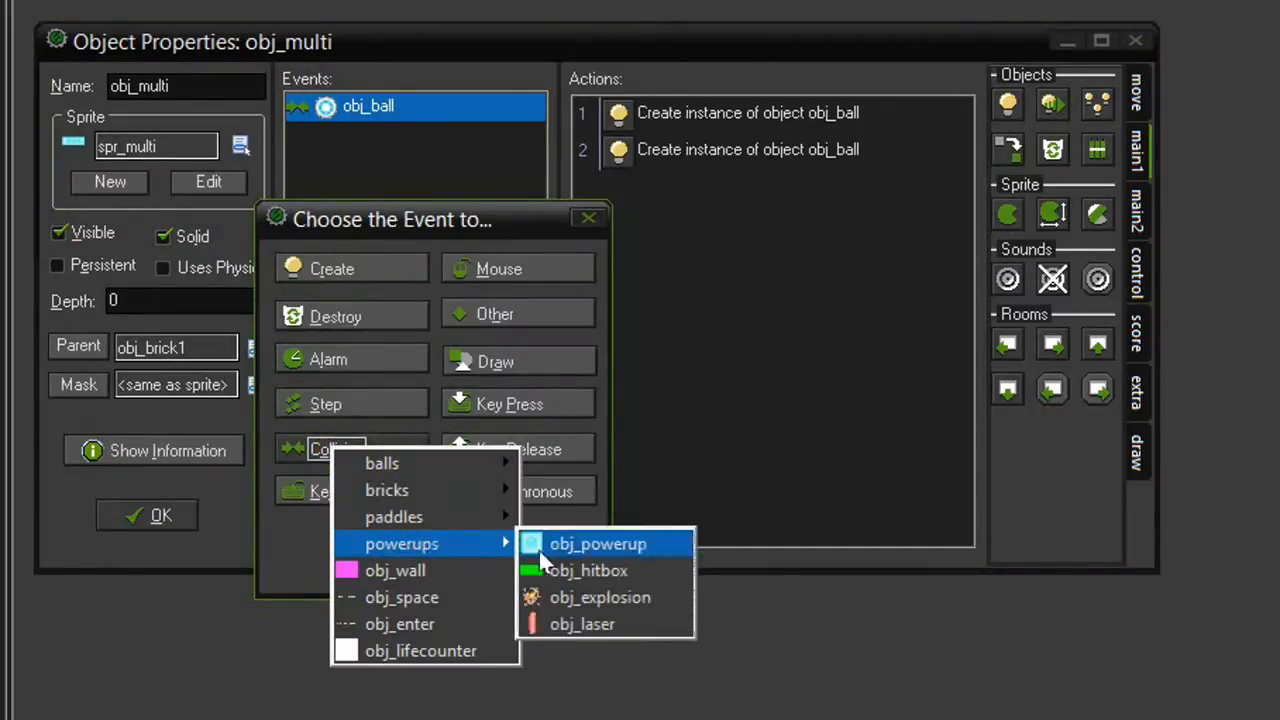
click(582, 624)
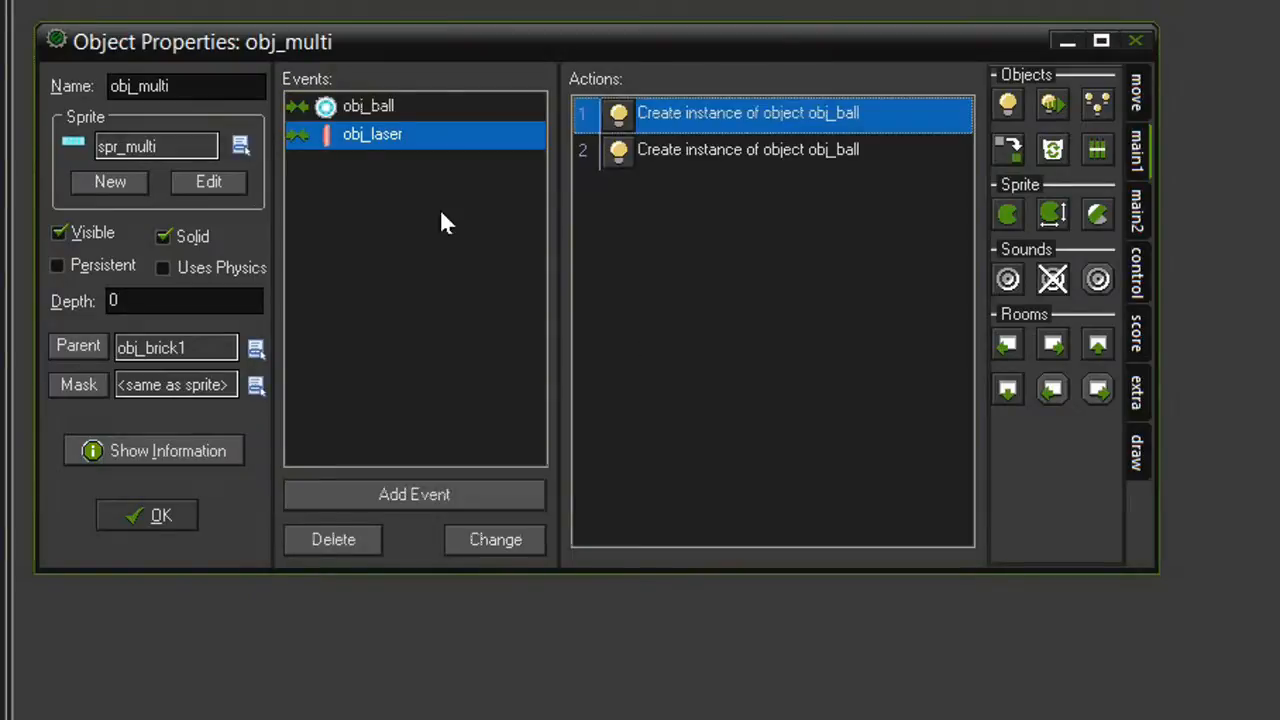
mouse_move(430, 270)
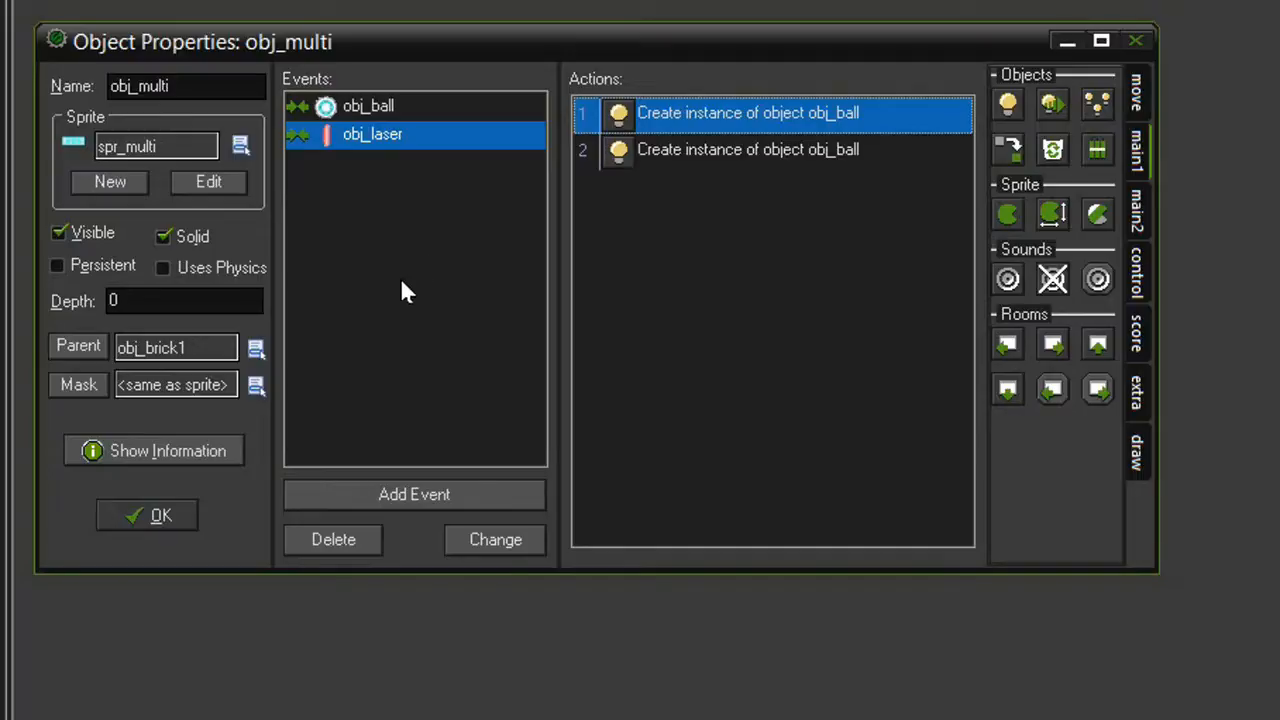
mouse_move(583, 128)
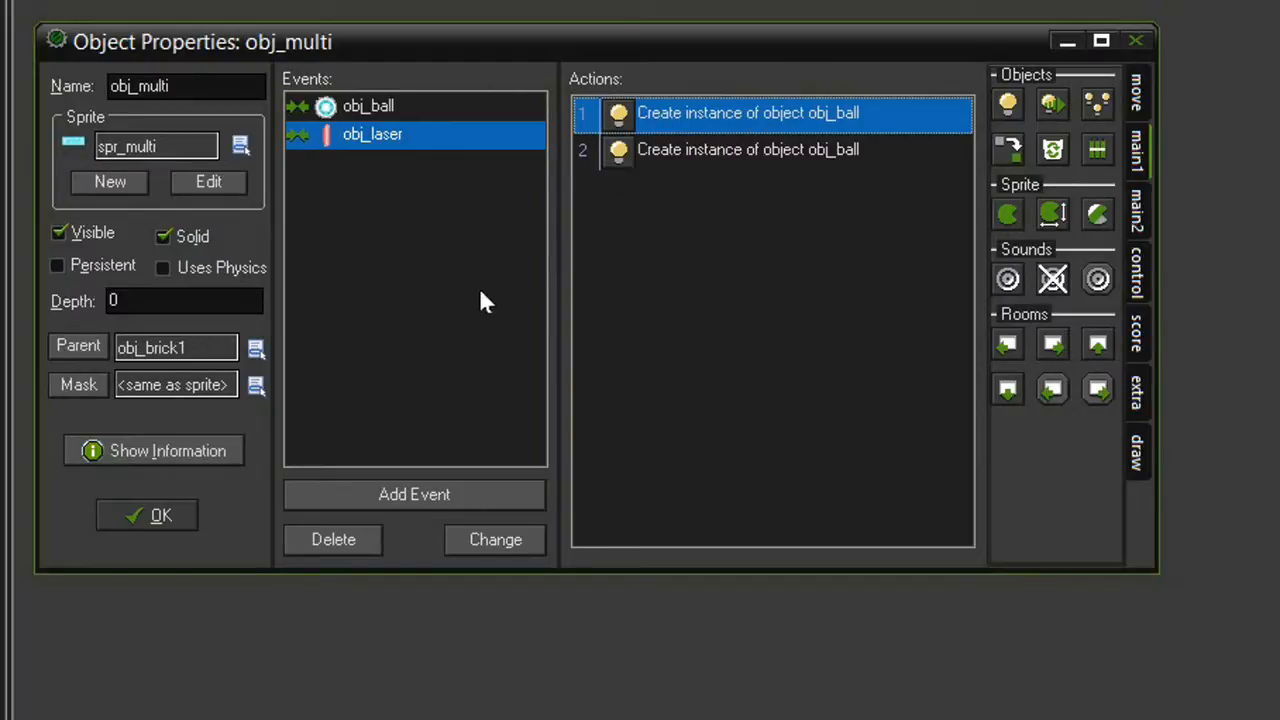
mouse_move(680, 97)
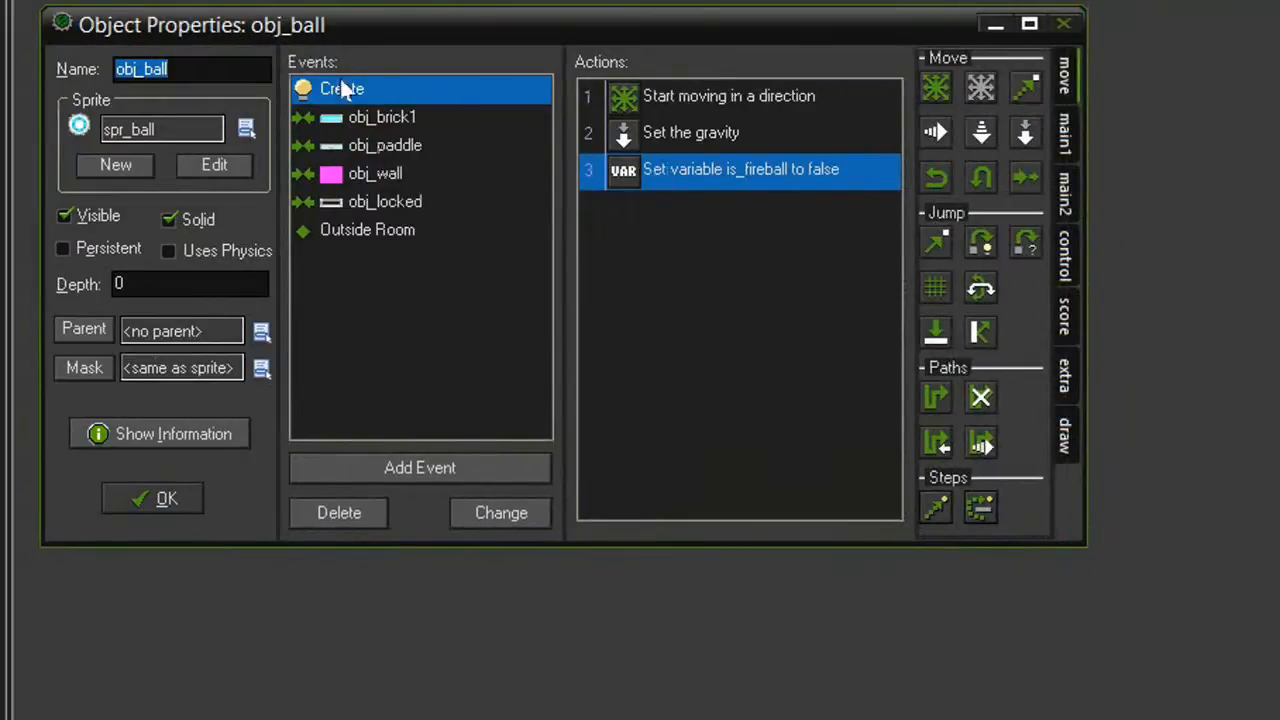
mouse_move(739, 113)
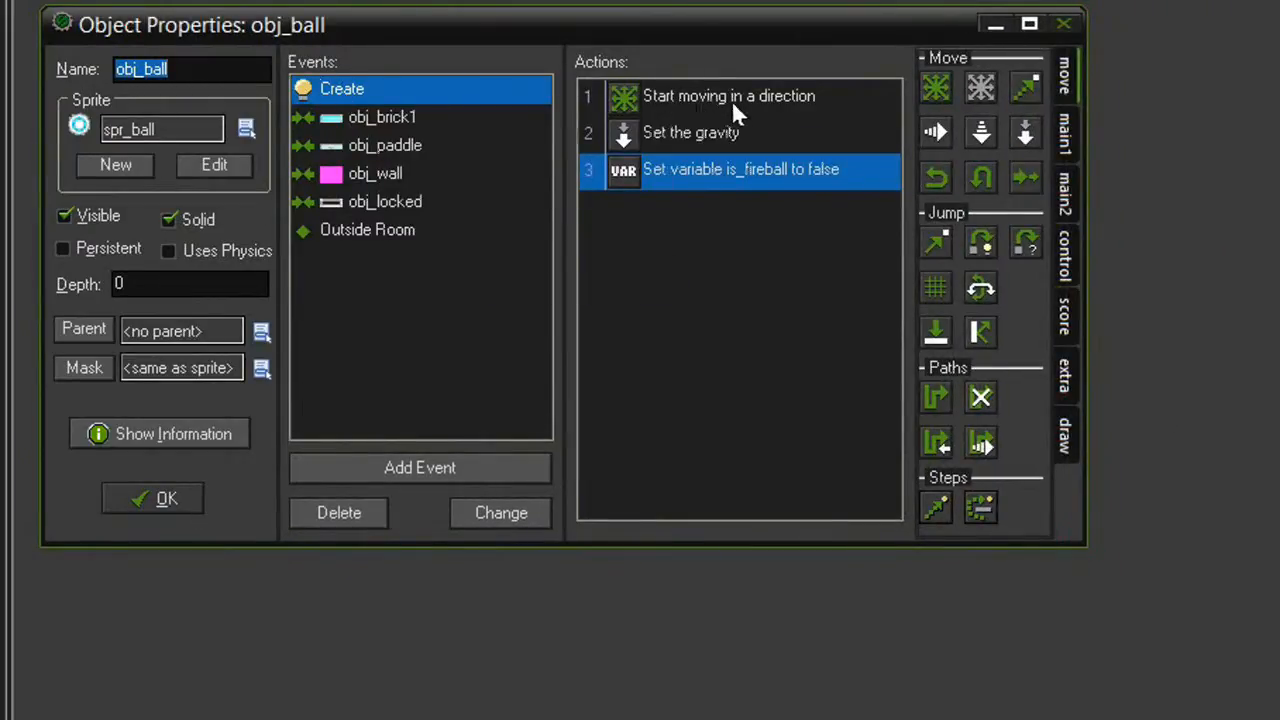
Add up-left alongside up-right as obj_ball's starting directions at speed 10
double_click(729, 95)
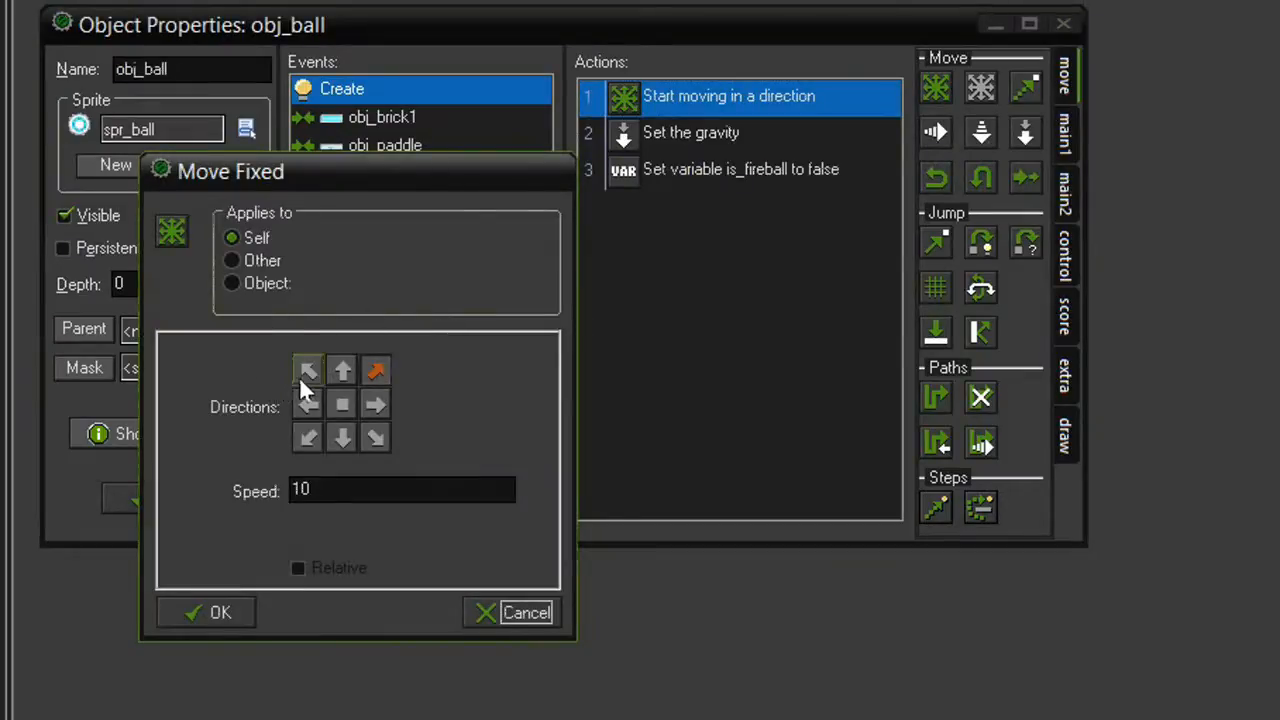
click(308, 369)
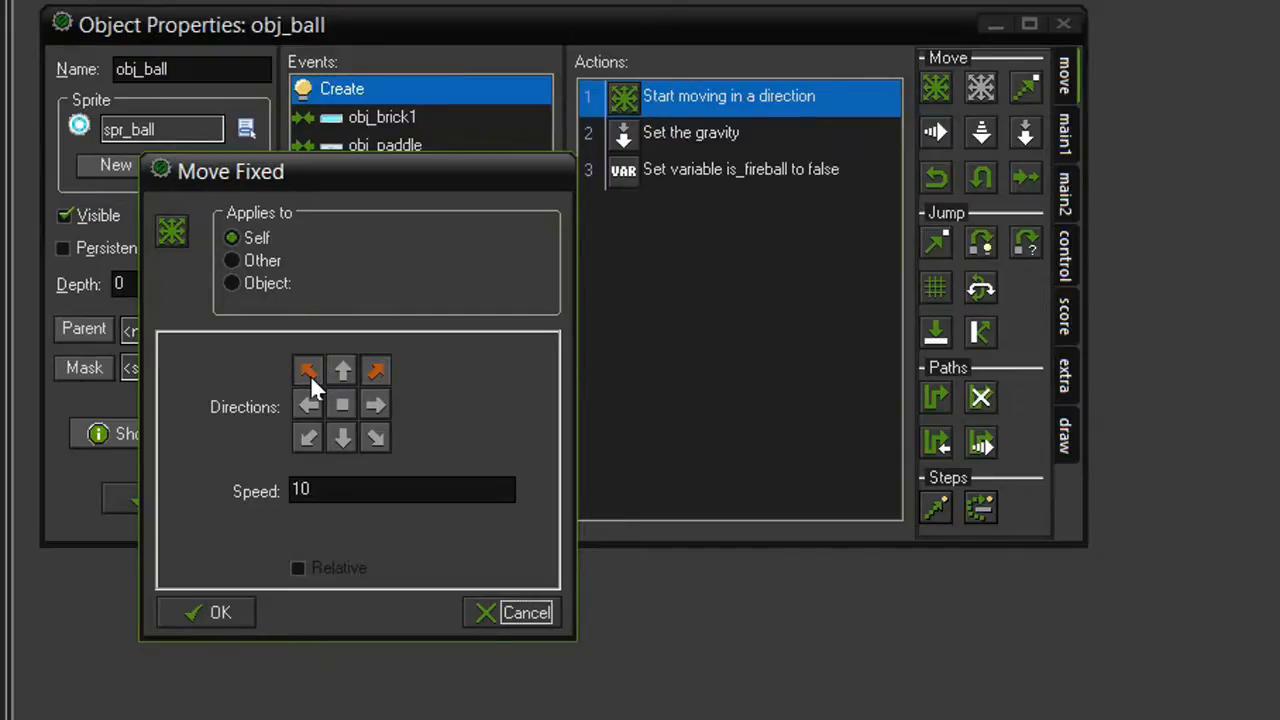
mouse_move(443, 331)
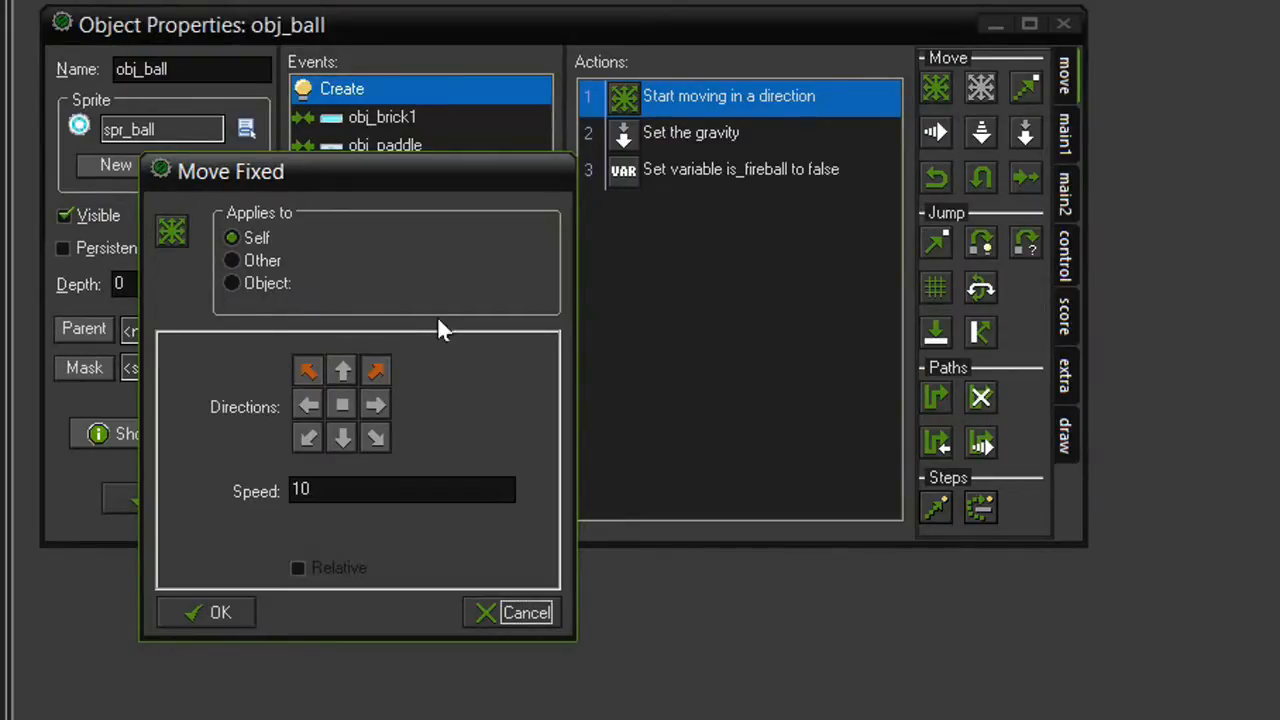
mouse_move(453, 370)
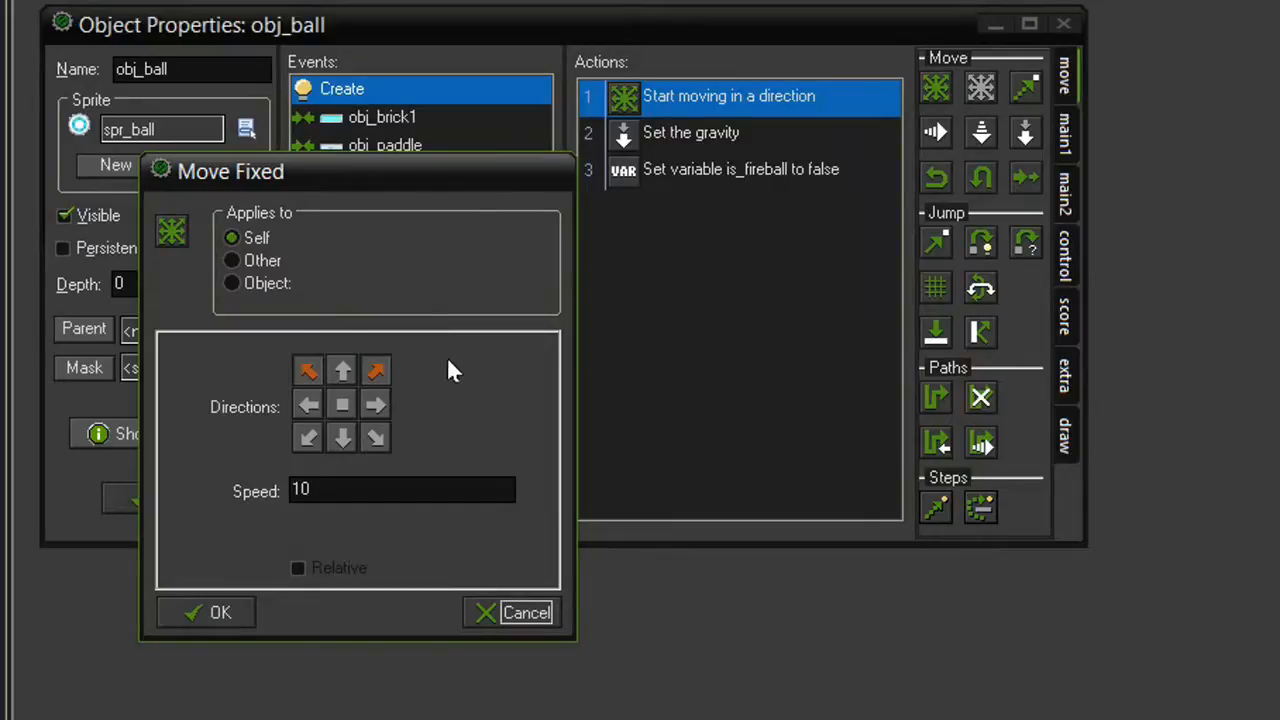
mouse_move(432, 386)
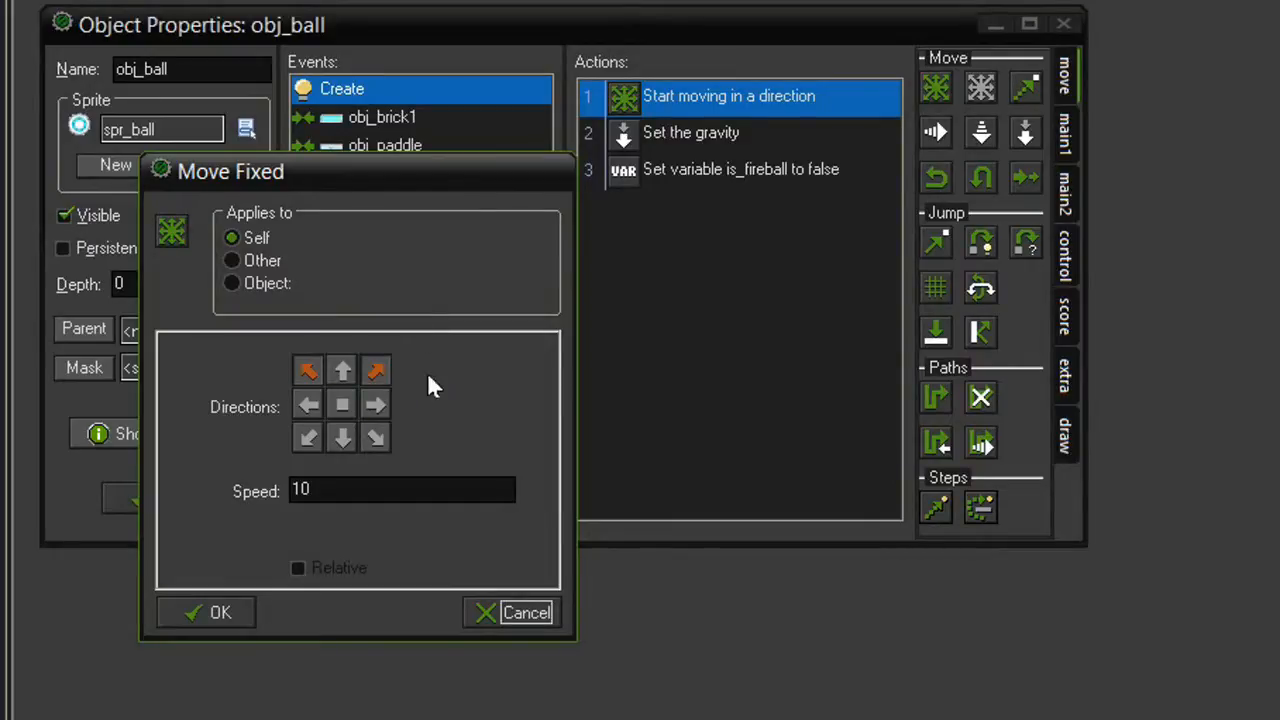
mouse_move(449, 369)
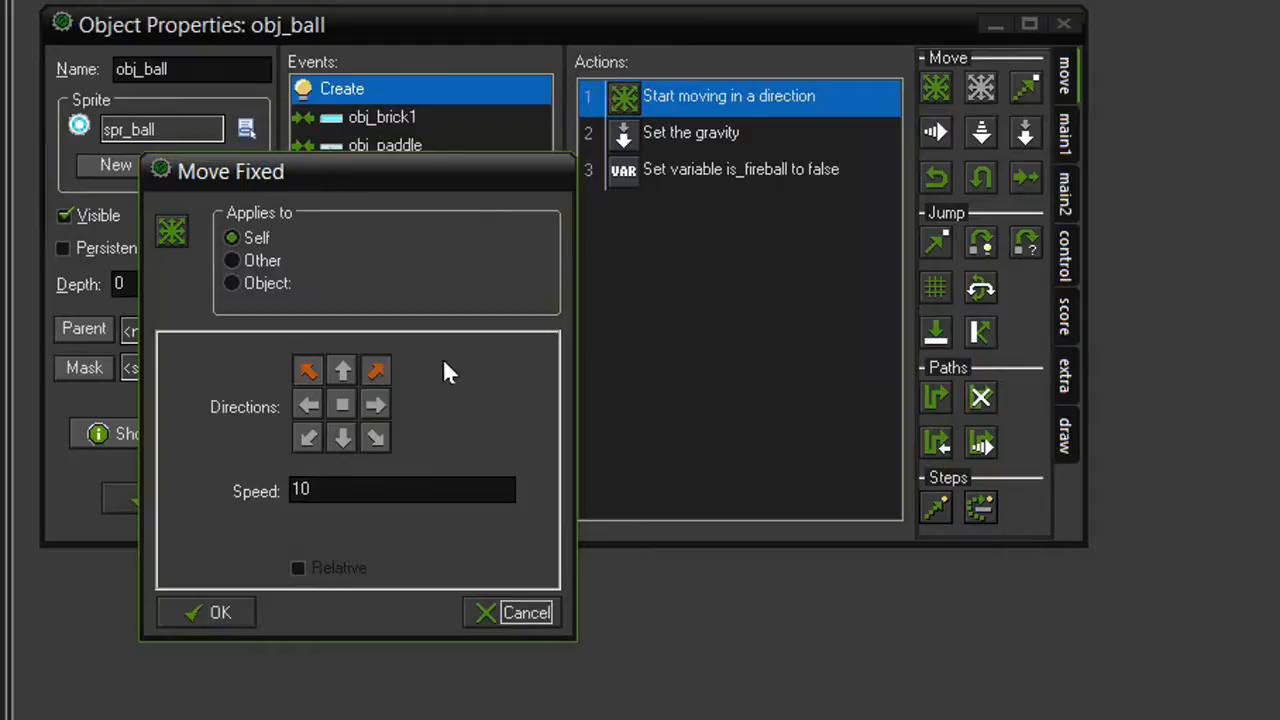
mouse_move(423, 457)
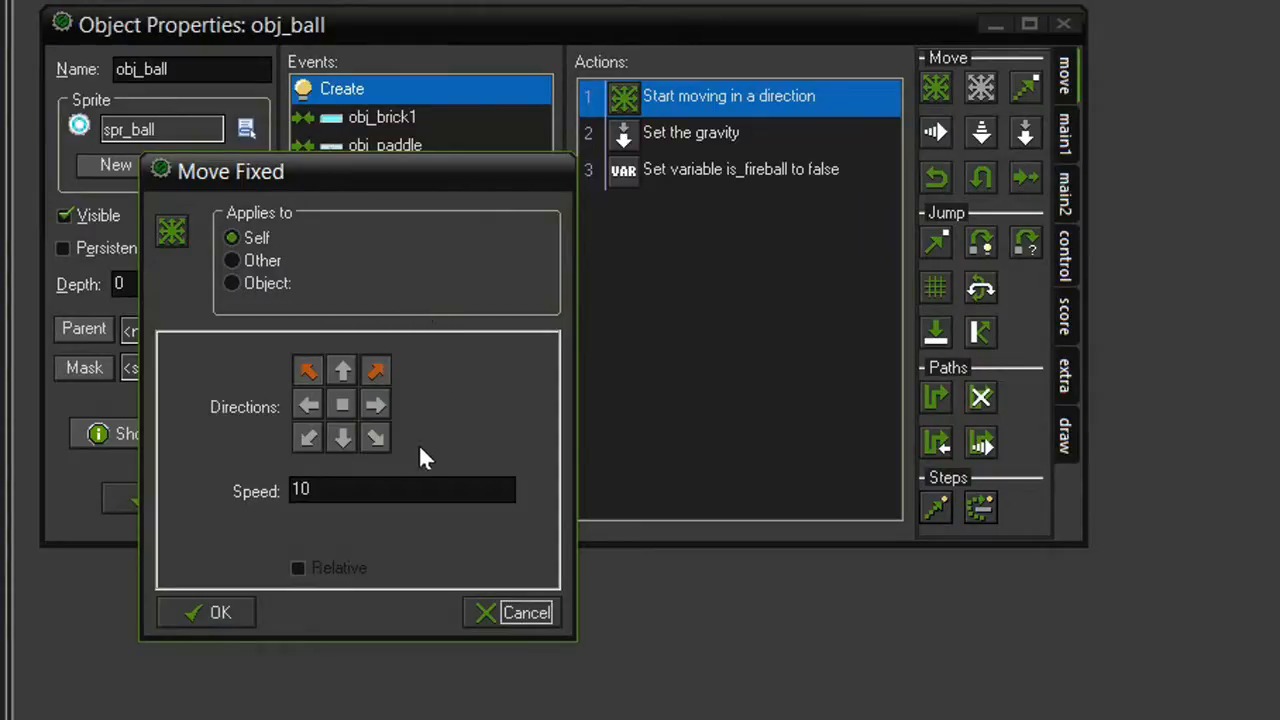
mouse_move(431, 333)
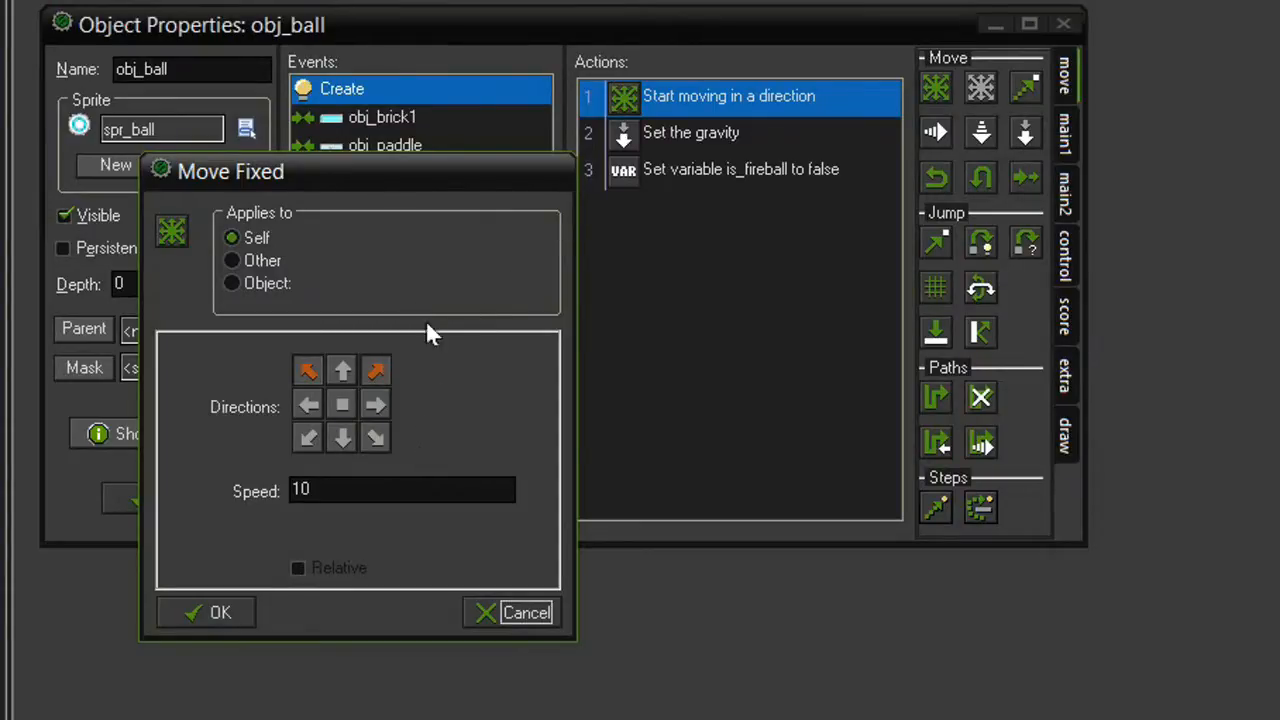
mouse_move(451, 400)
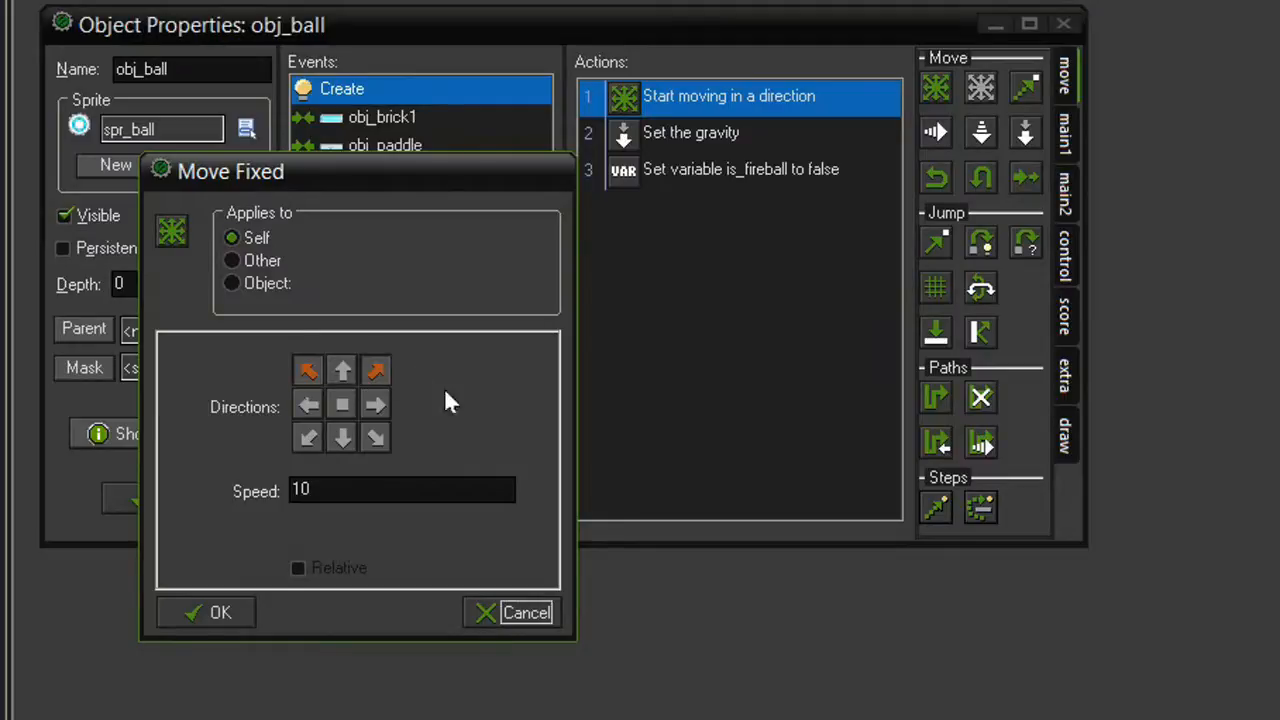
mouse_move(443, 400)
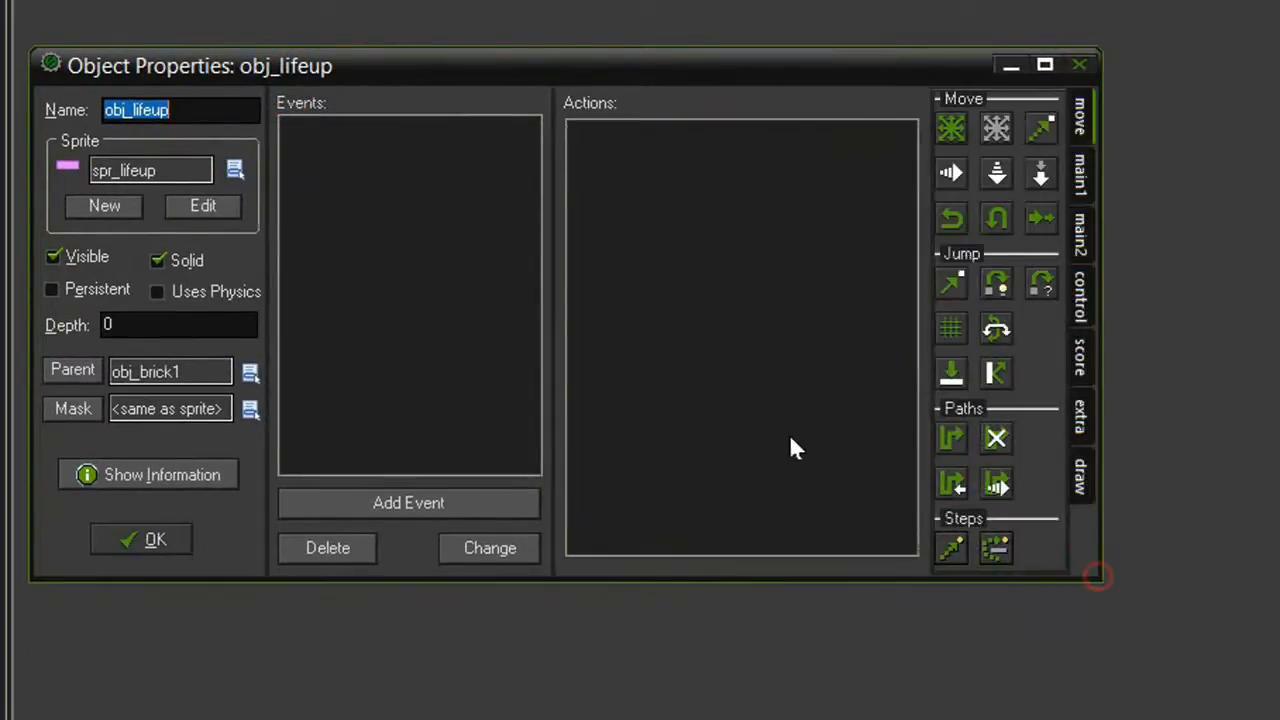
mouse_move(758, 445)
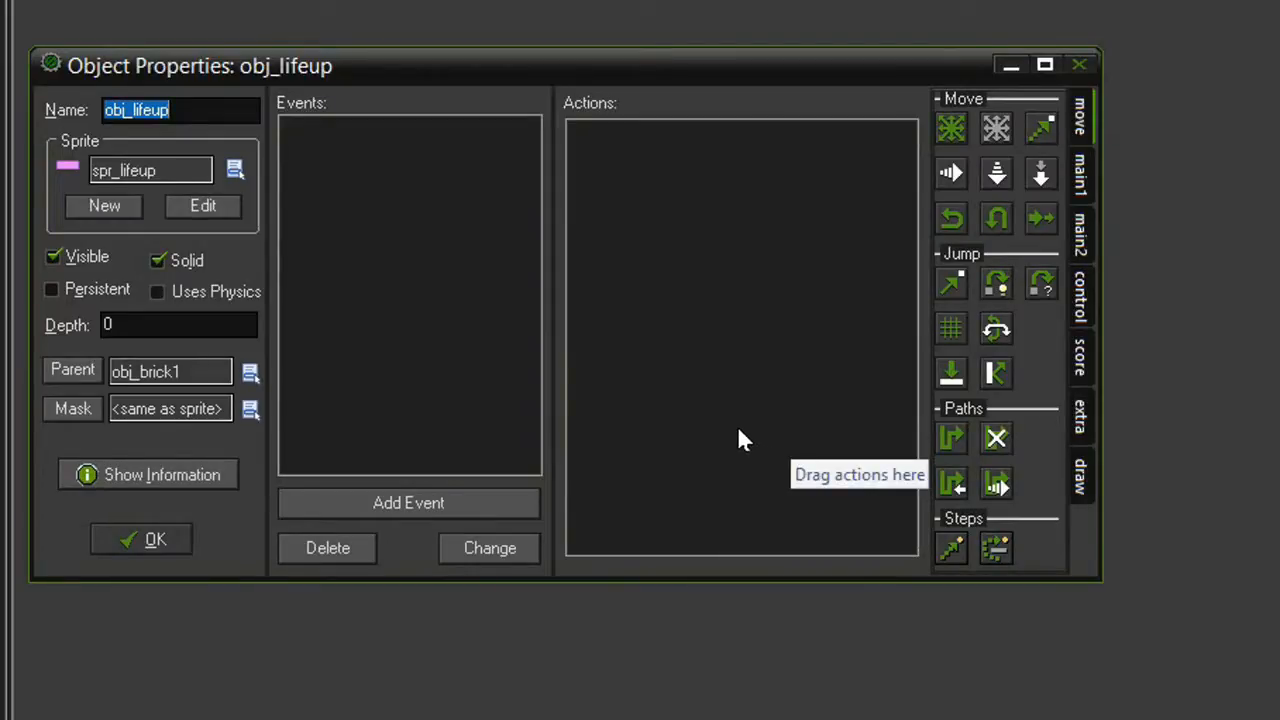
Add an obj_ball collision to obj_lifeup that sets lives to 1, relative
click(408, 503)
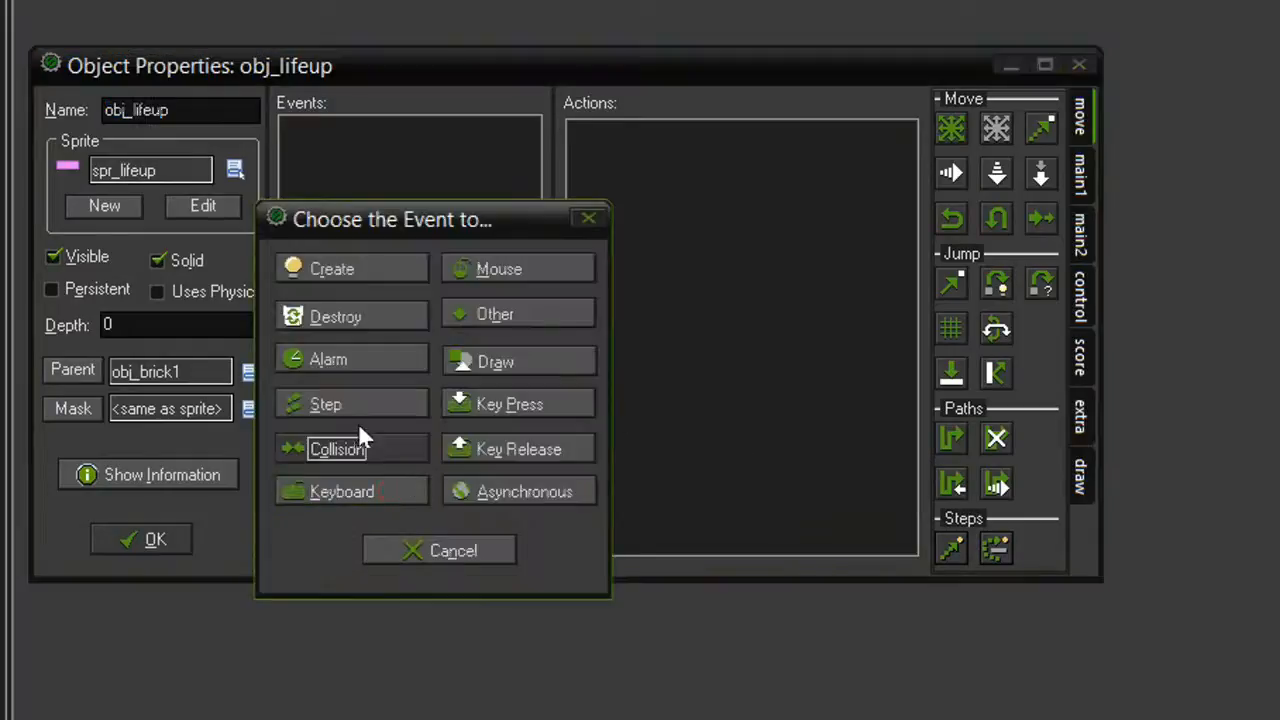
click(351, 447)
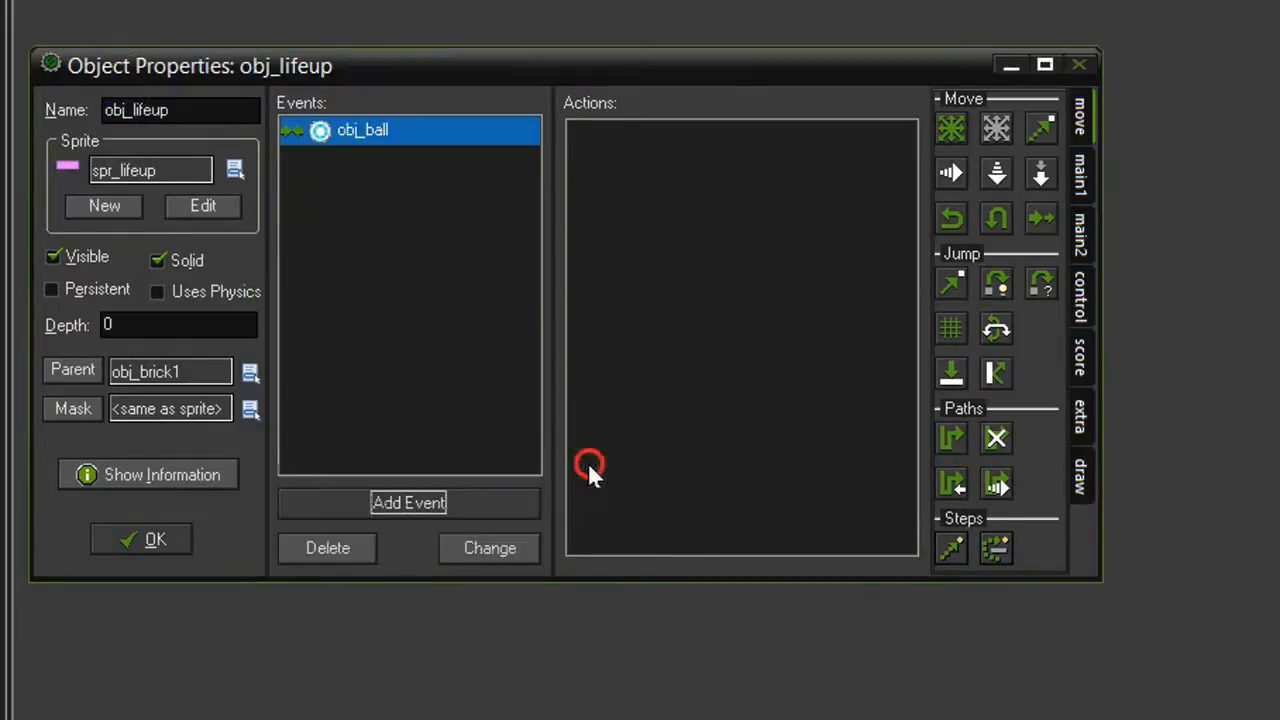
click(1080, 355)
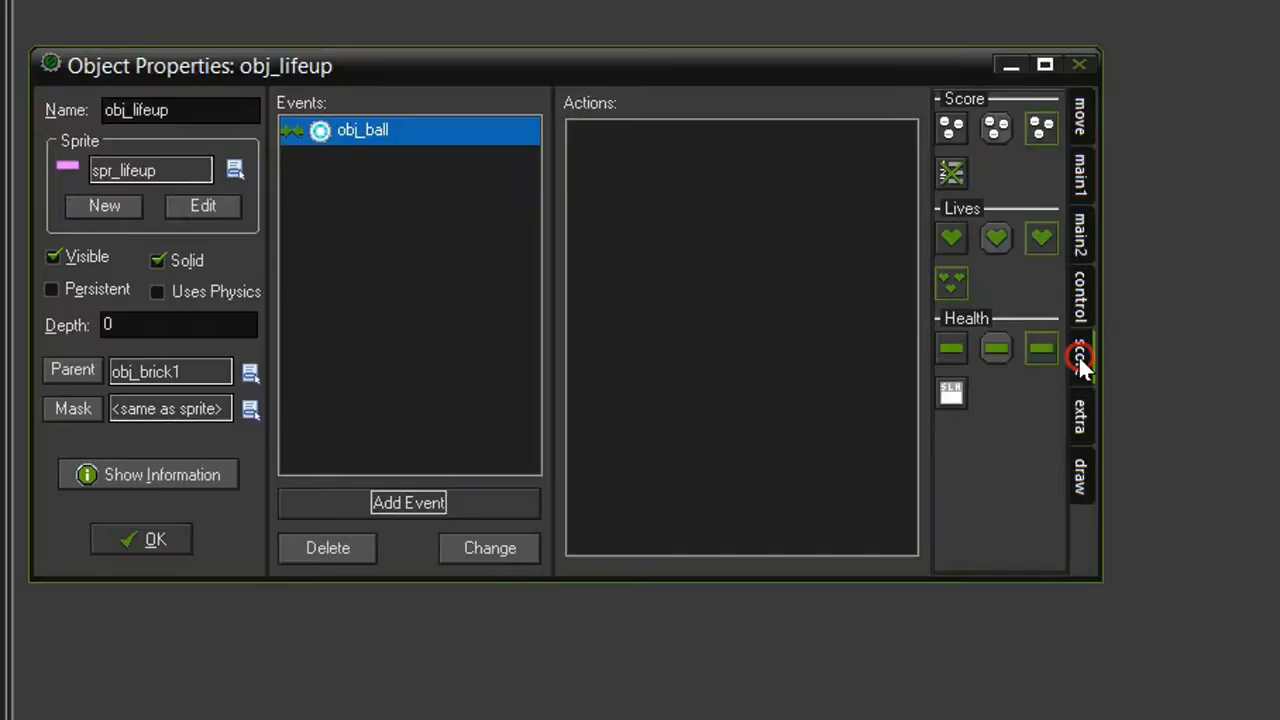
mouse_move(949, 240)
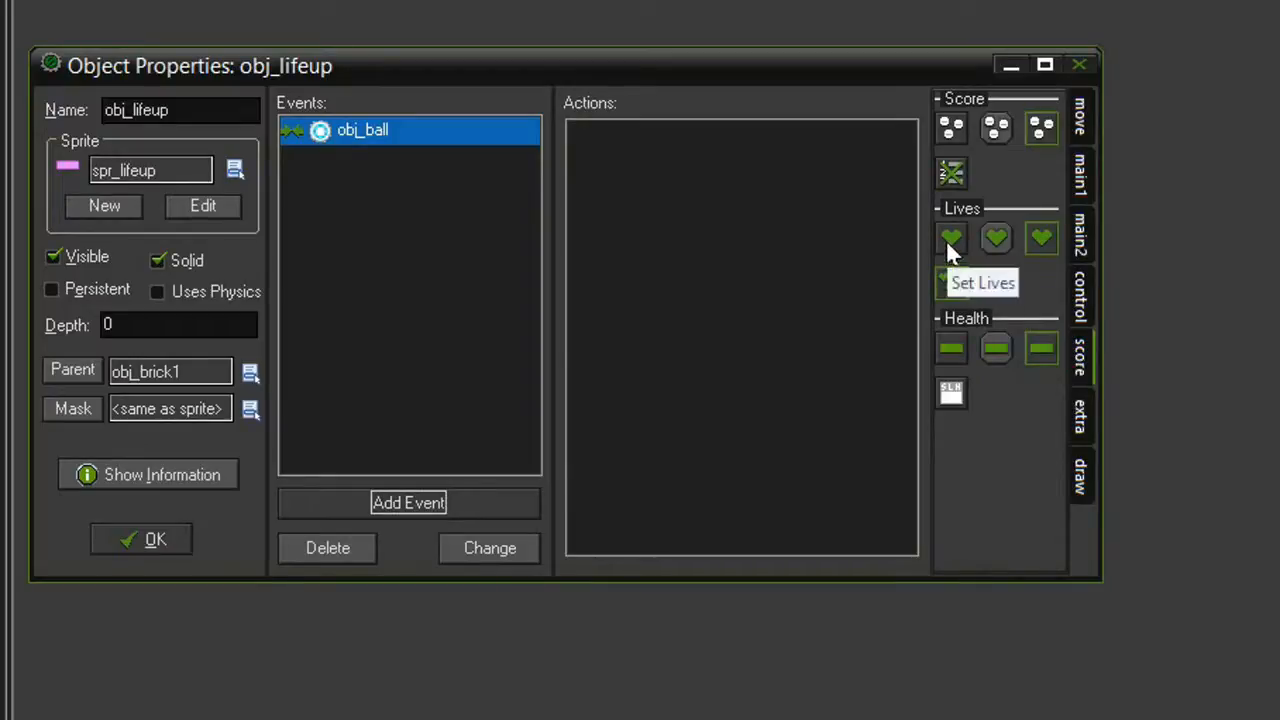
click(950, 238)
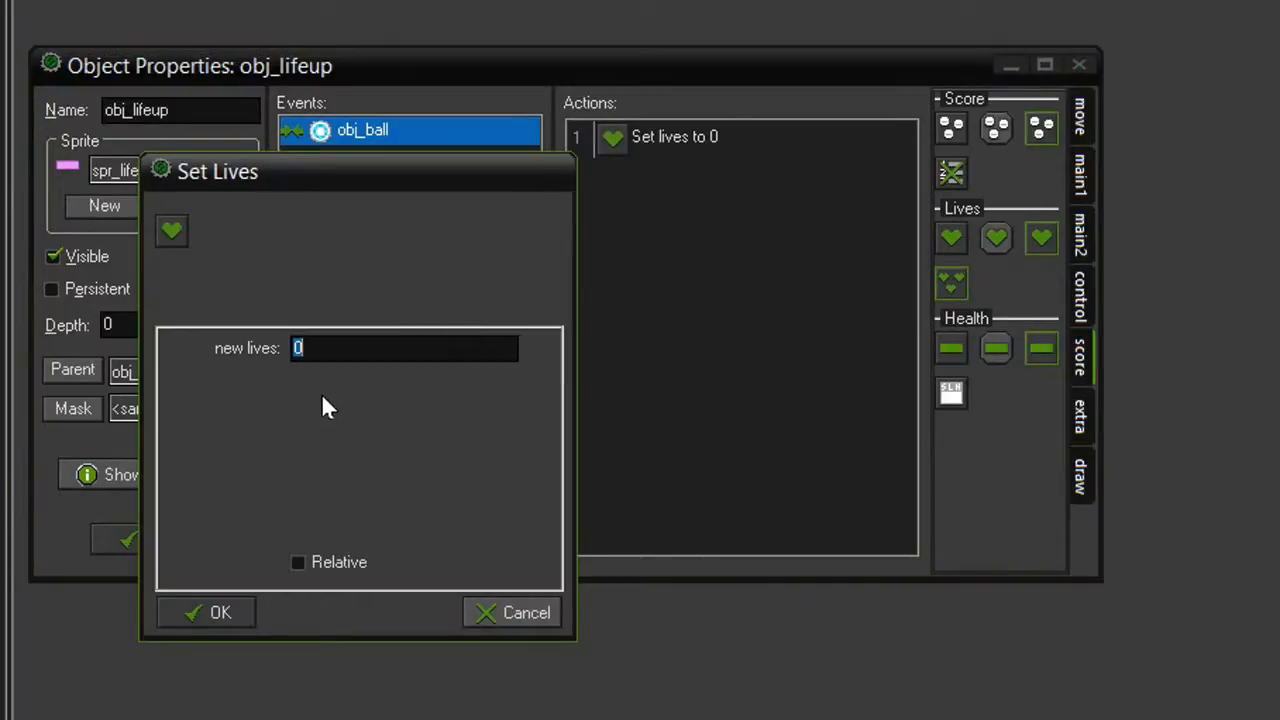
text(1)
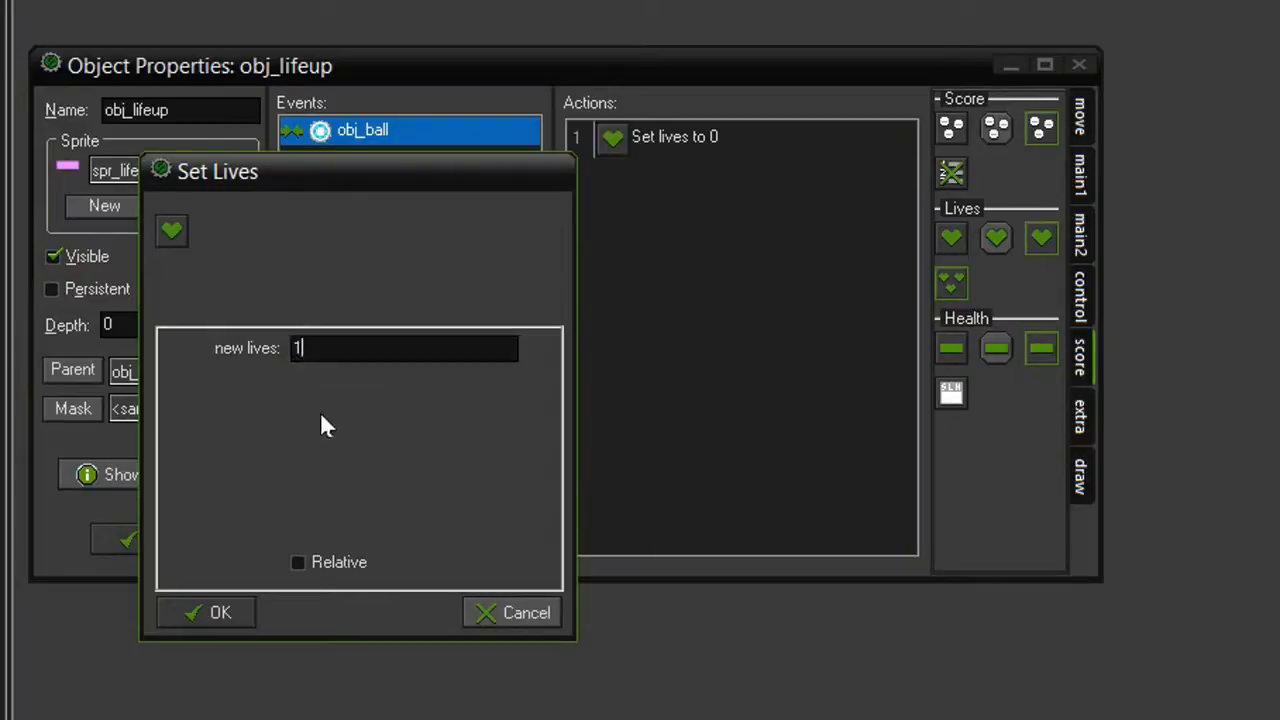
click(297, 562)
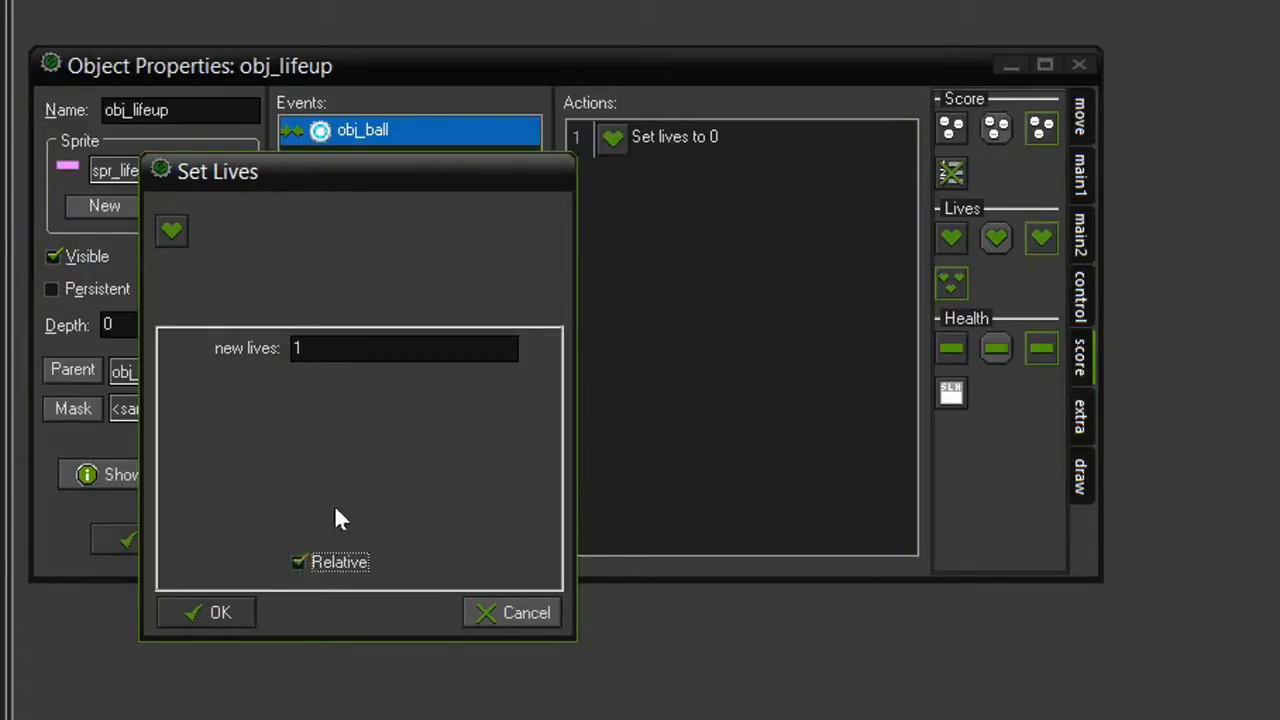
mouse_move(248, 492)
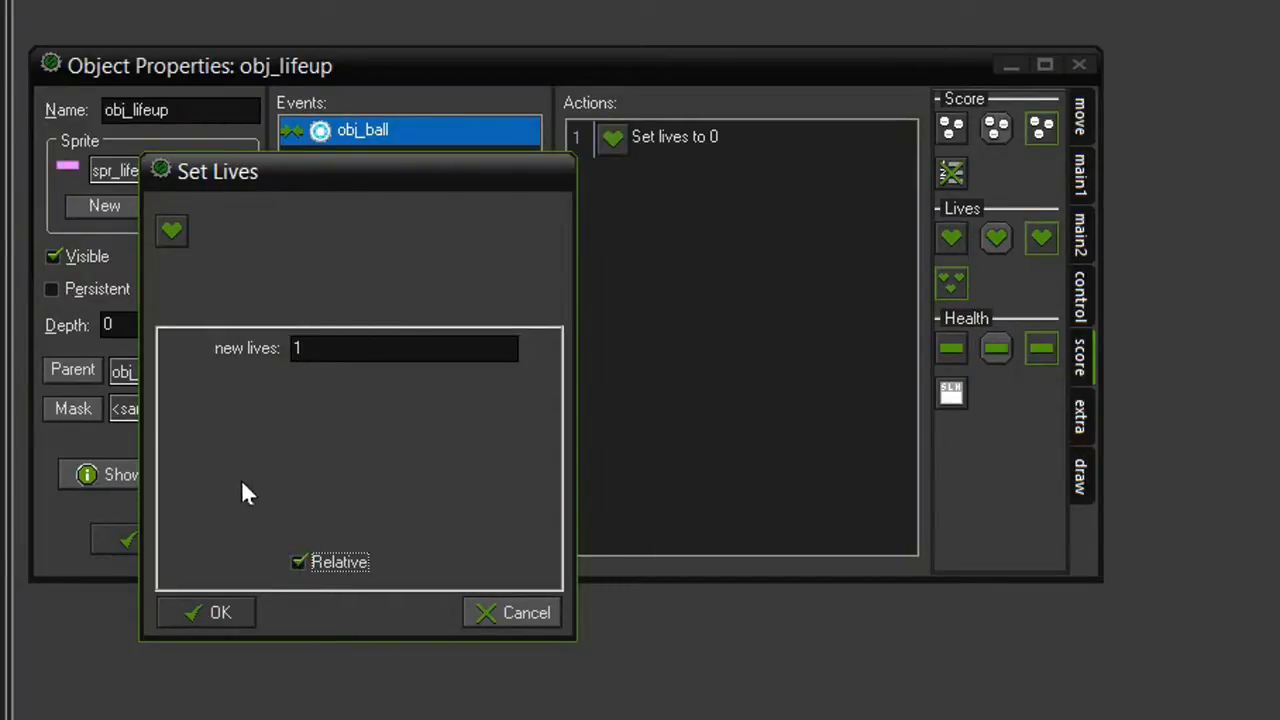
click(219, 612)
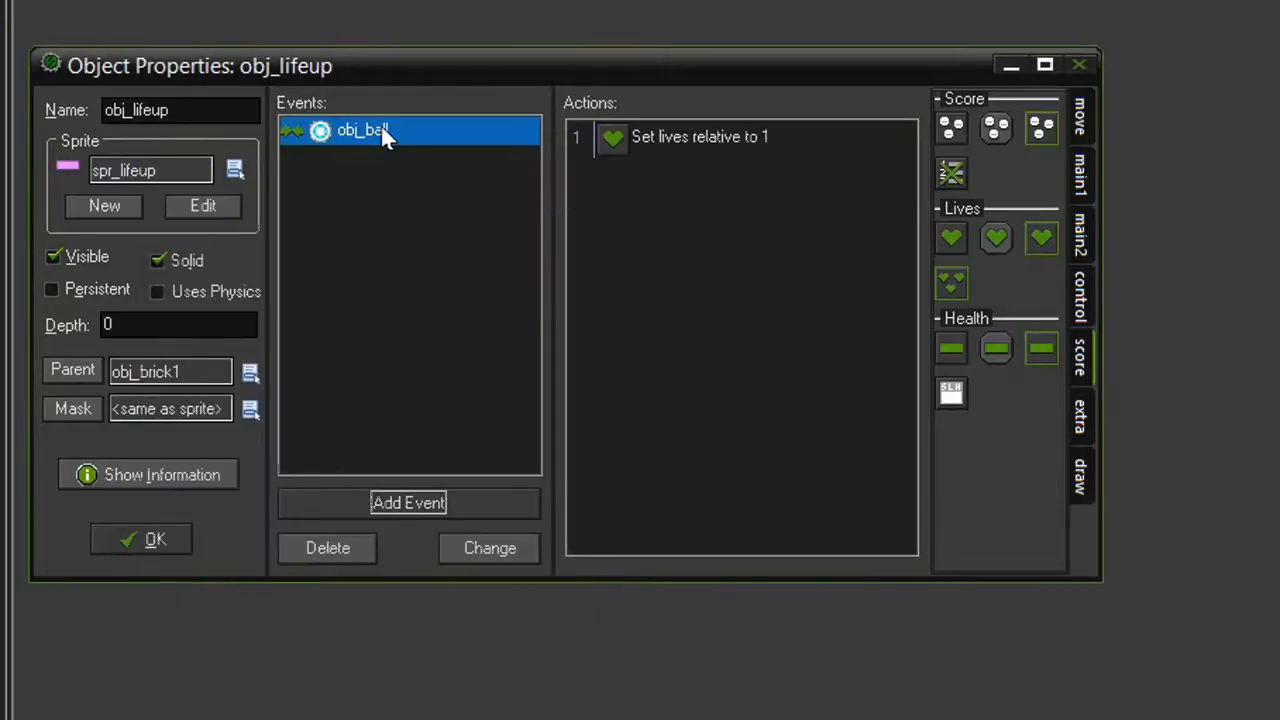
Add a collision event with obj_laser to obj_lifeup
click(408, 503)
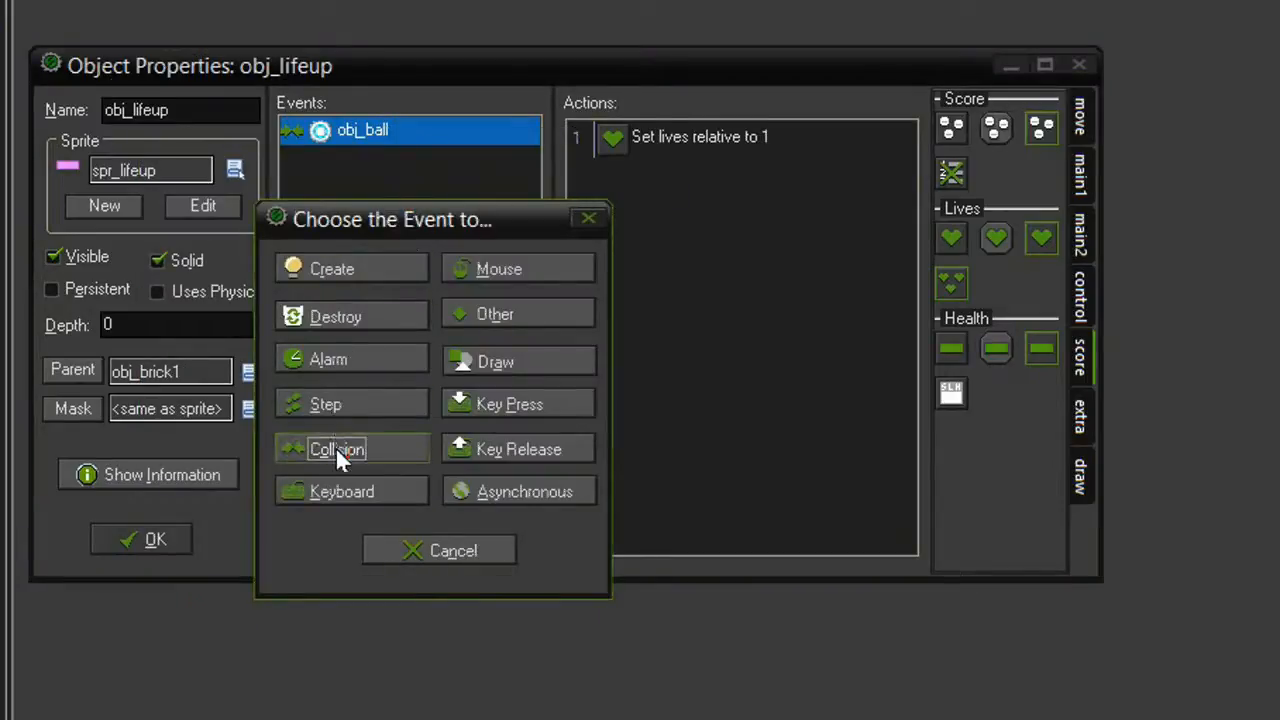
click(337, 448)
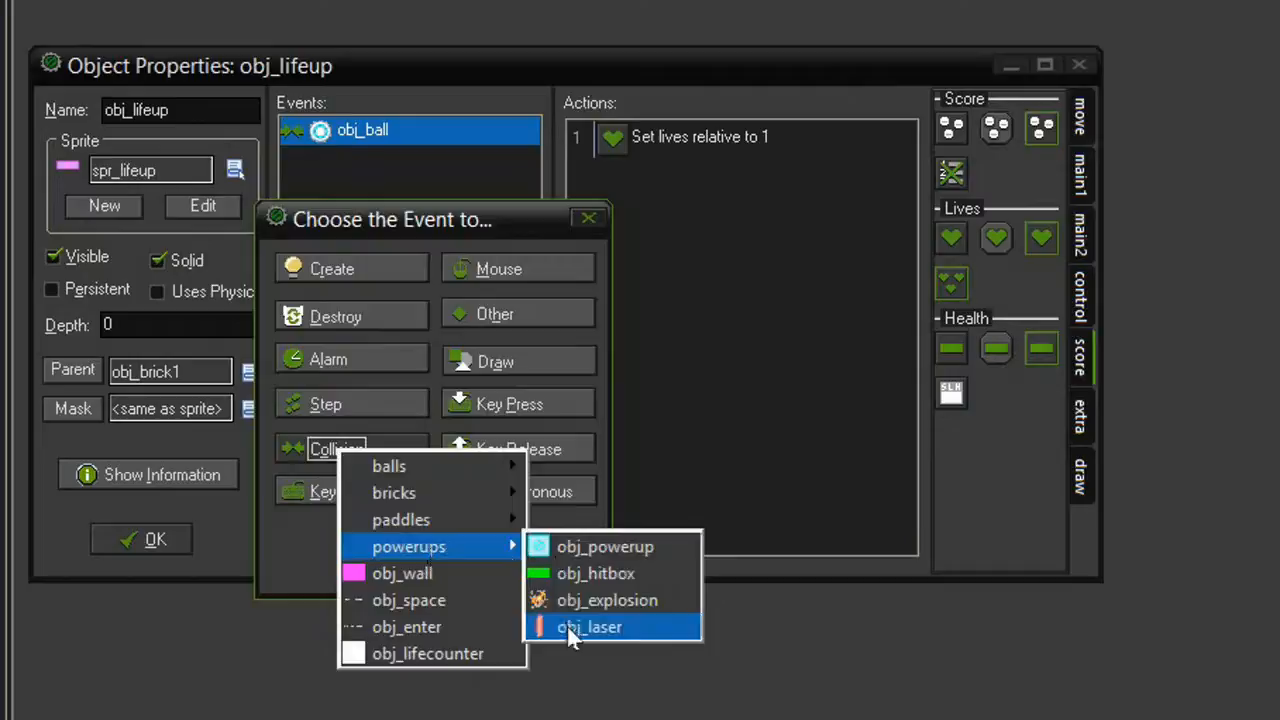
click(588, 626)
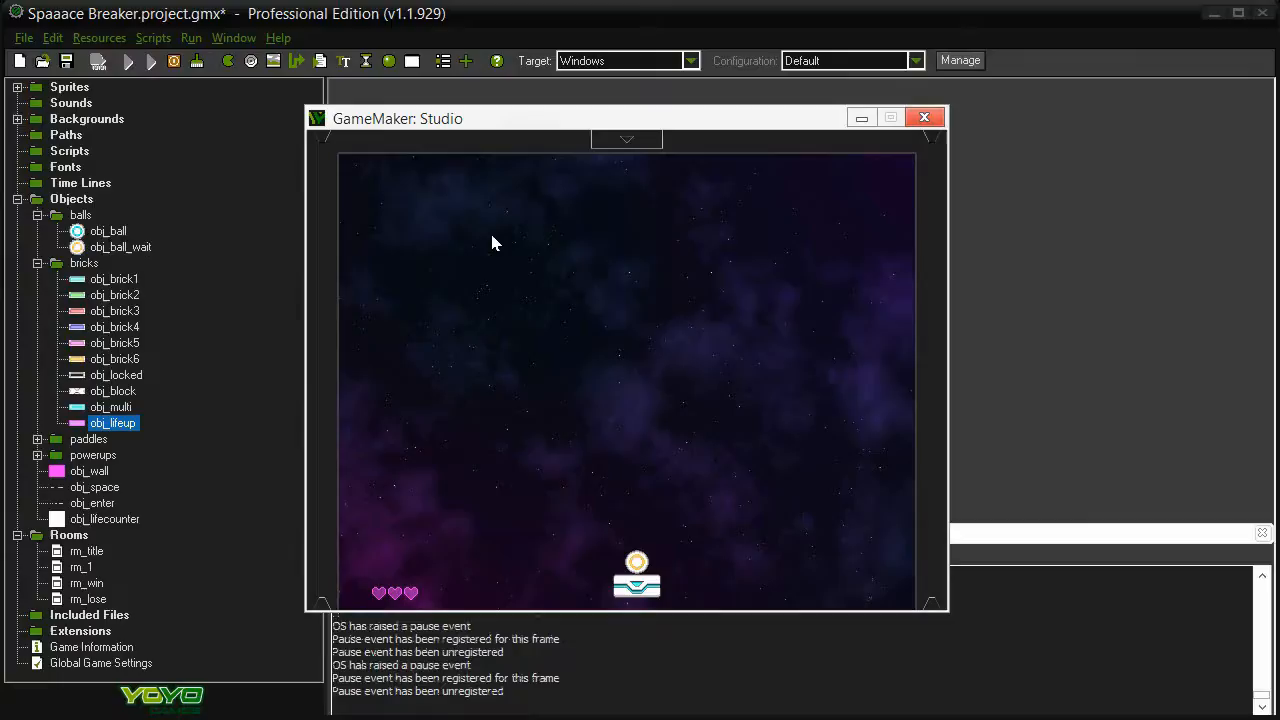
mouse_move(595, 351)
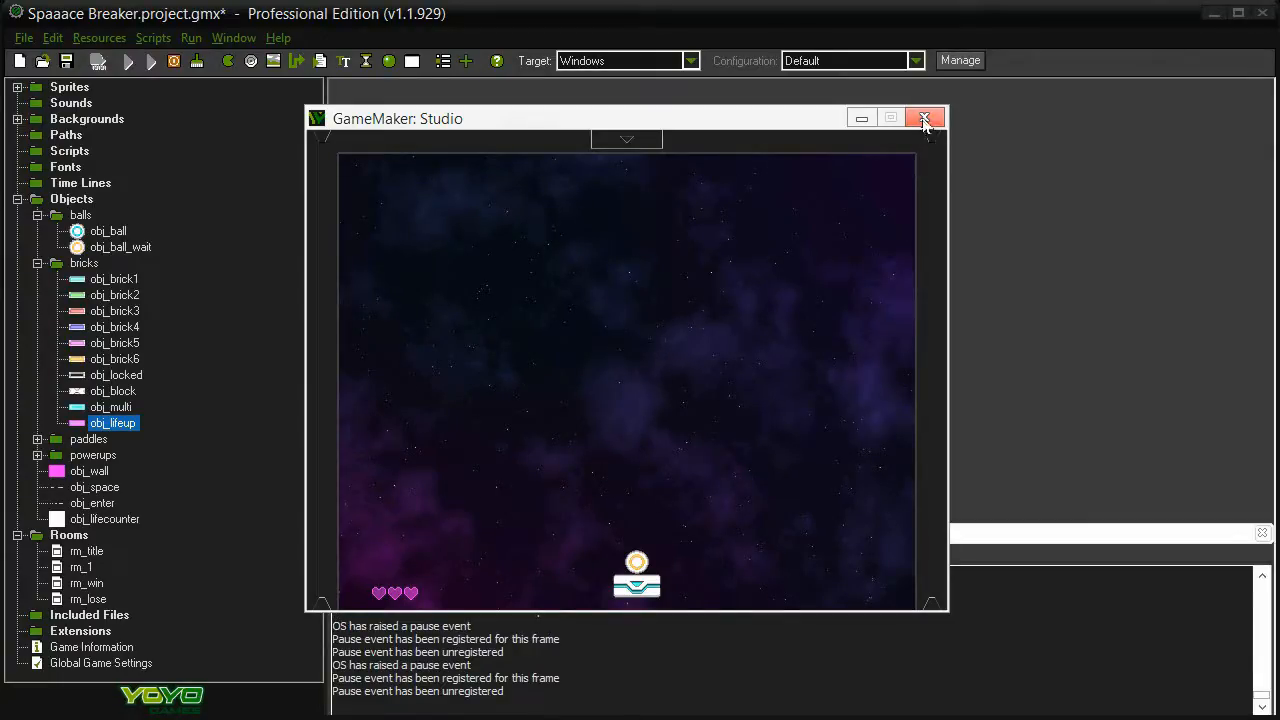
Close the running Spaaace Breaker test game window
click(924, 117)
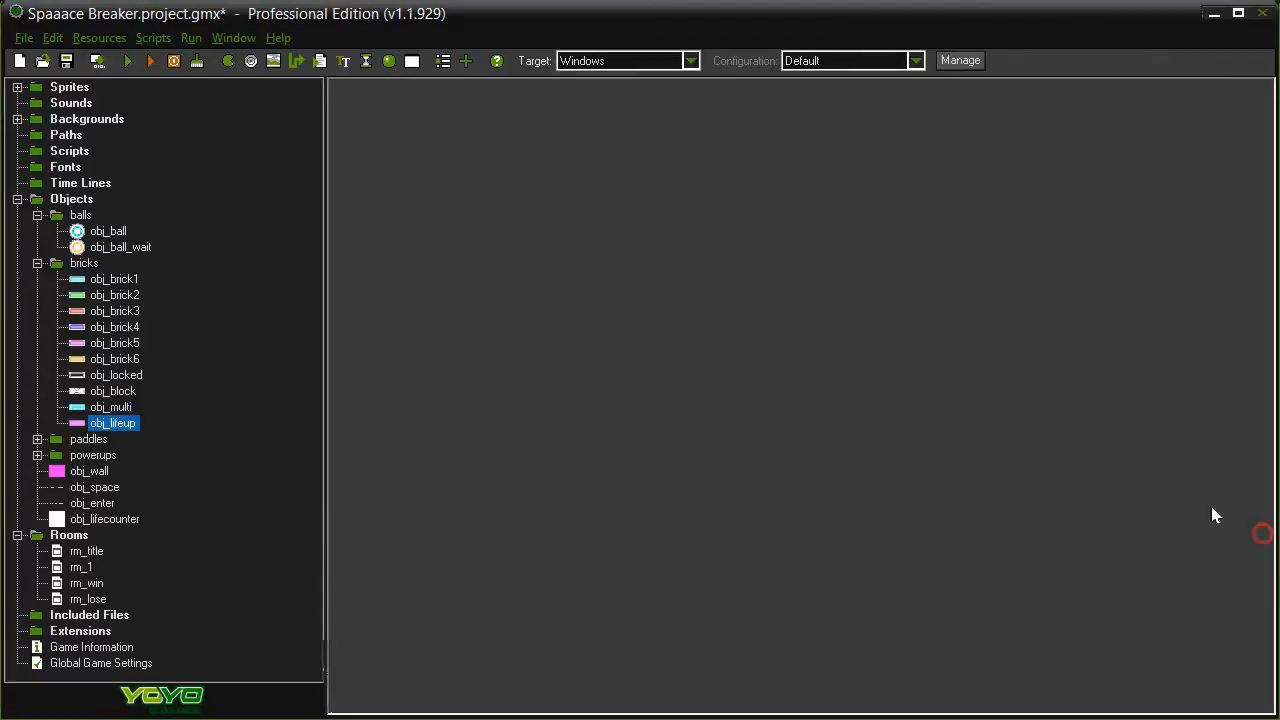
mouse_move(689, 420)
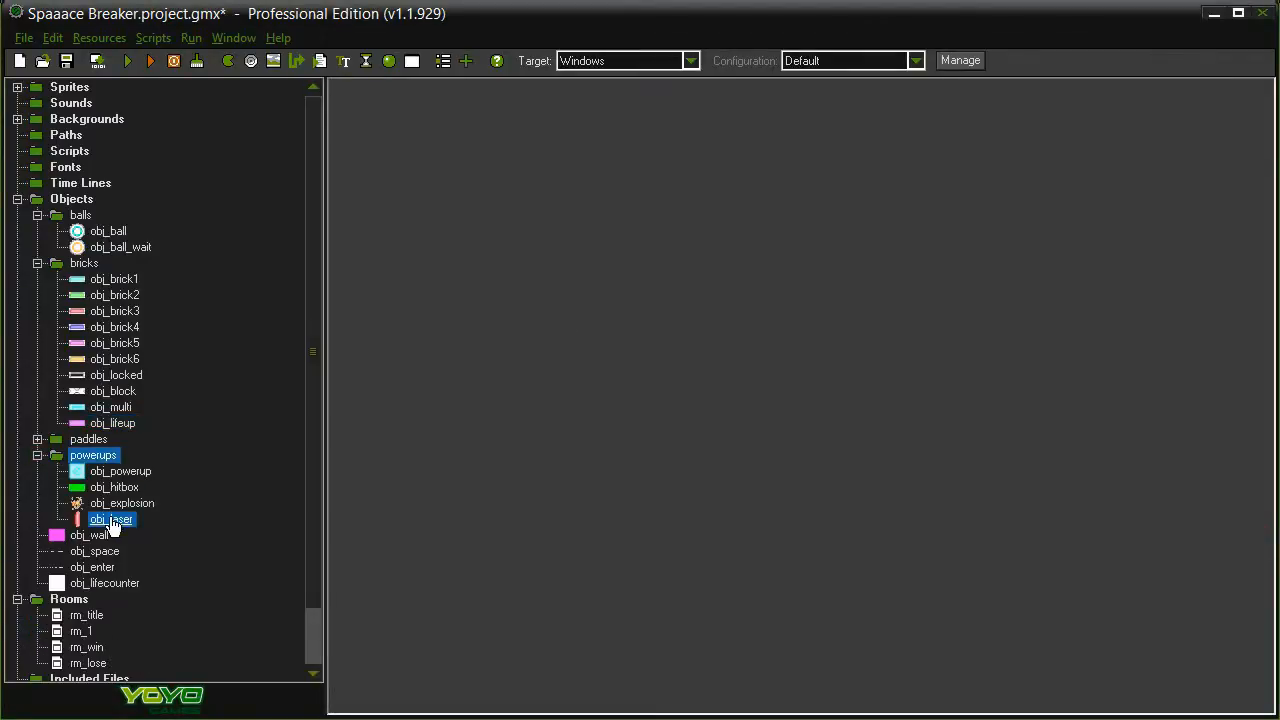
Open obj_laser's properties and view its obj_brick1 collision actions
double_click(110, 518)
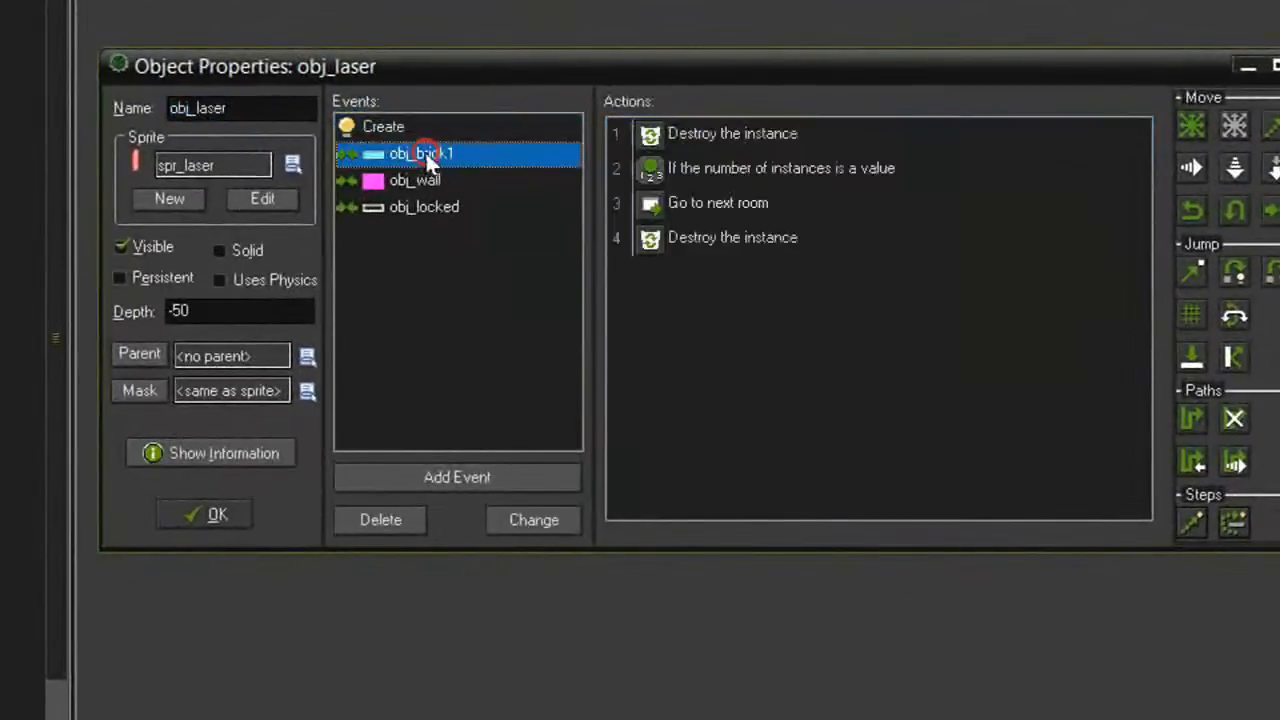
mouse_move(813, 180)
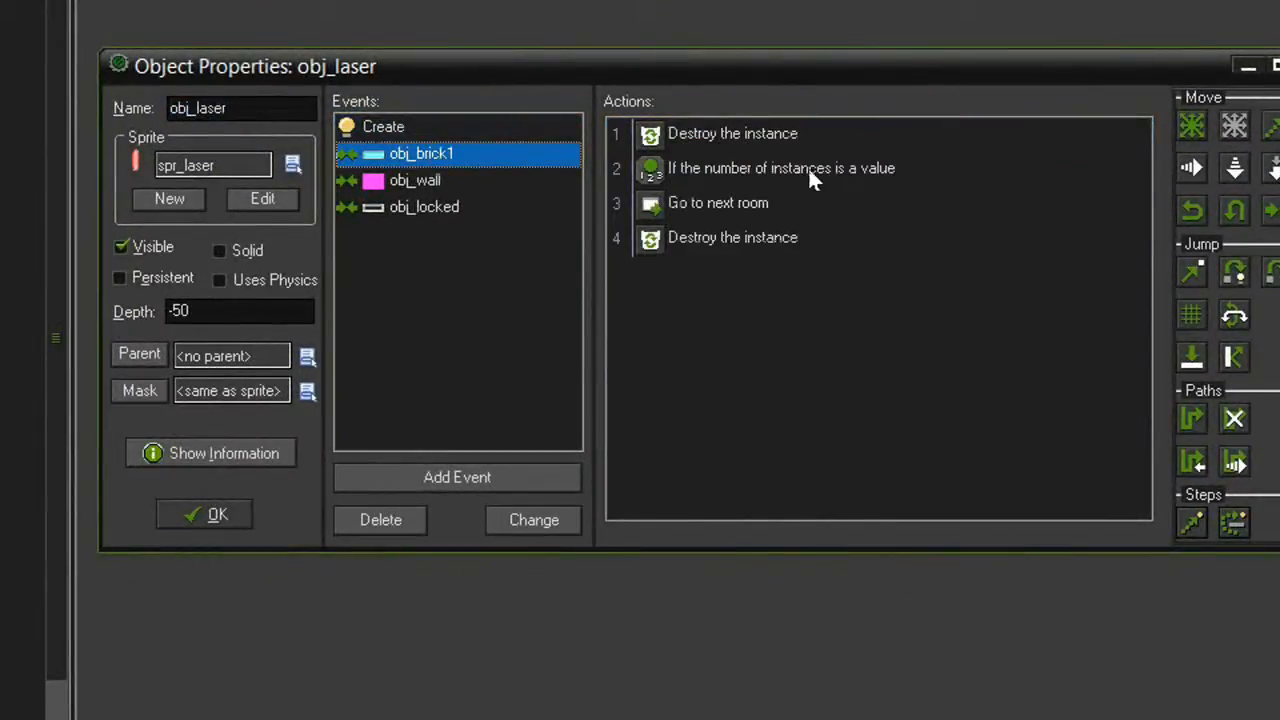
click(745, 168)
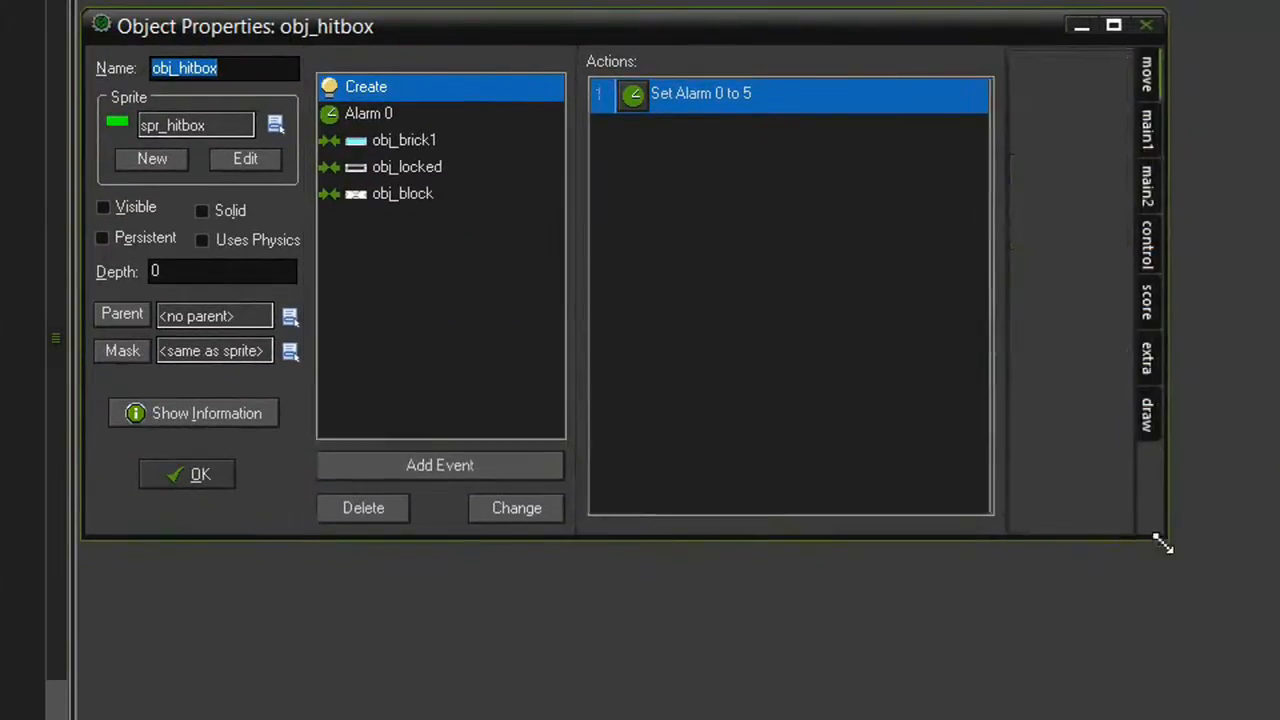
Move Destroy first in obj_hitbox's obj_brick1 collision, review the instance count check, and close
click(404, 140)
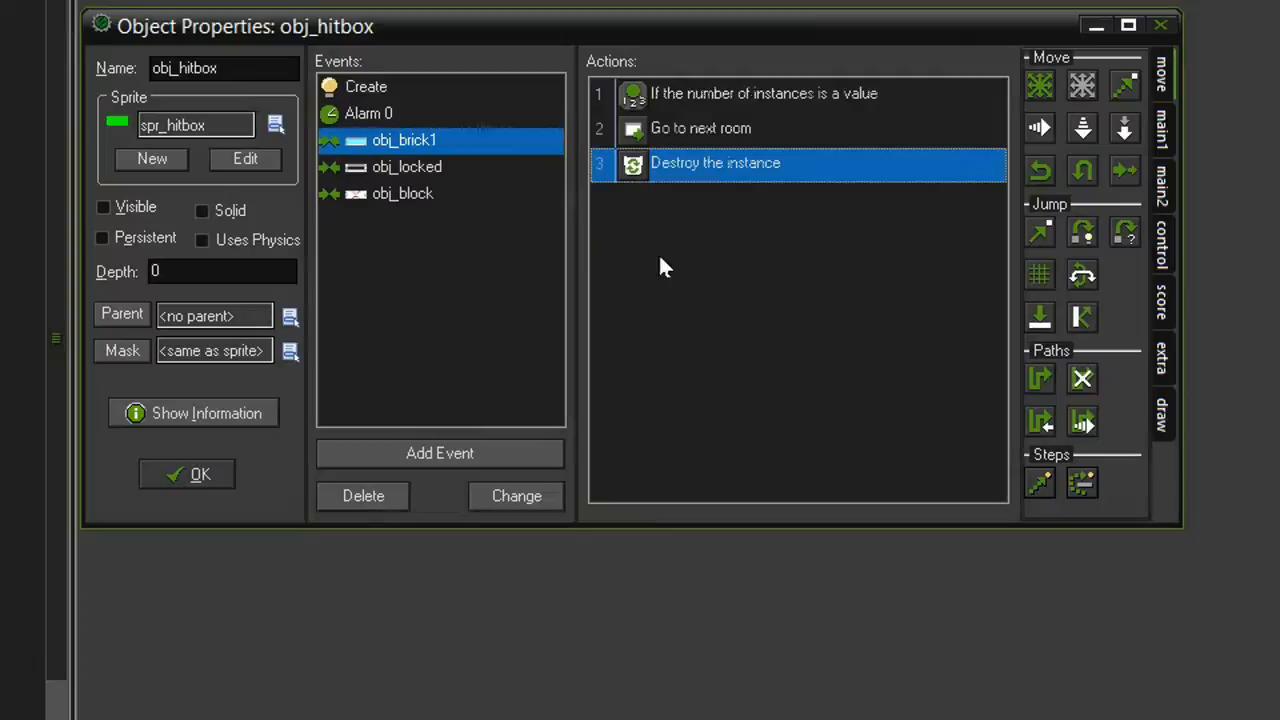
drag(715, 163, 715, 93)
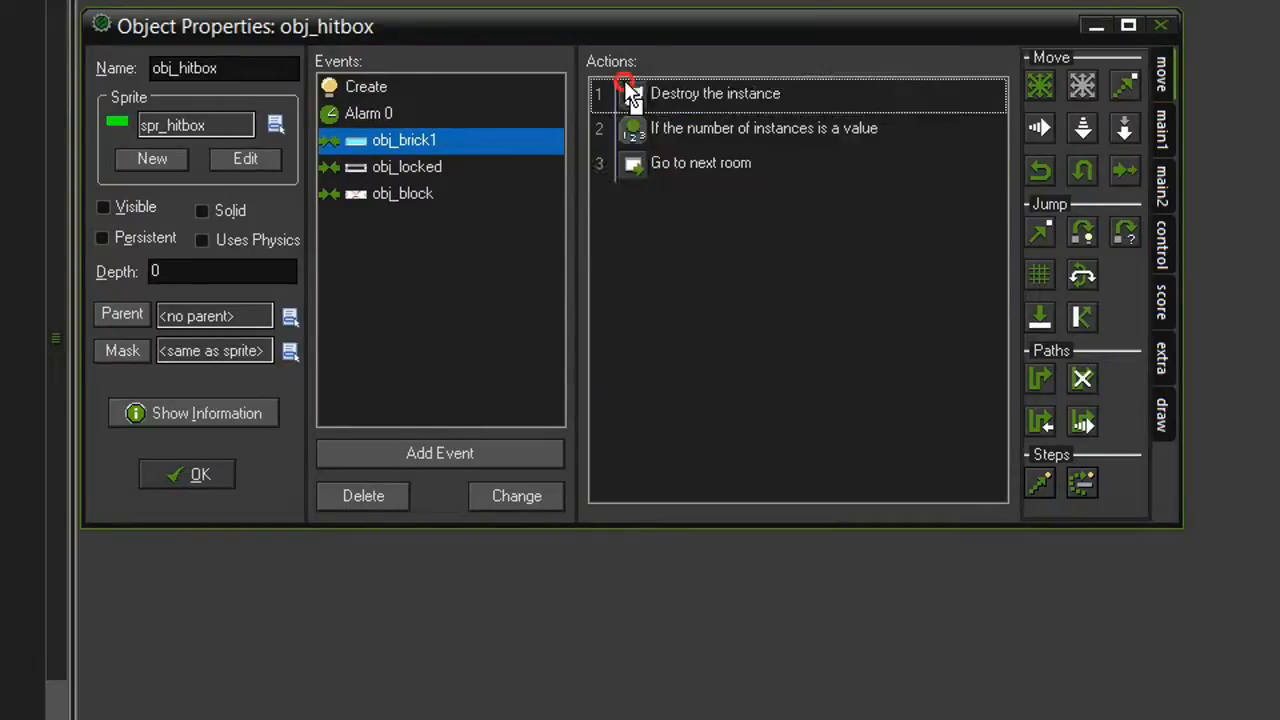
mouse_move(725, 98)
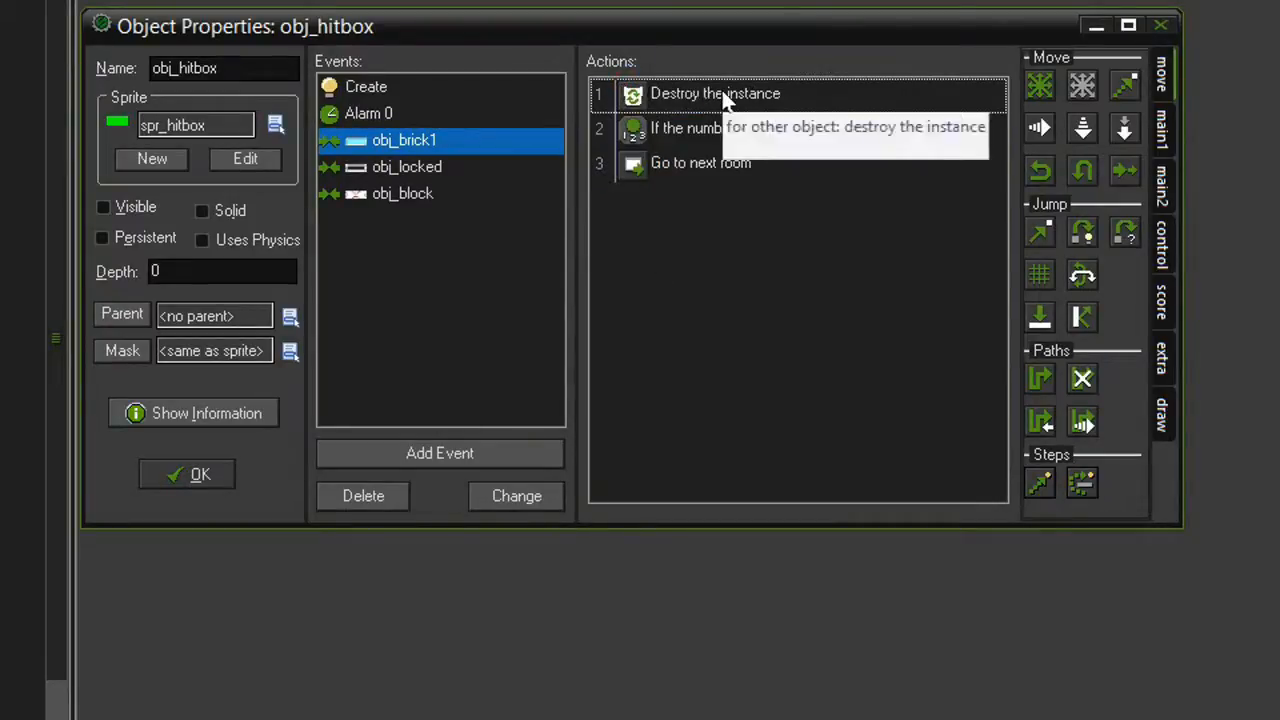
mouse_move(403, 140)
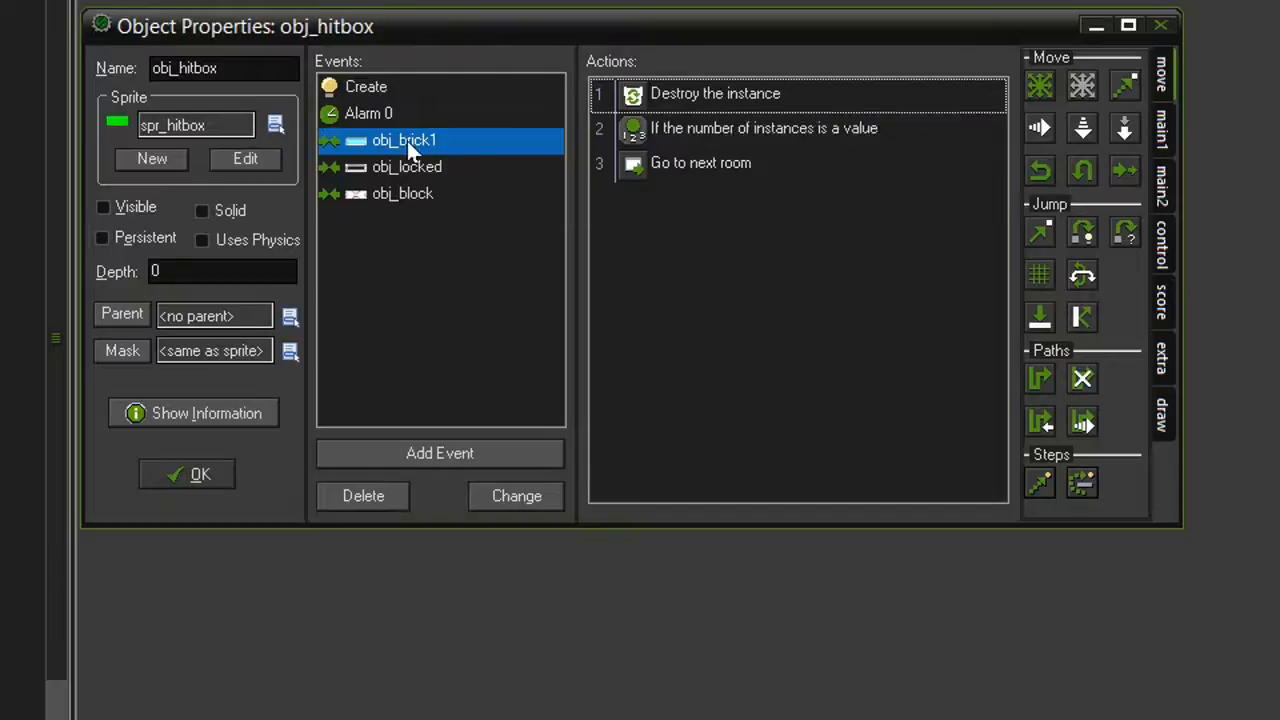
mouse_move(810, 140)
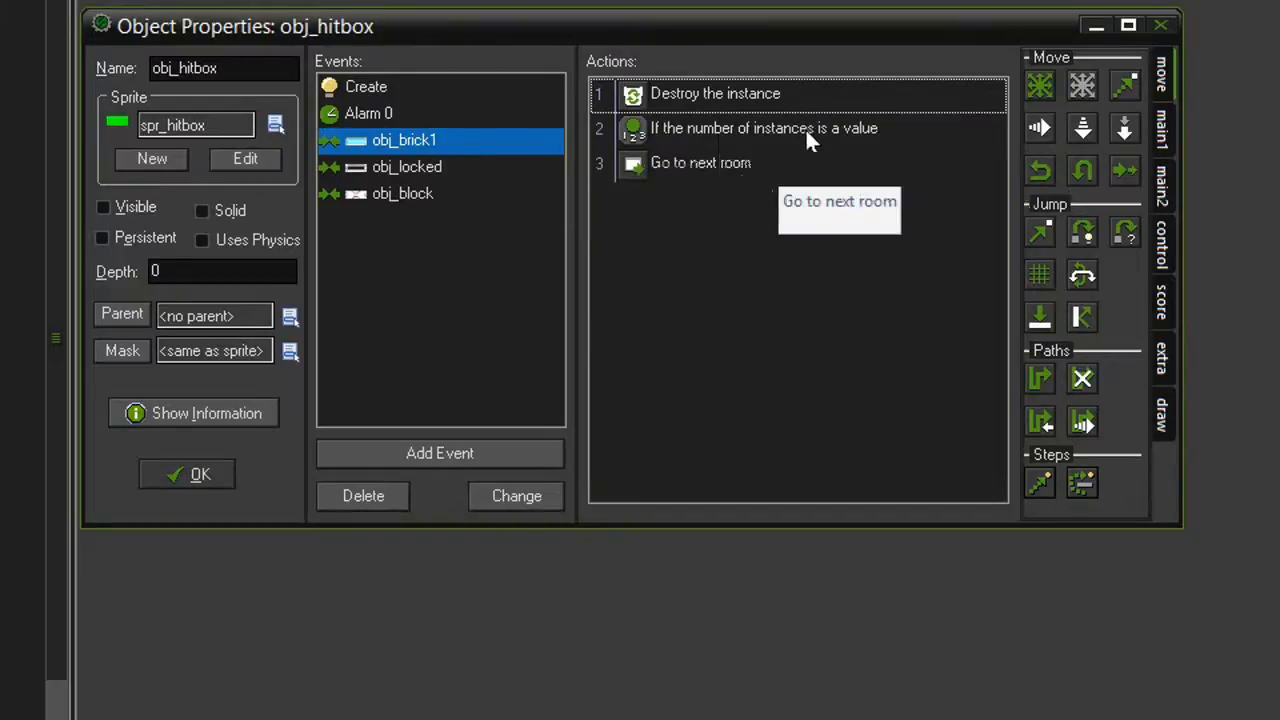
mouse_move(697, 175)
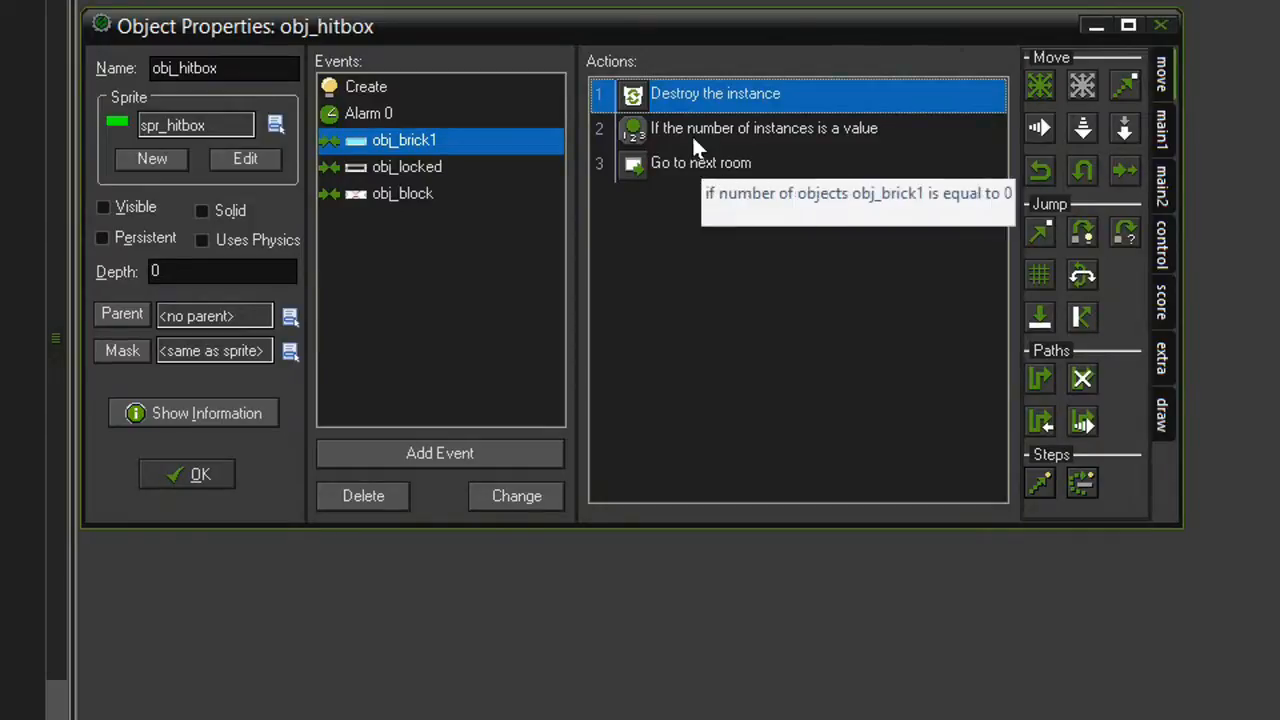
click(765, 128)
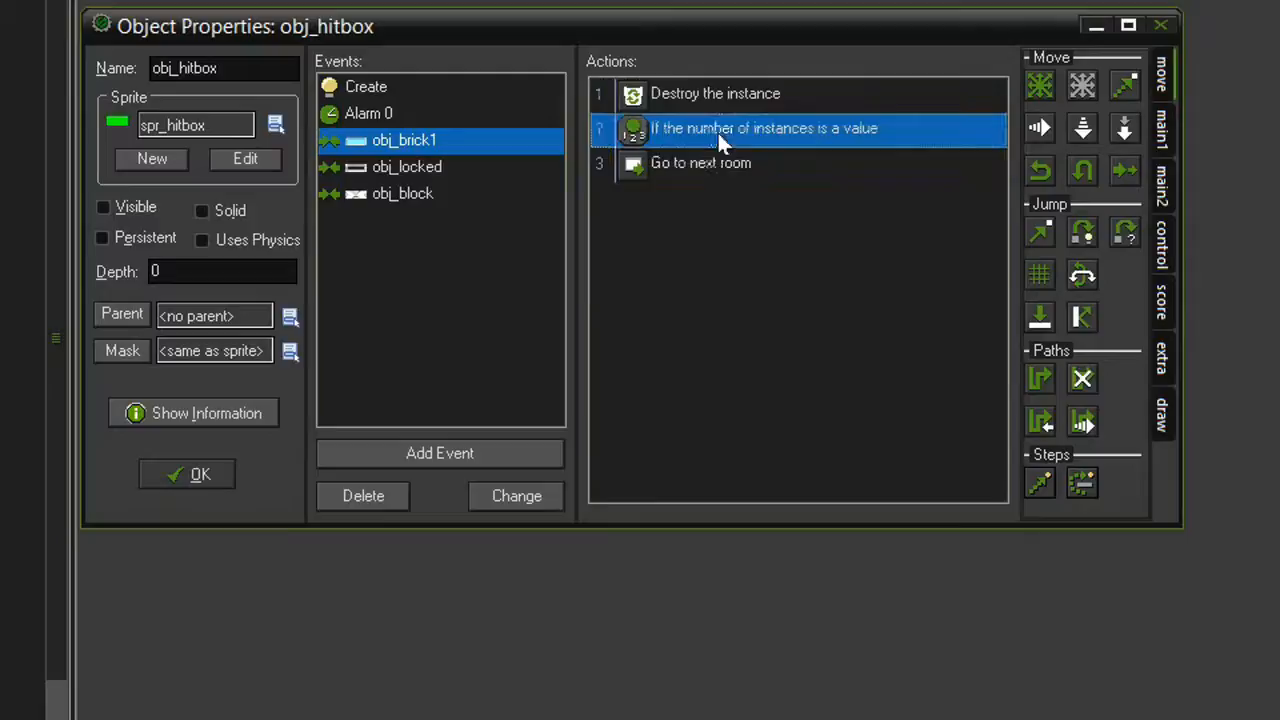
double_click(769, 128)
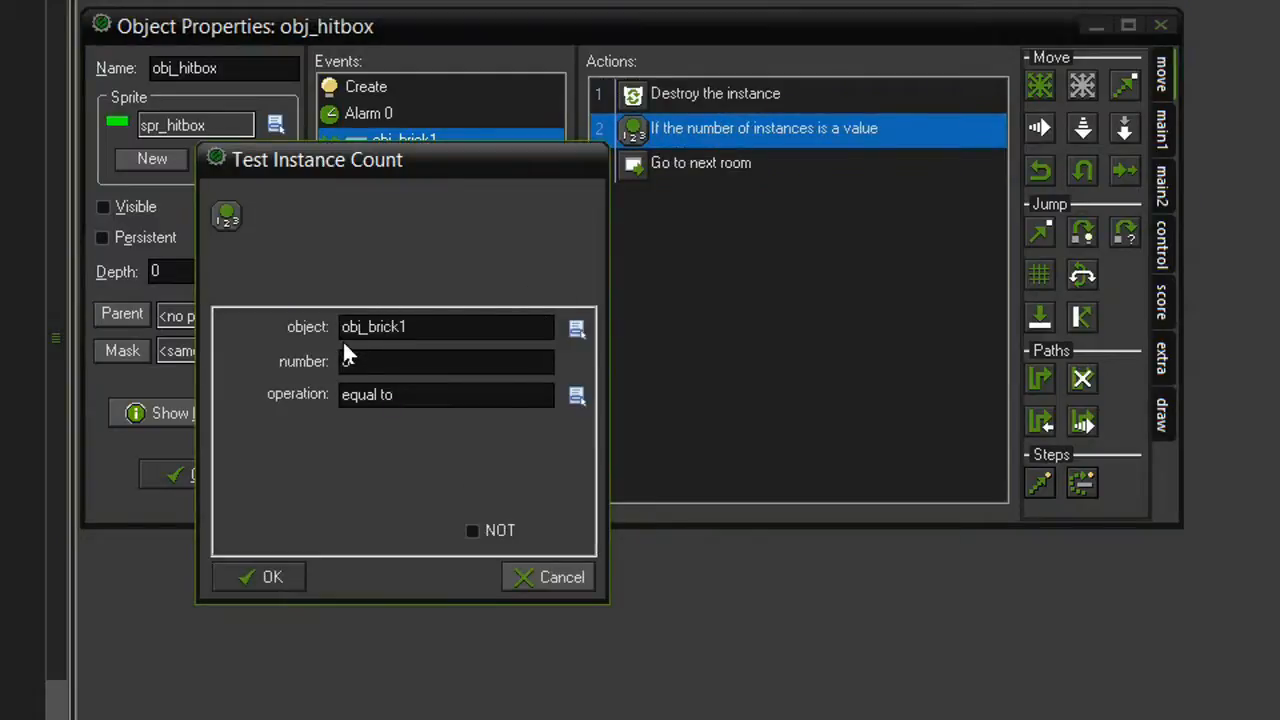
click(258, 576)
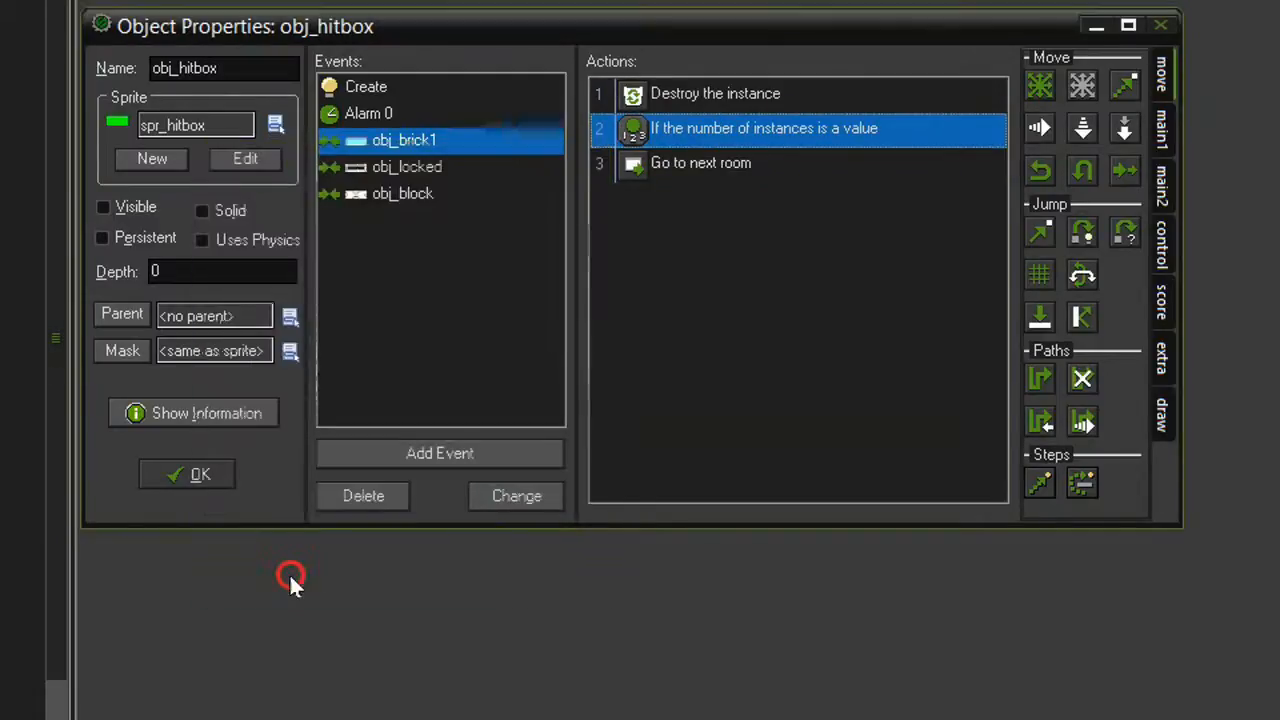
click(186, 474)
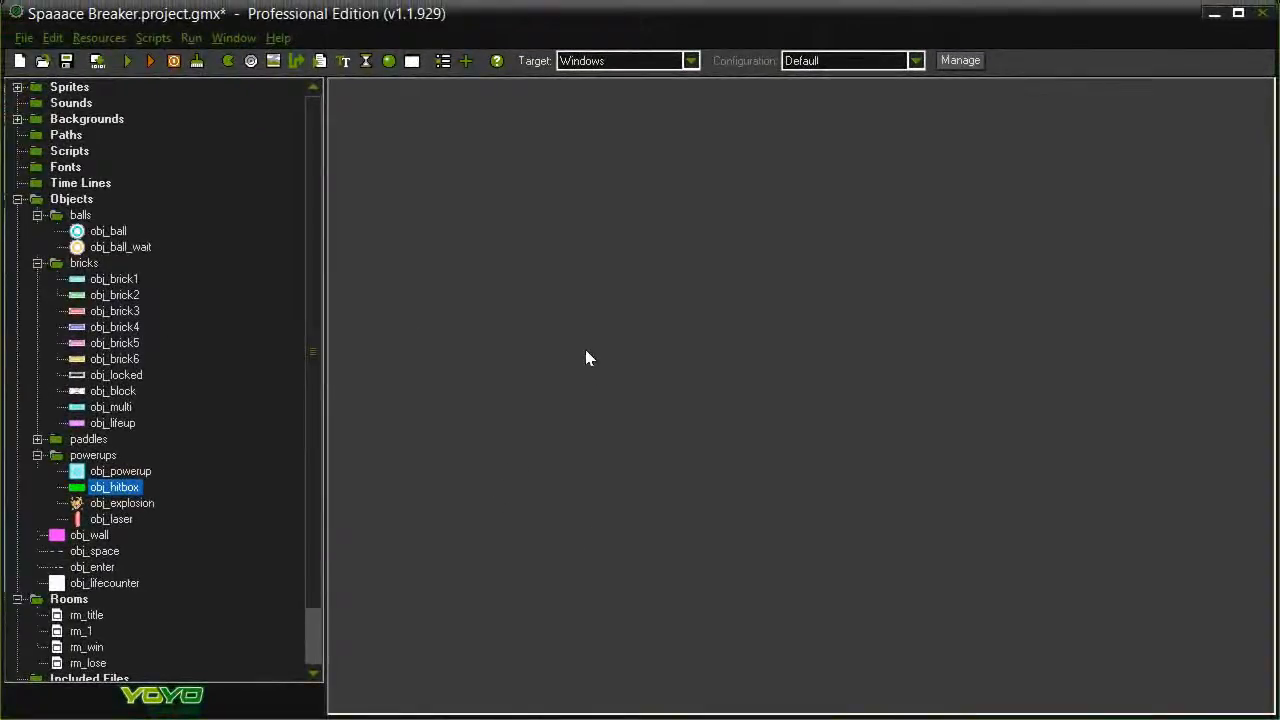
mouse_move(580, 400)
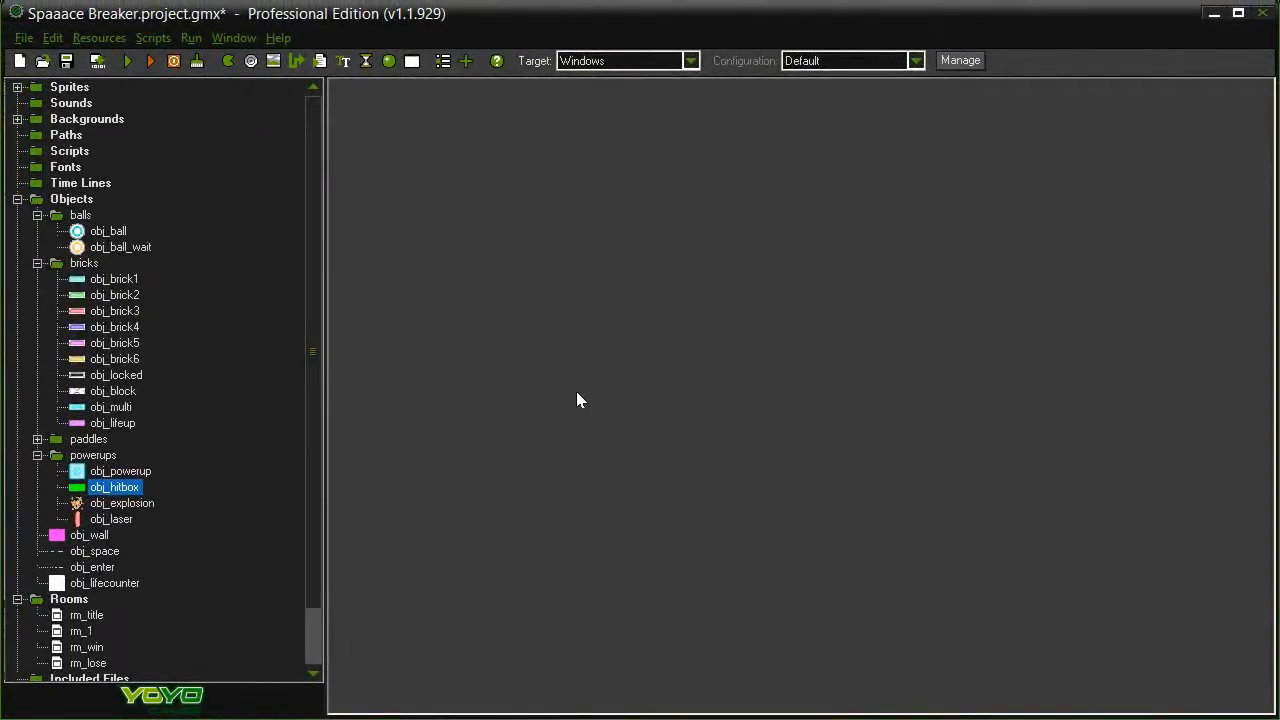
mouse_move(572, 403)
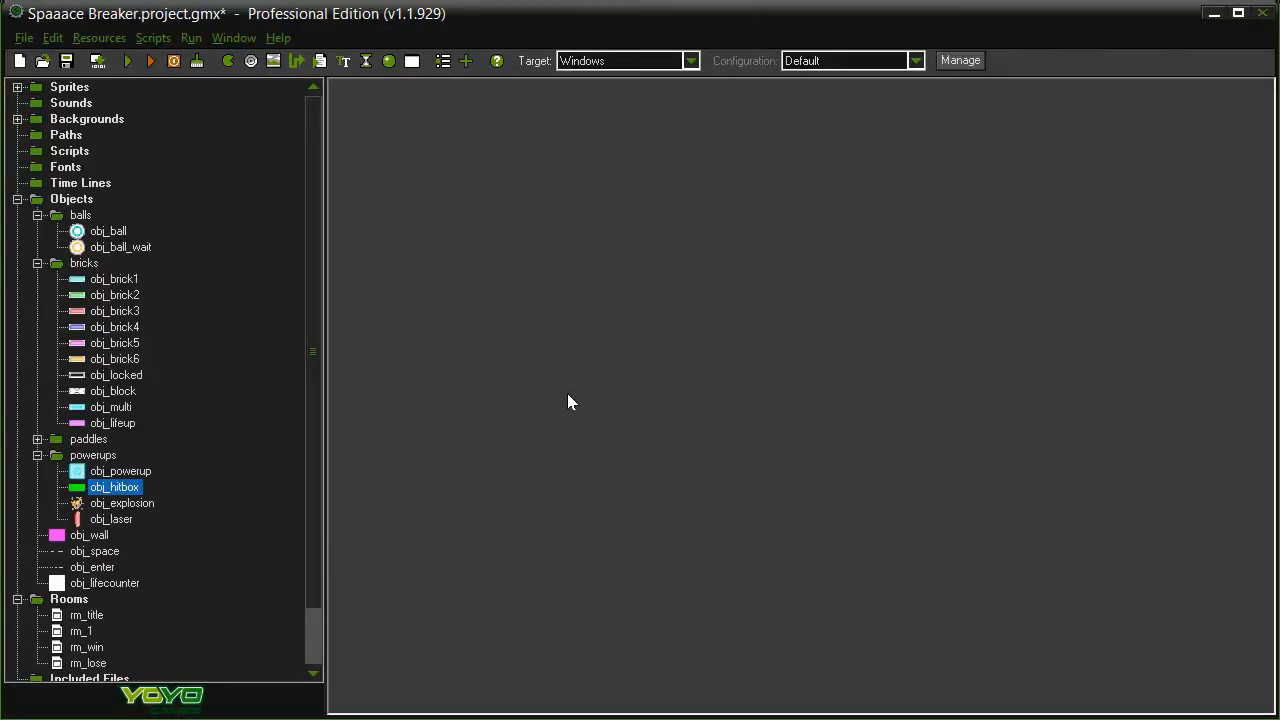
double_click(104, 583)
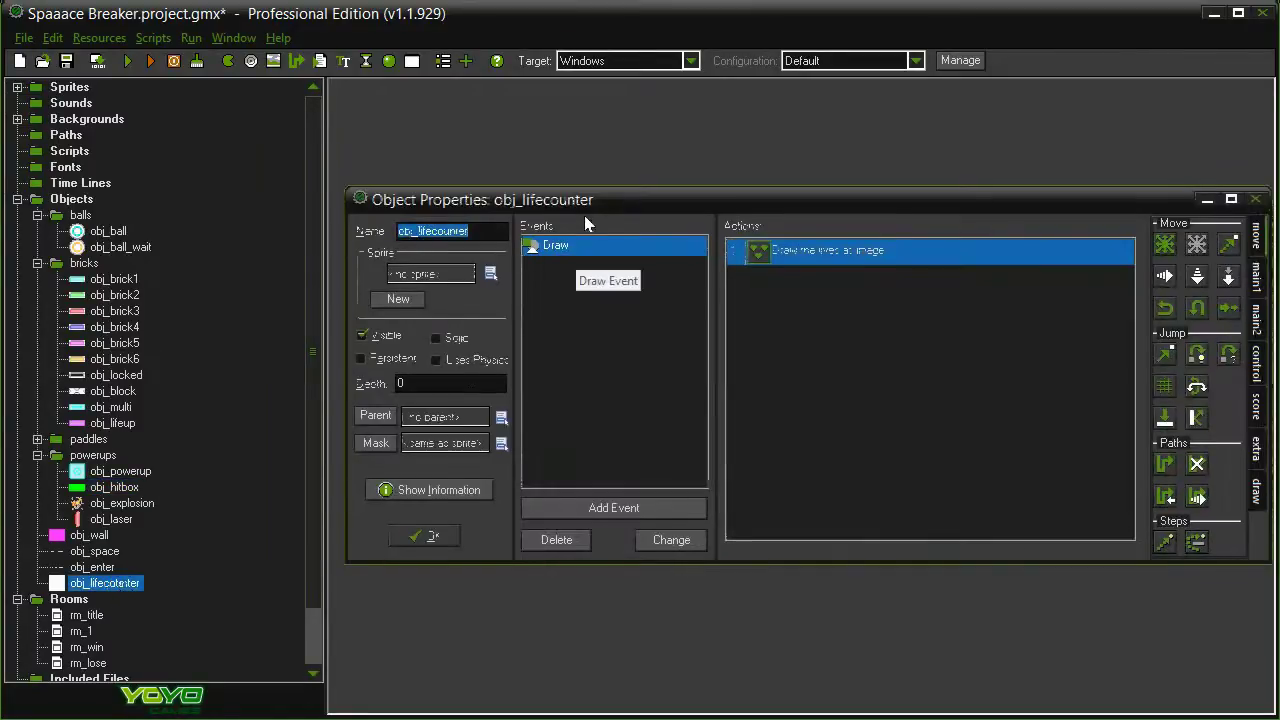
click(613, 508)
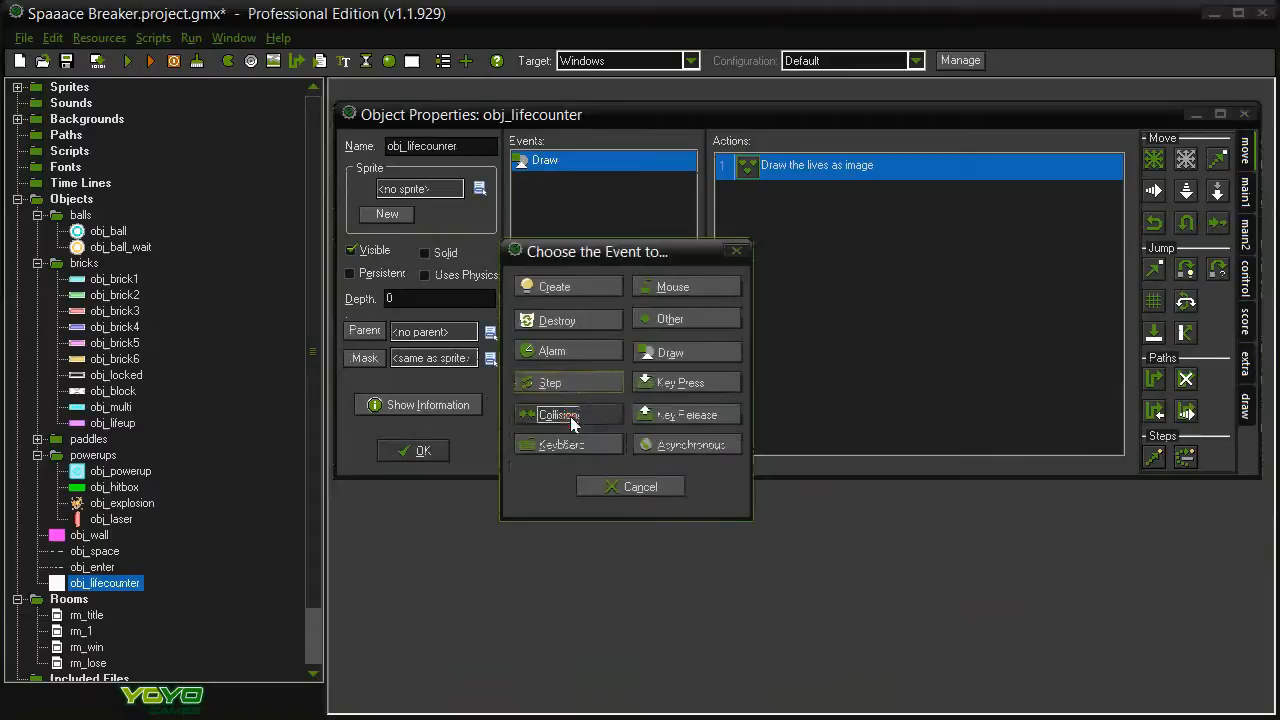
click(549, 382)
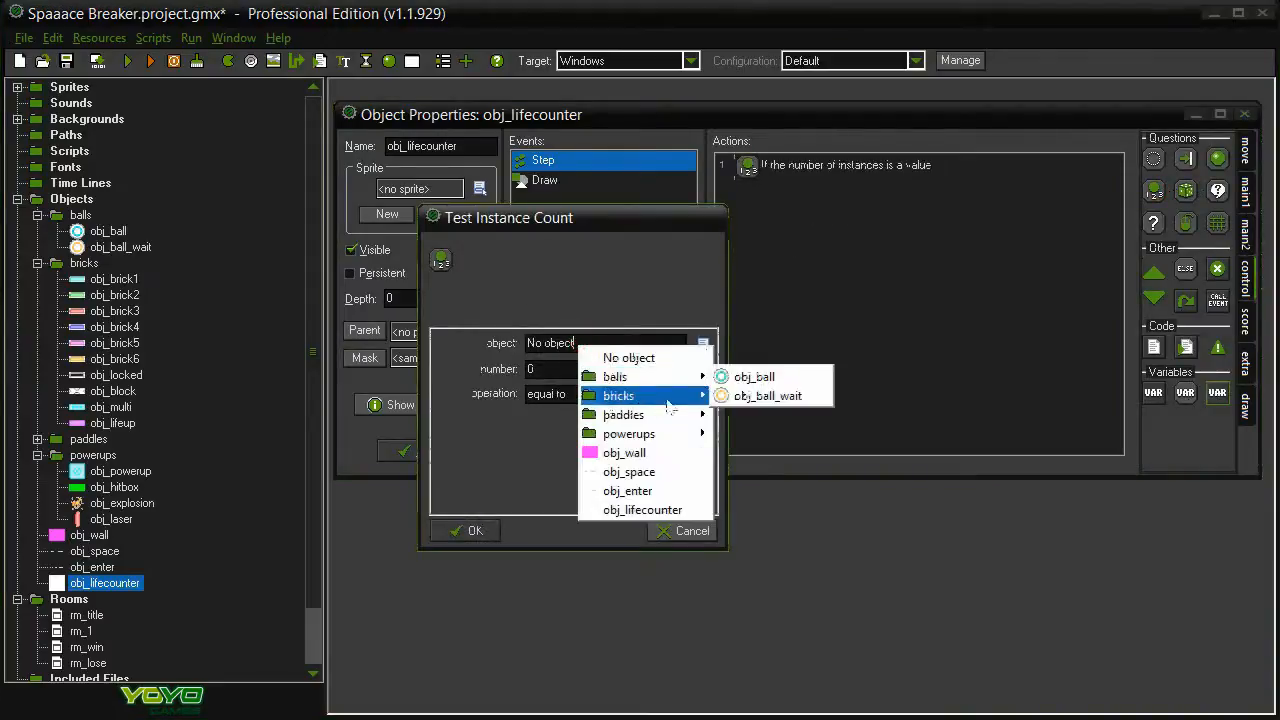
click(753, 376)
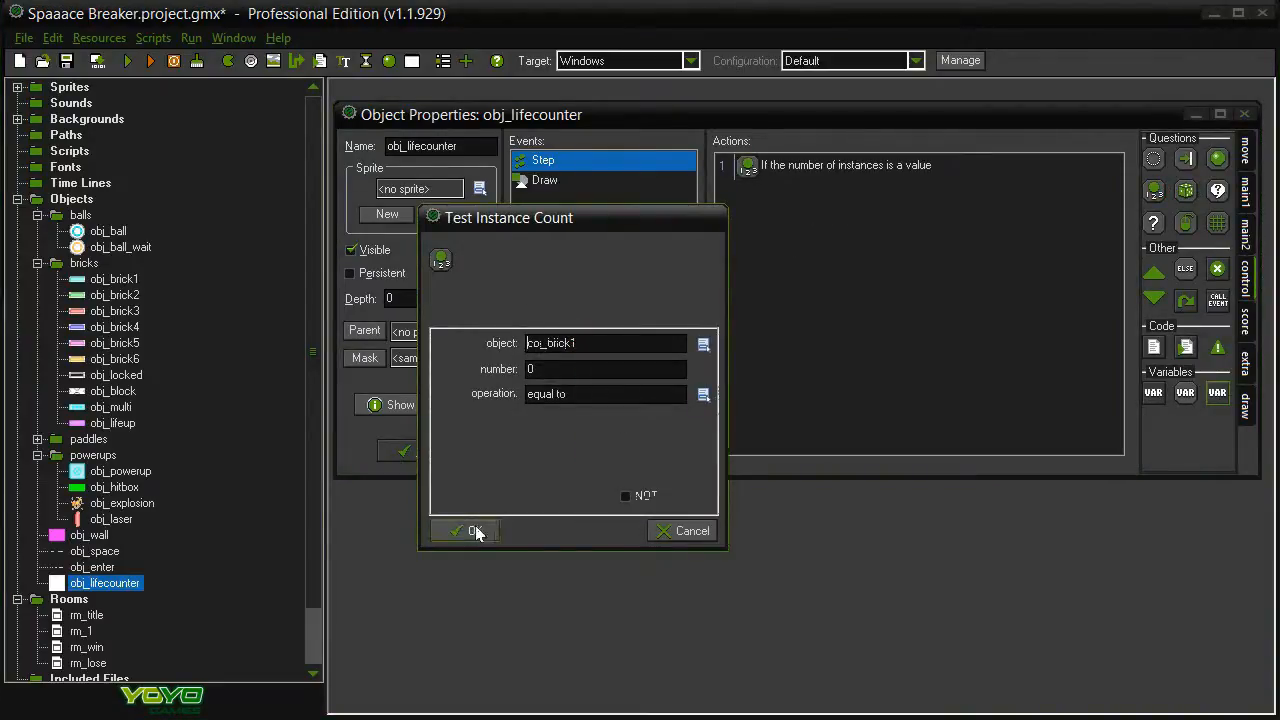
click(465, 531)
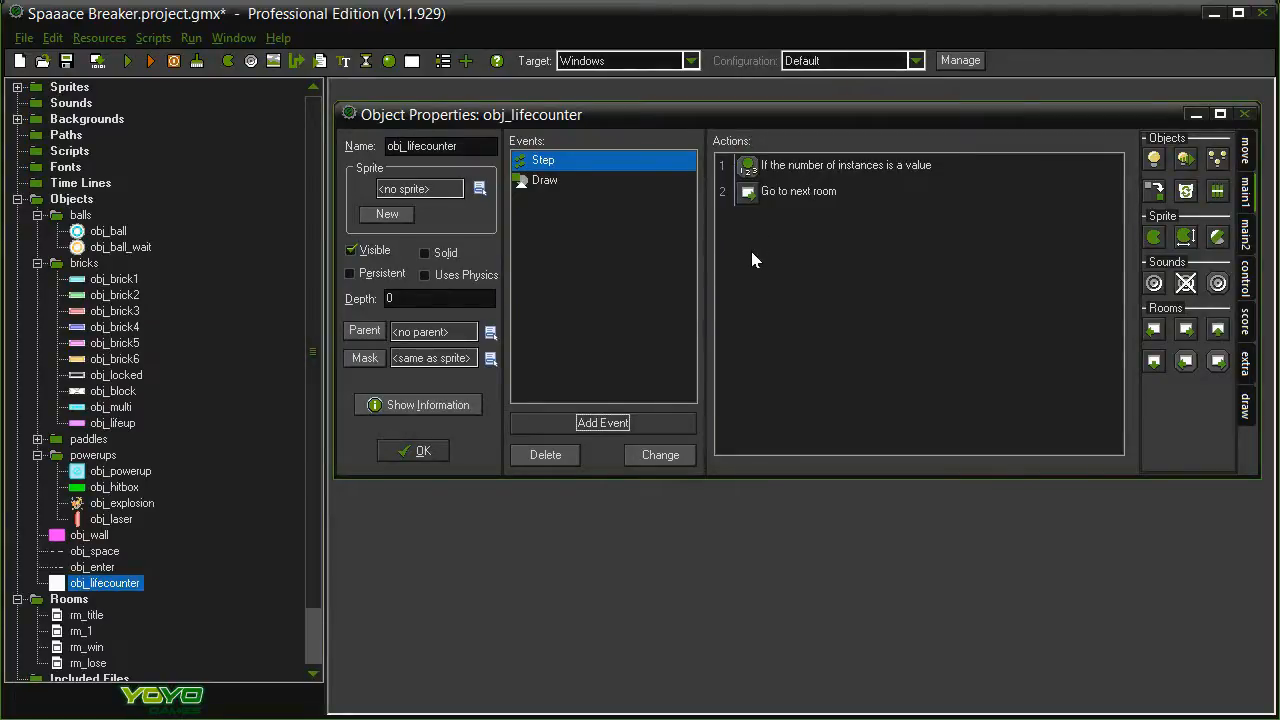
mouse_move(752, 256)
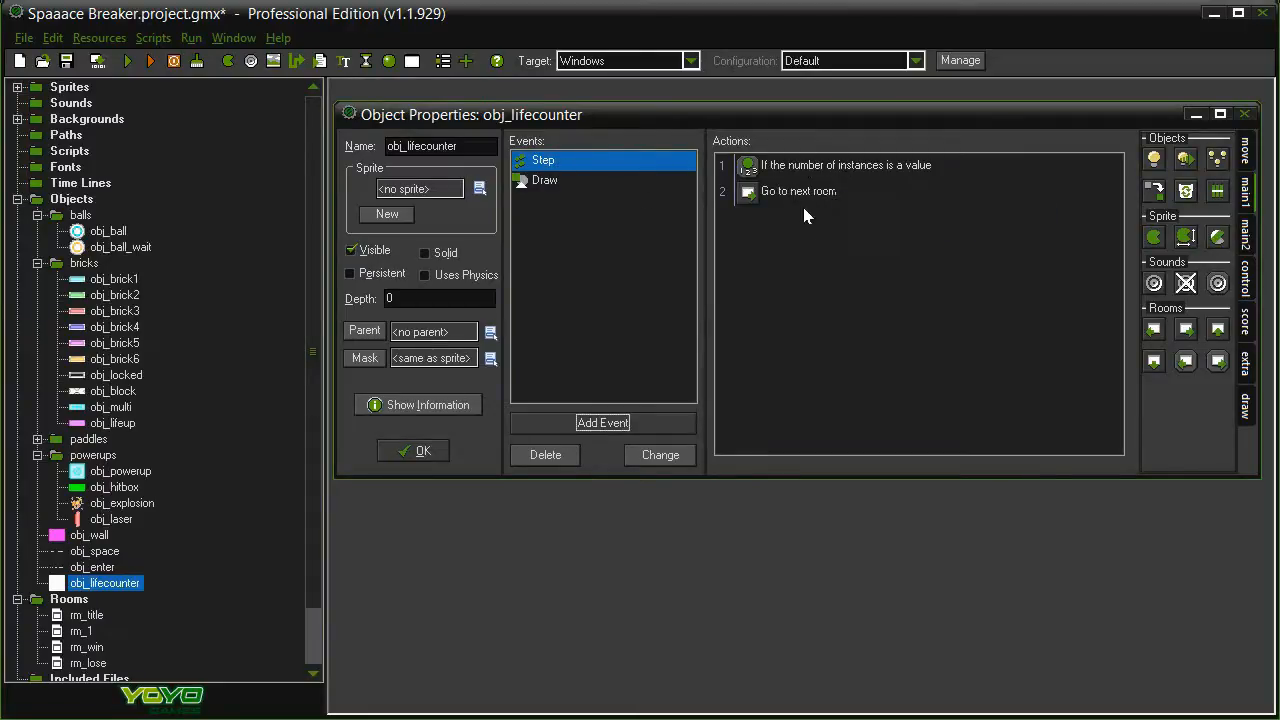
mouse_move(802, 222)
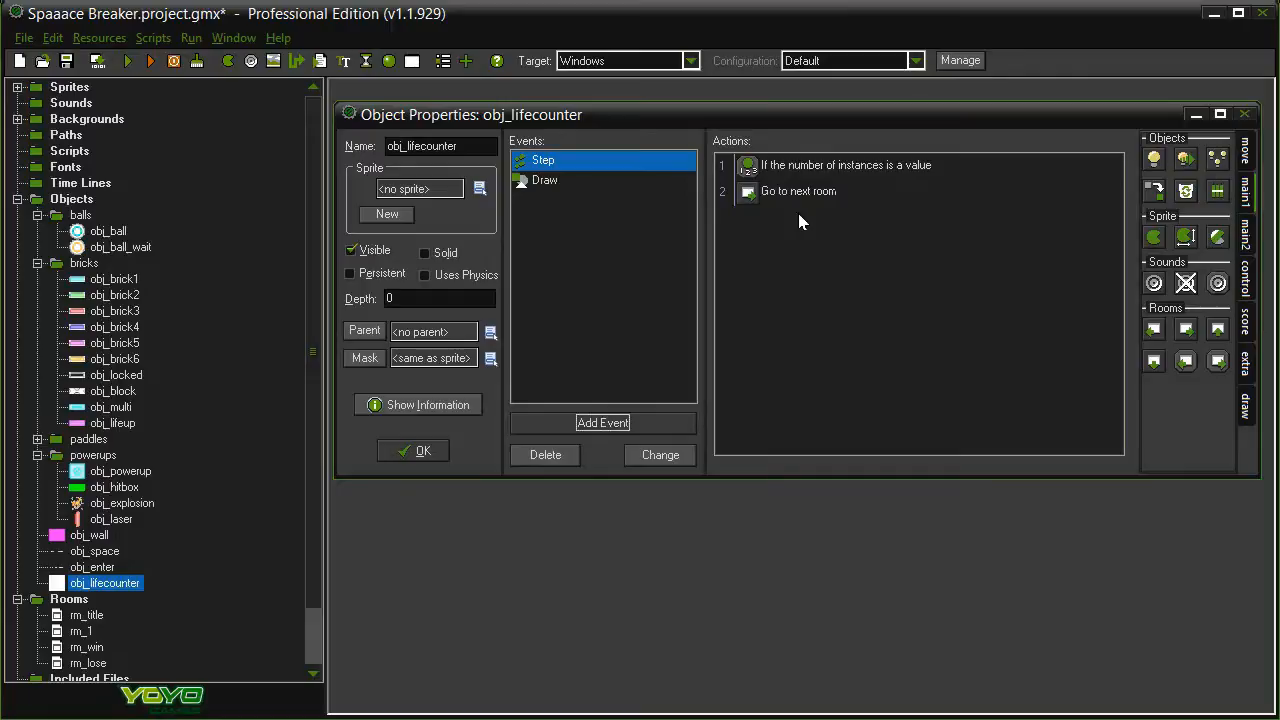
mouse_move(645, 160)
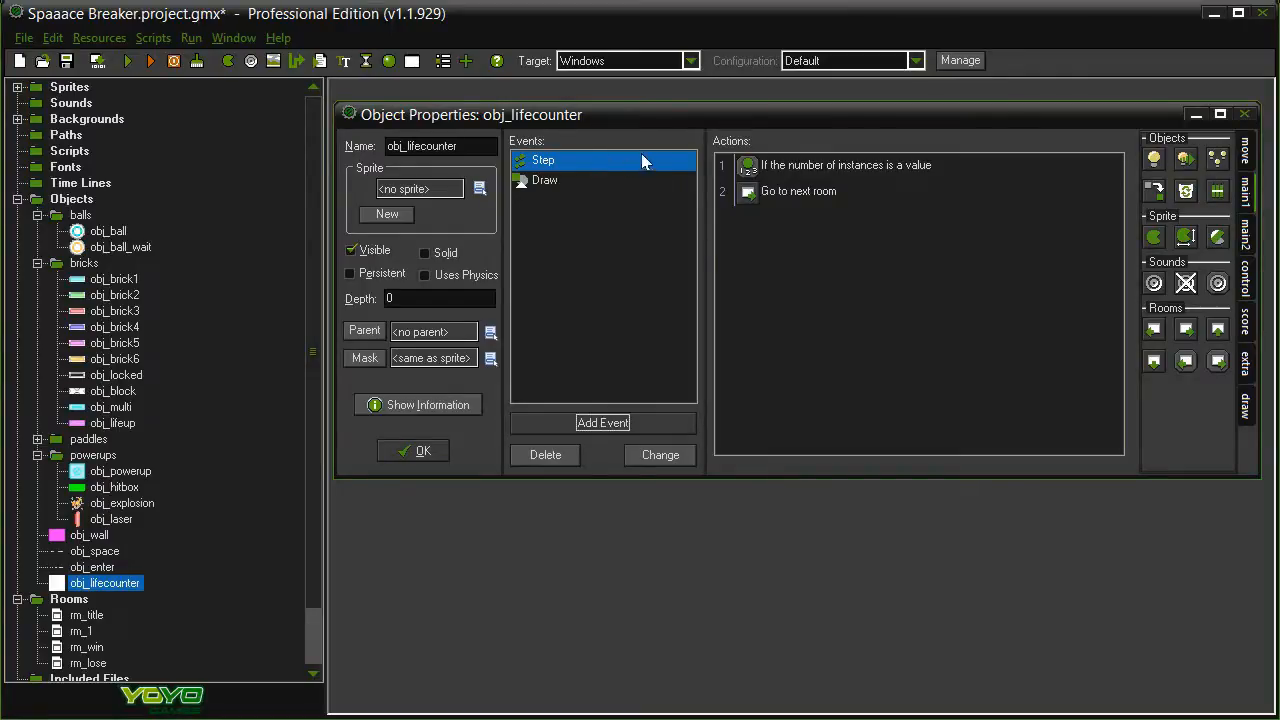
mouse_move(648, 245)
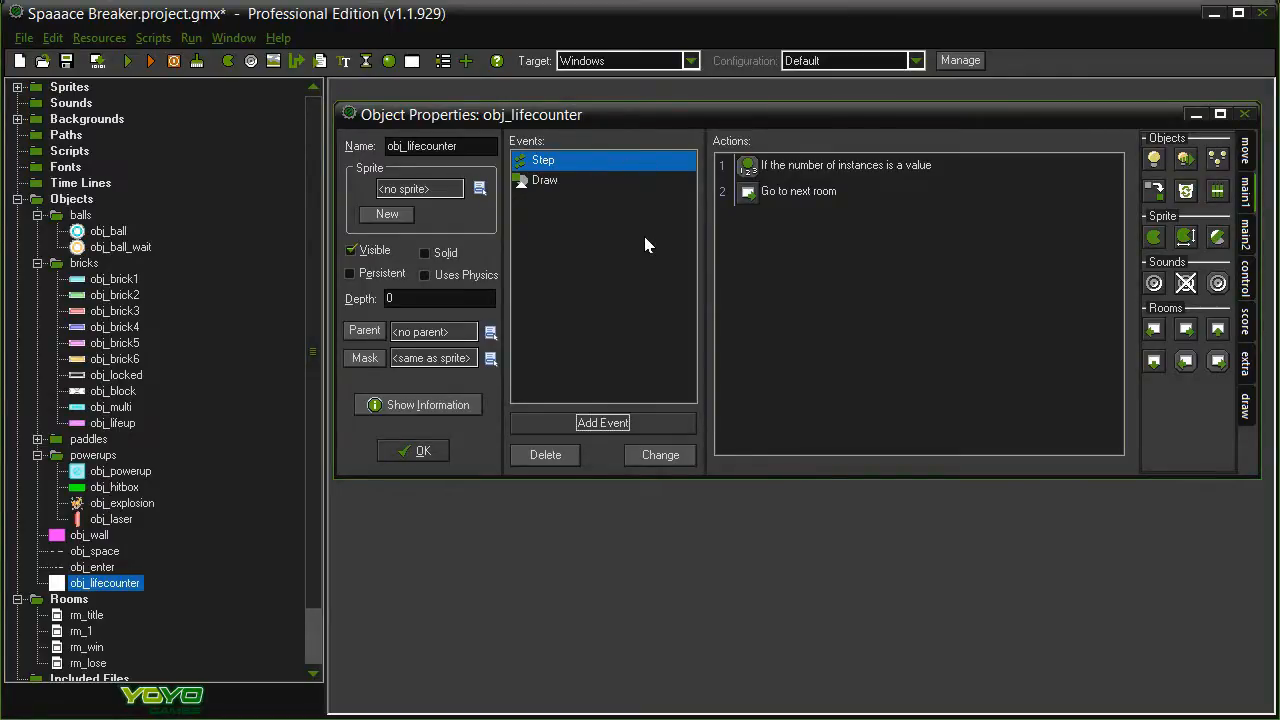
mouse_move(550, 470)
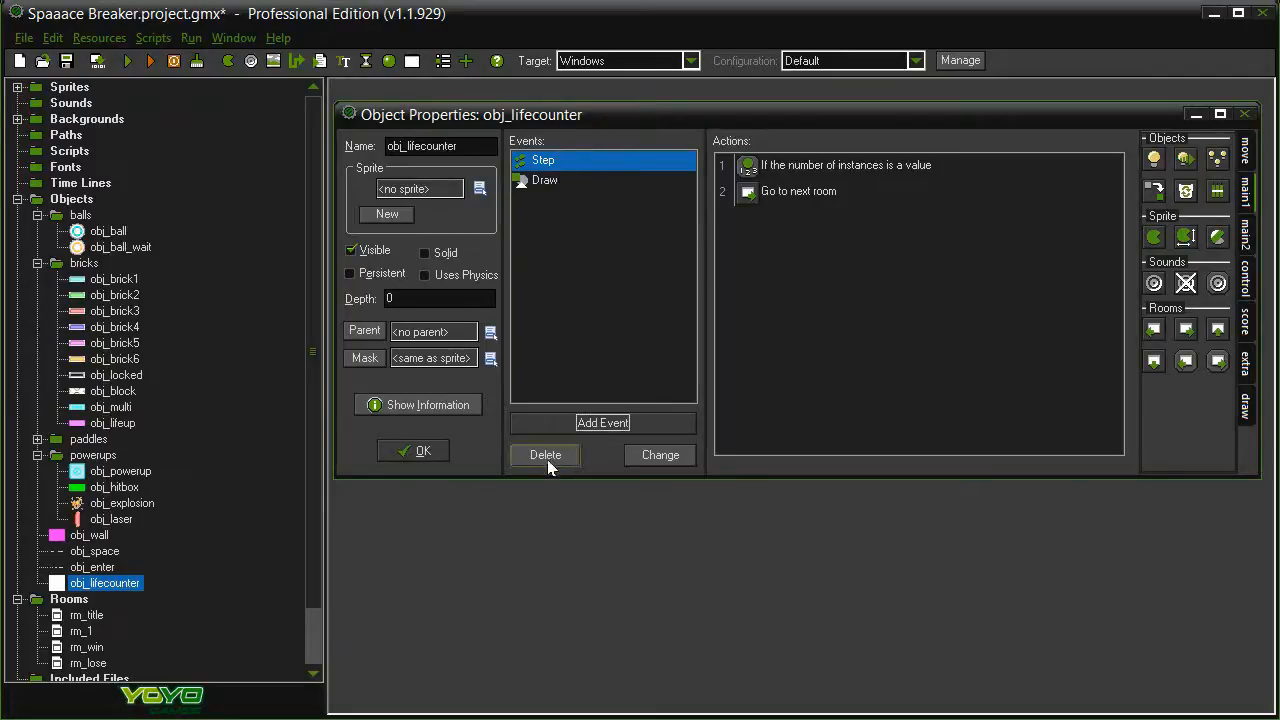
click(545, 455)
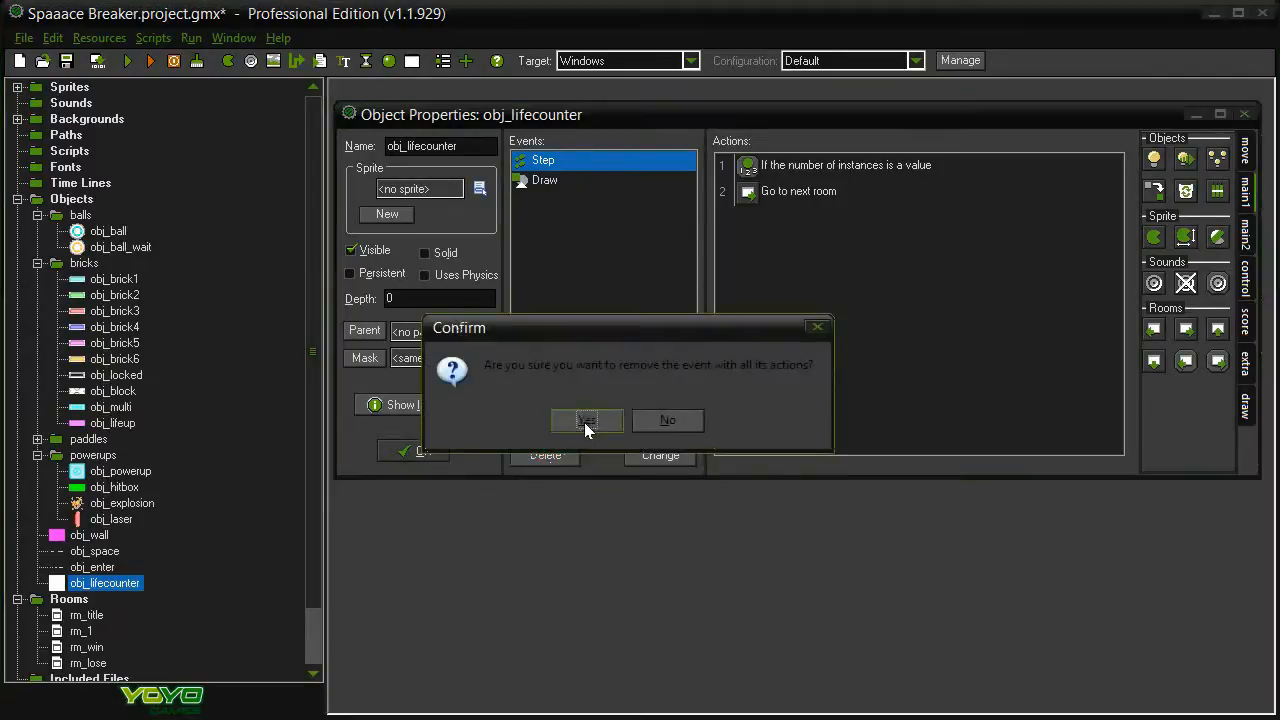
click(586, 420)
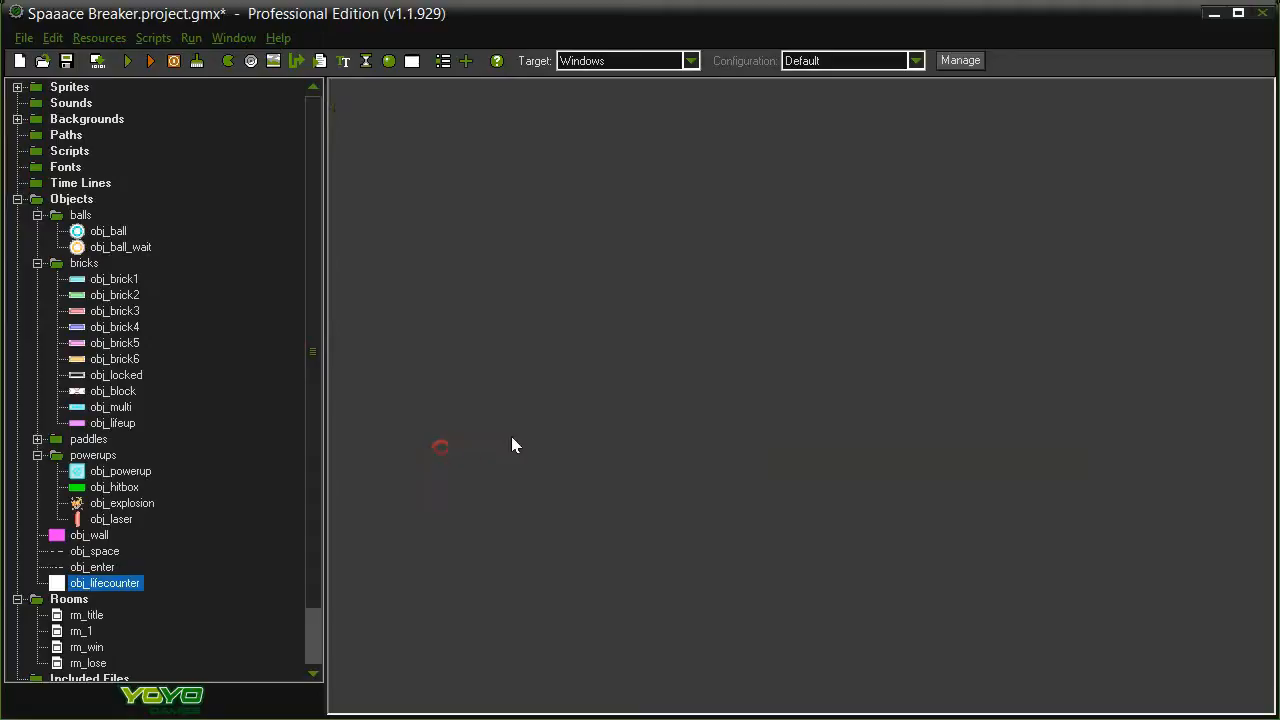